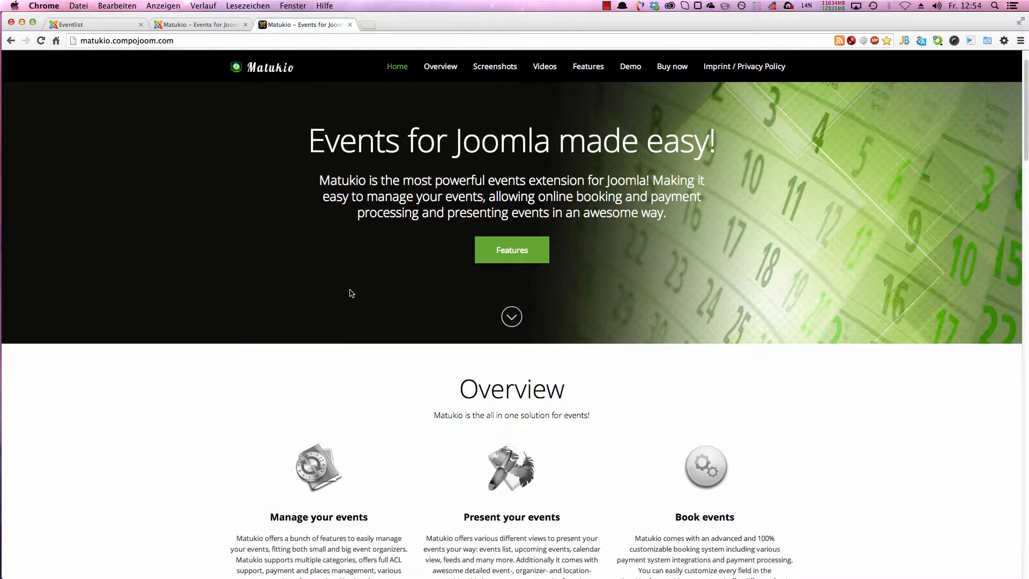
mouse_move(295, 257)
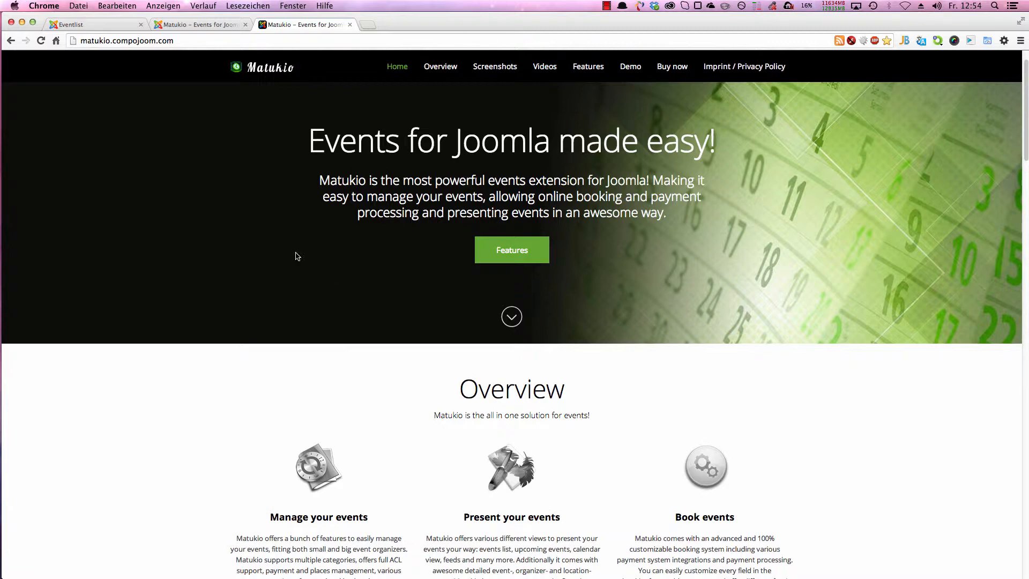
- View the empty booking form for the 'Matukio presentation' event on the site
click(71, 24)
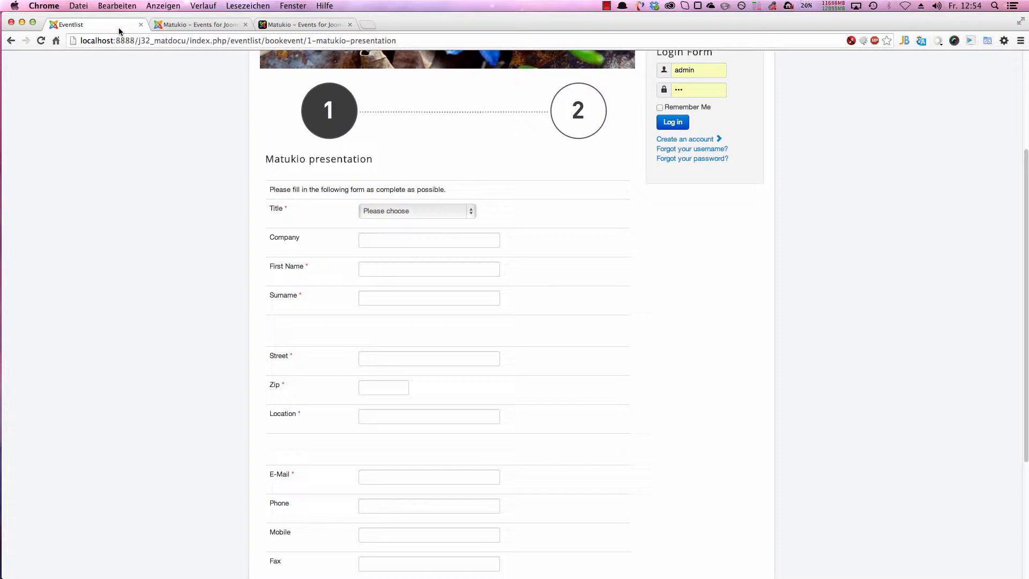
mouse_move(229, 96)
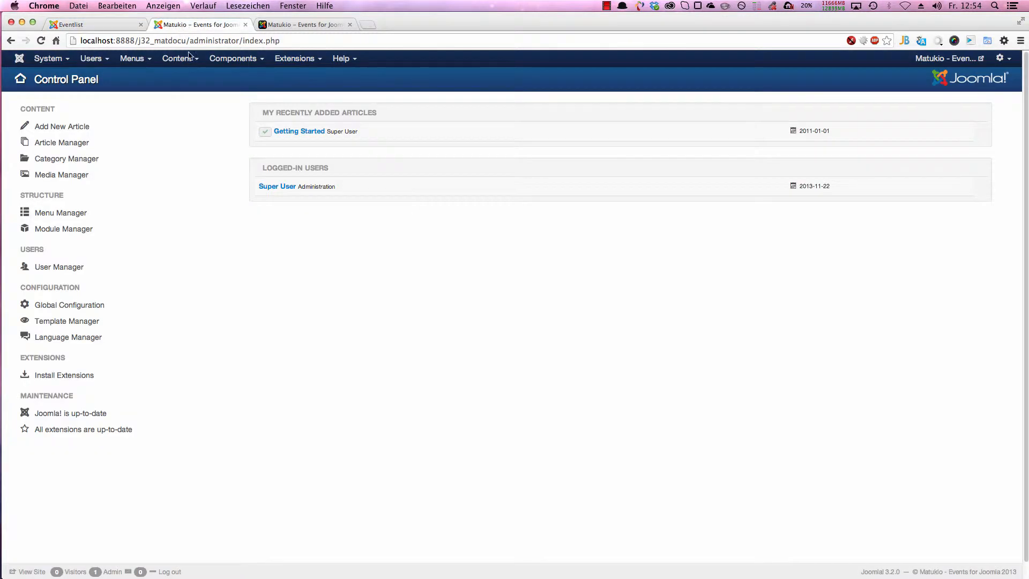
- Go to Components > Matukio > Bookingfields to list the 16 booking form fields
click(233, 58)
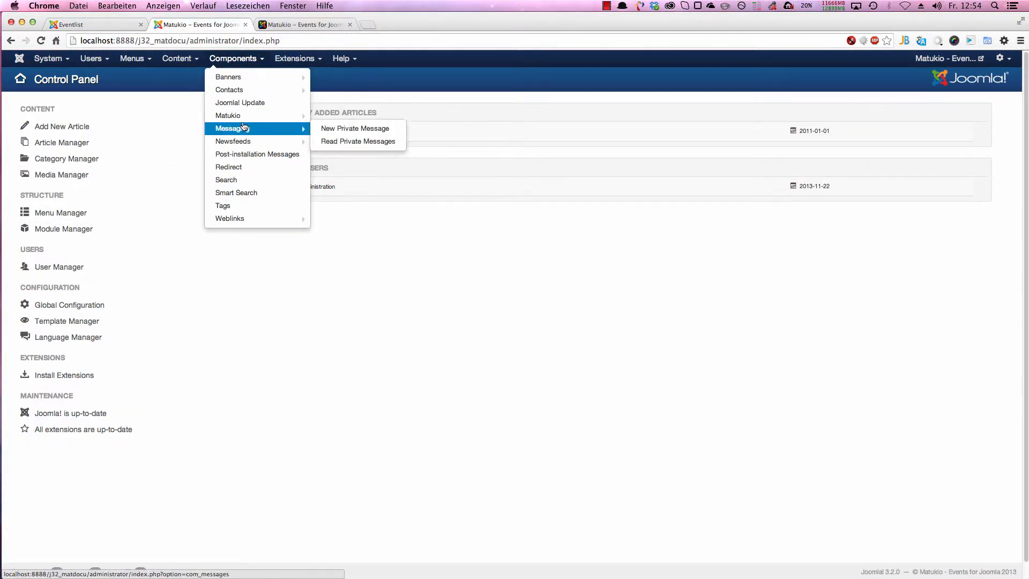
click(228, 114)
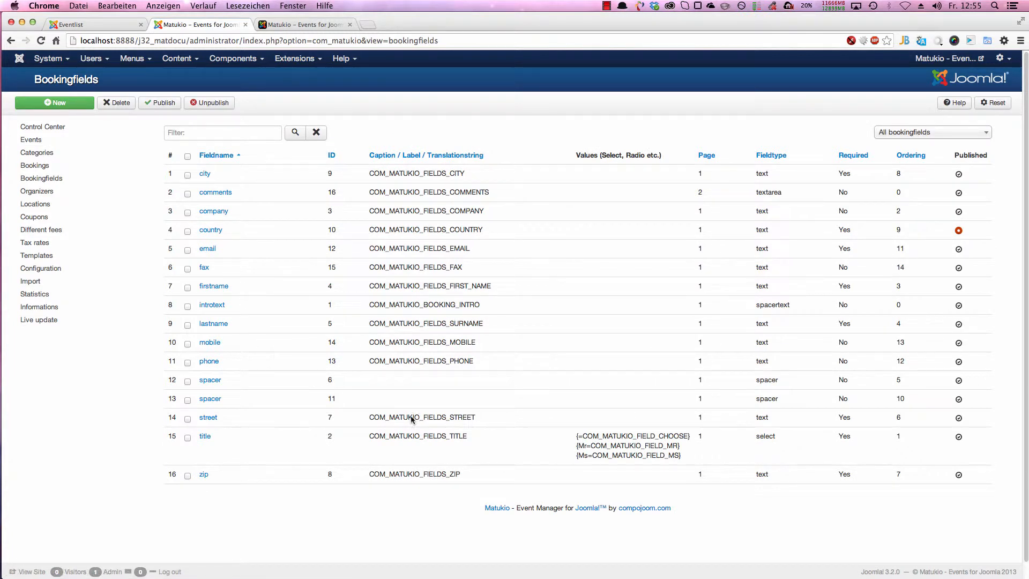
mouse_move(542, 400)
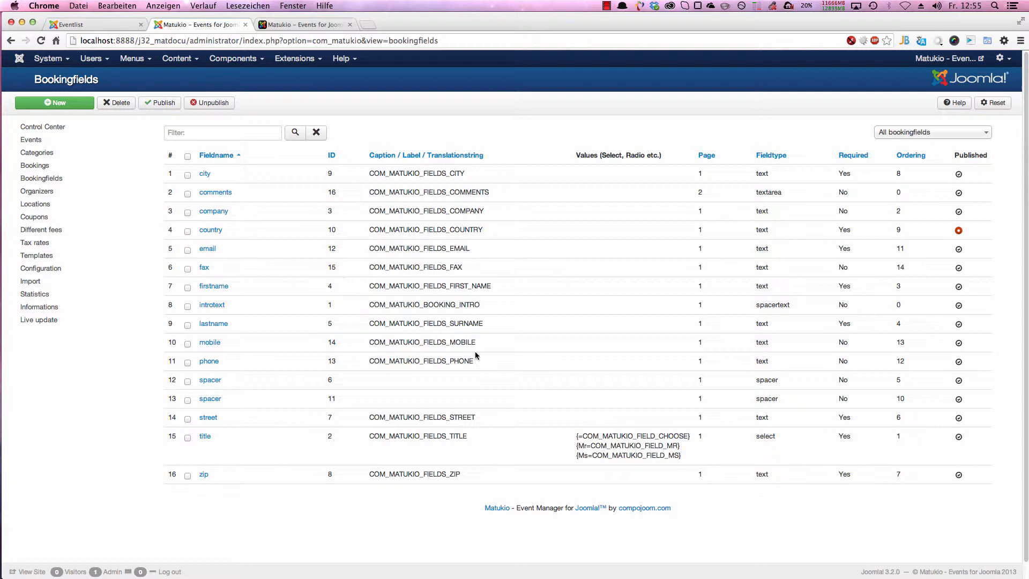
mouse_move(438, 210)
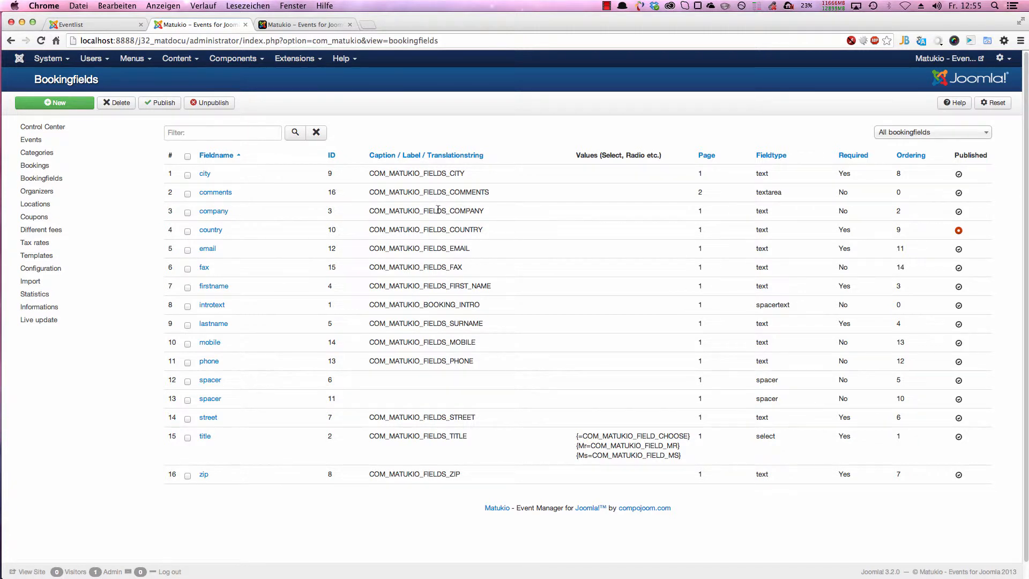
mouse_move(625, 219)
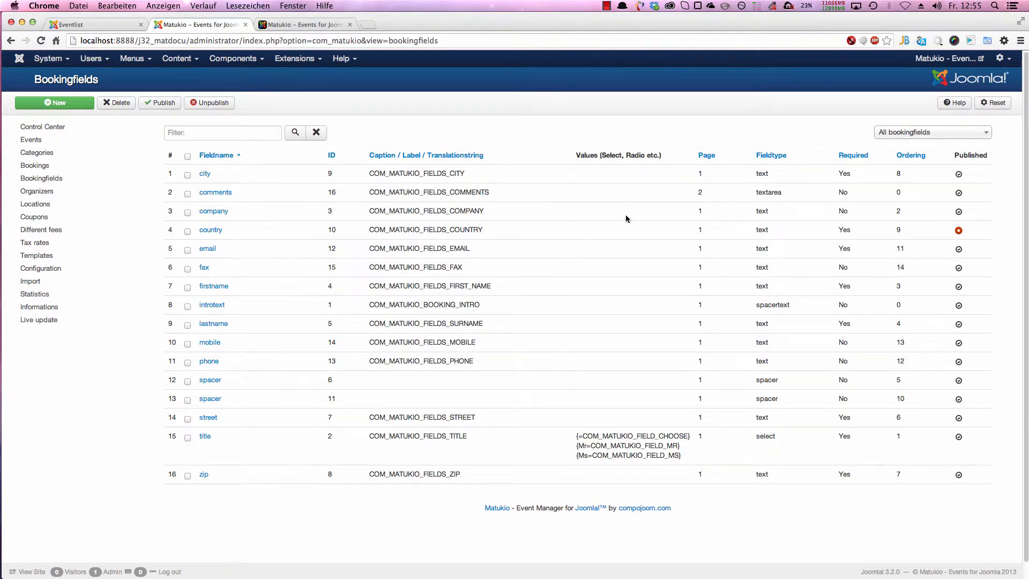
mouse_move(958, 214)
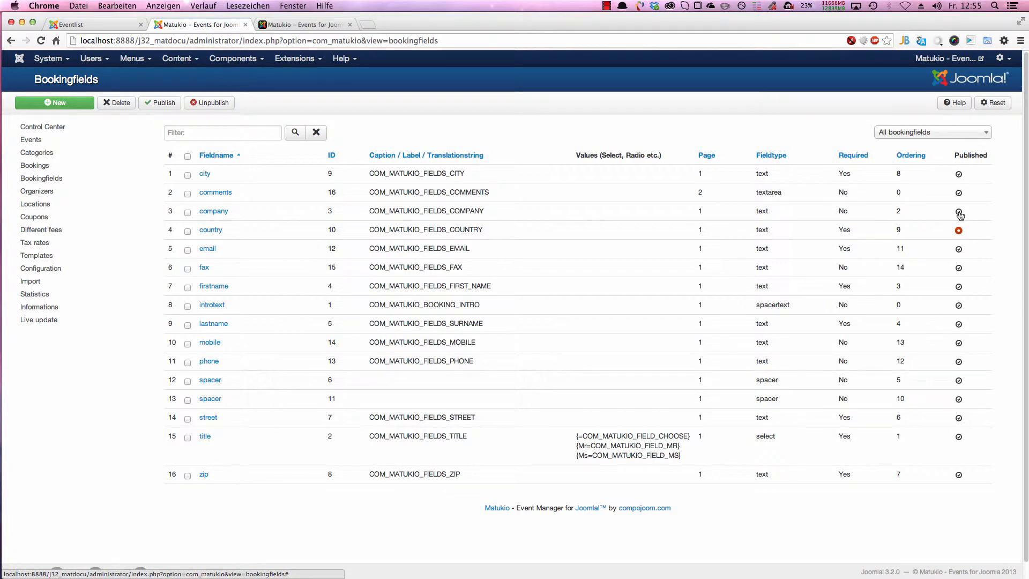
mouse_move(958, 211)
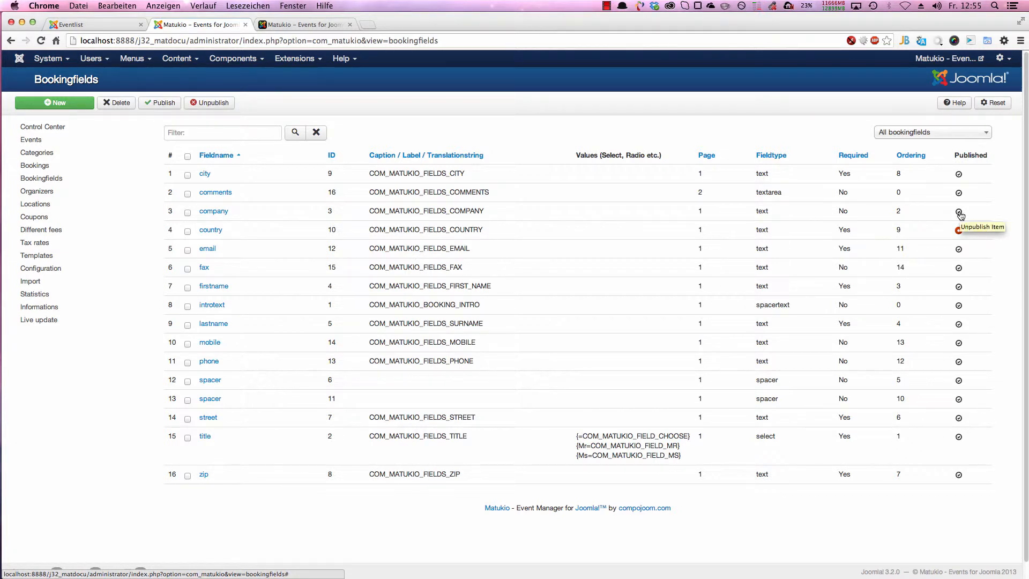
click(958, 230)
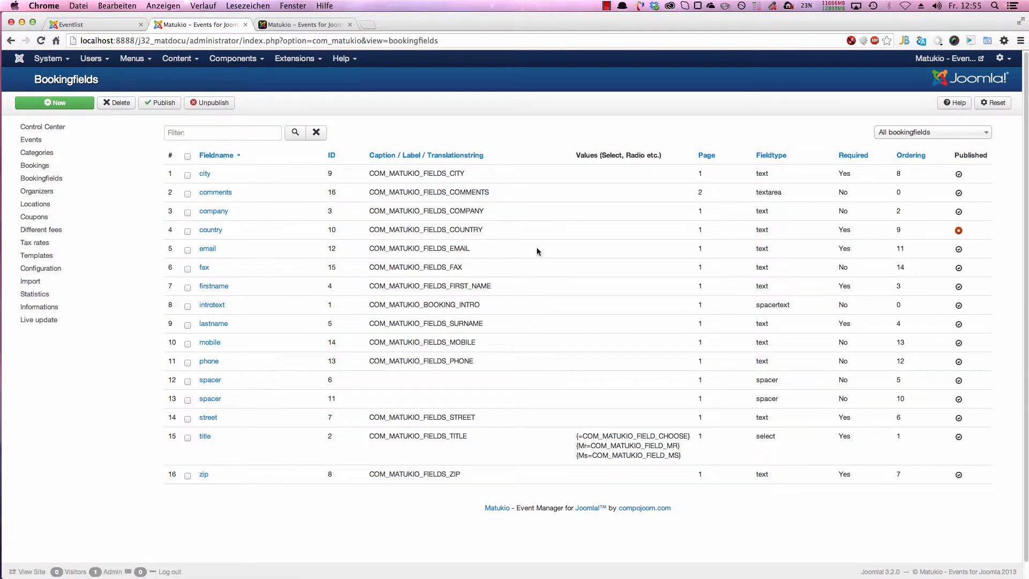
mouse_move(208, 249)
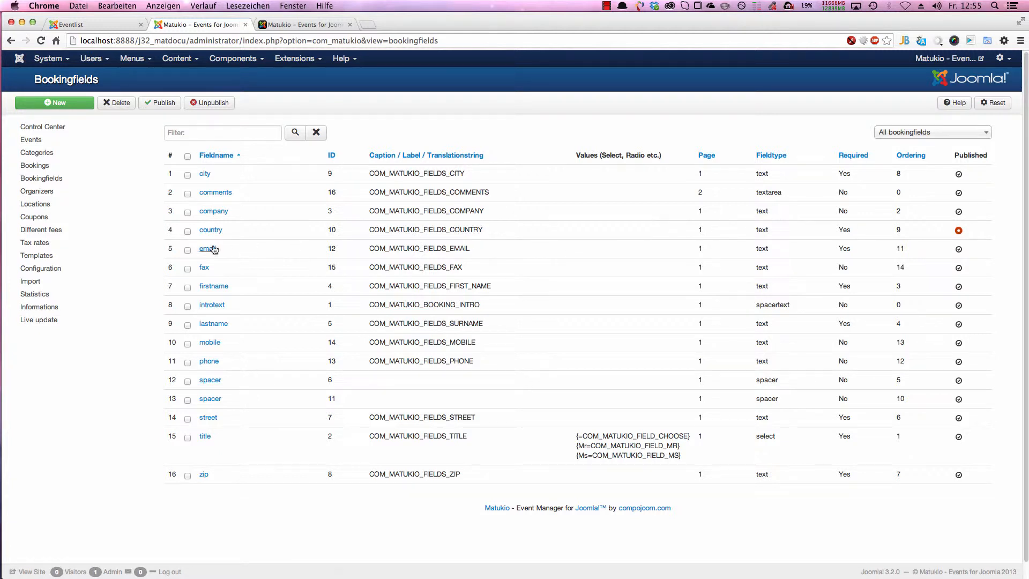
mouse_move(205, 173)
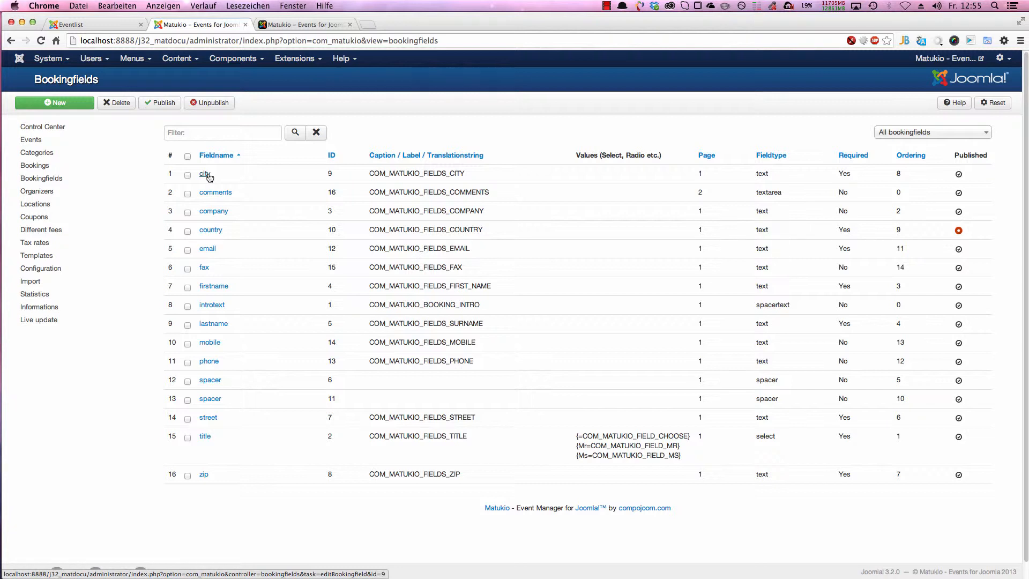
- Open the 'city' field from the Bookingfields list in Edit Bookingfield
click(205, 174)
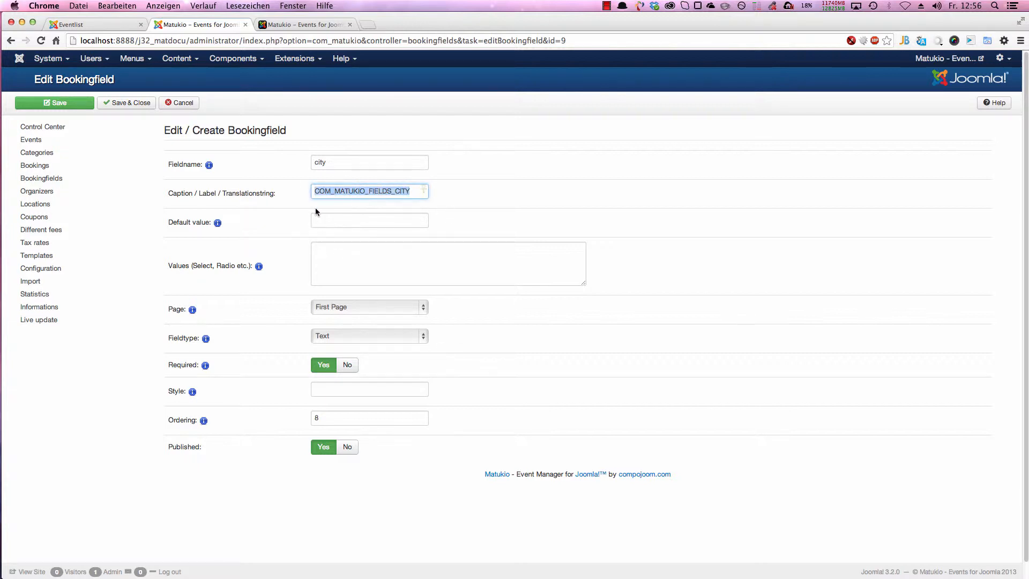
- Compare with the site's booking form, then change the city caption to 'City'
click(70, 24)
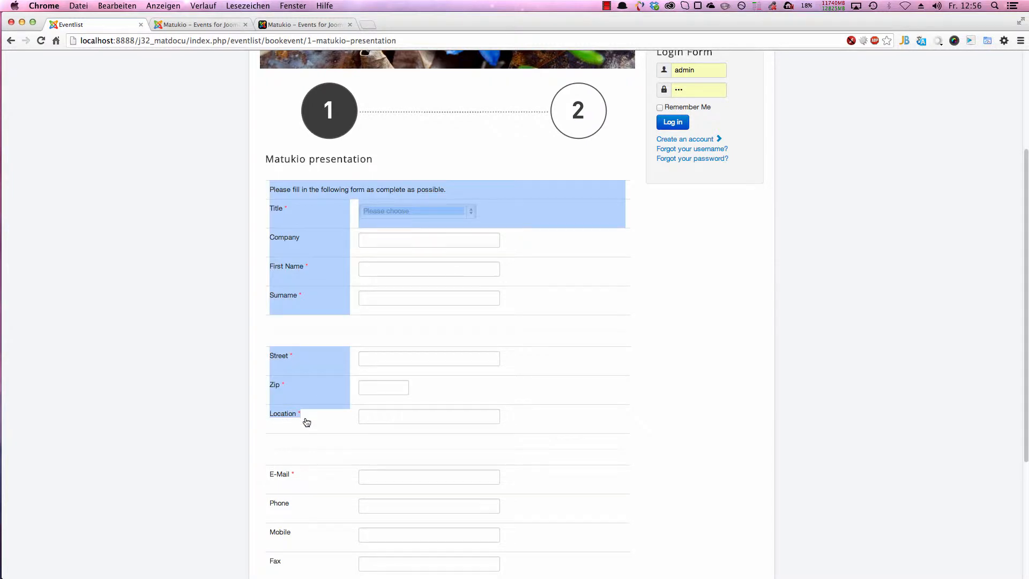
click(200, 24)
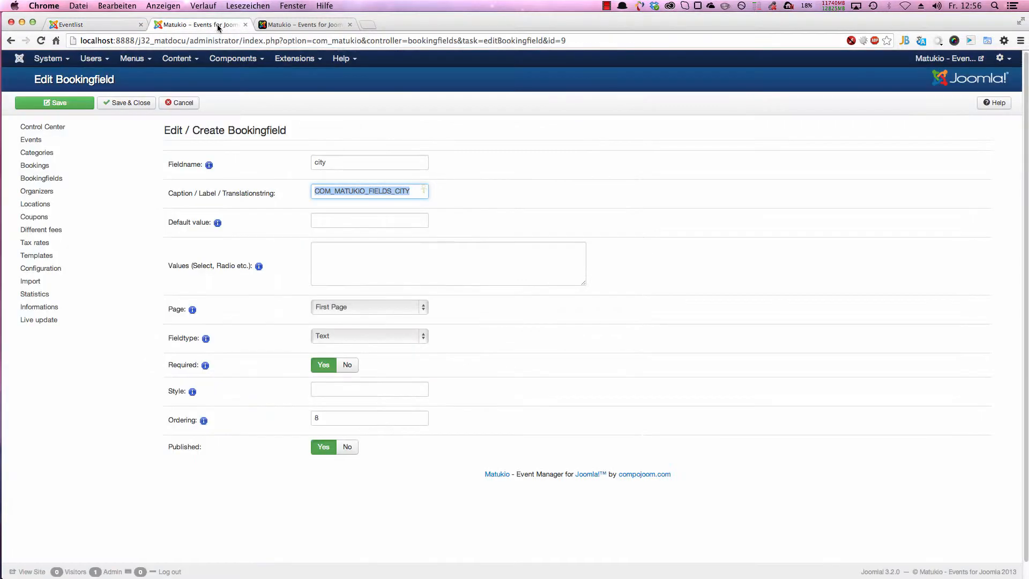
mouse_move(369, 208)
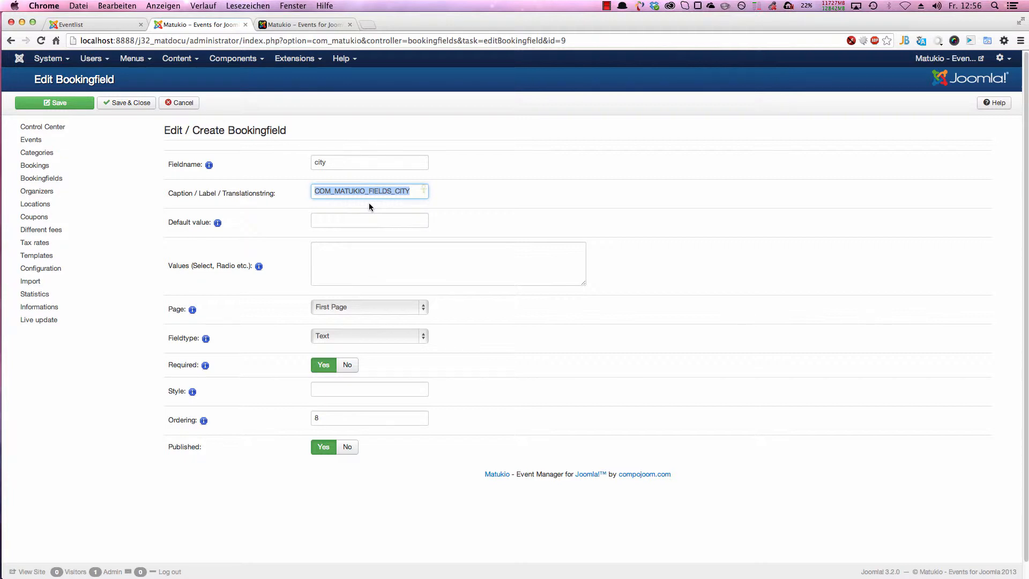
text(cit)
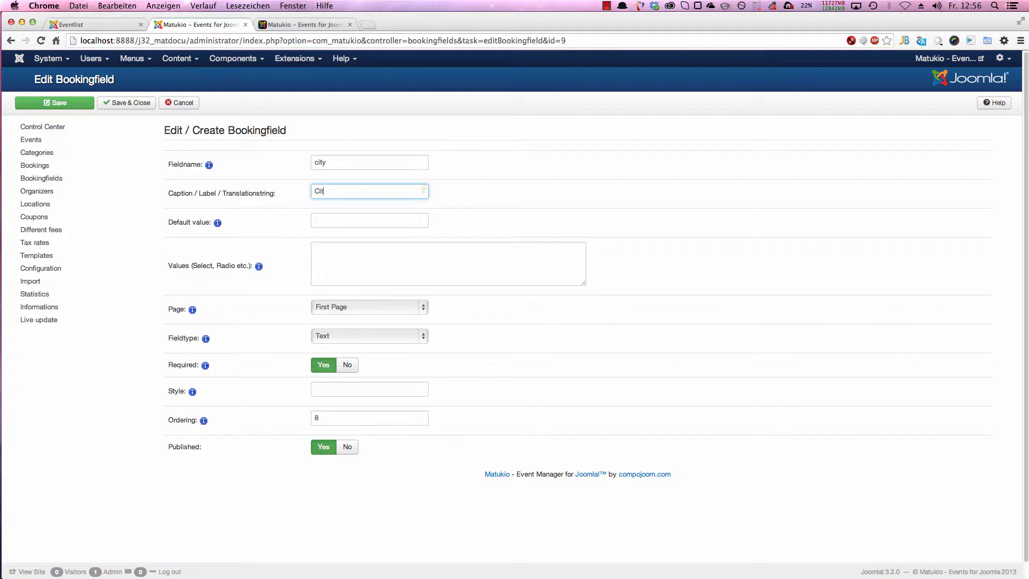
text(y)
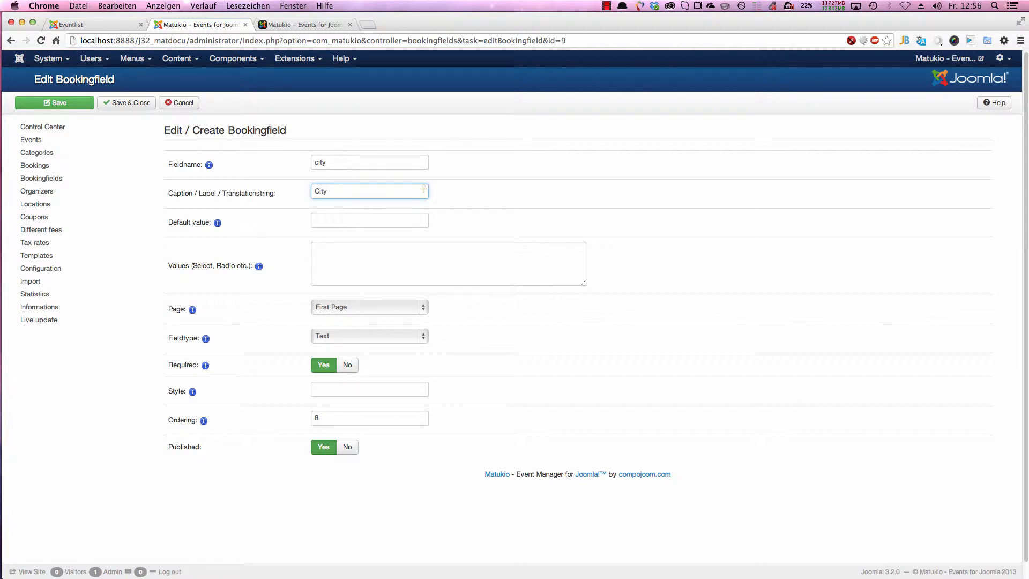
mouse_move(379, 195)
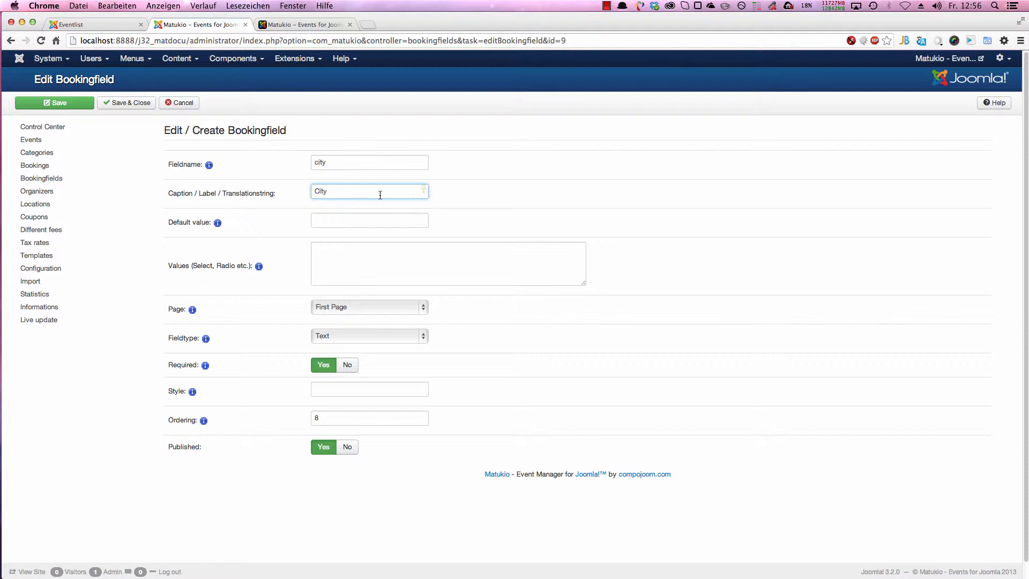
click(369, 220)
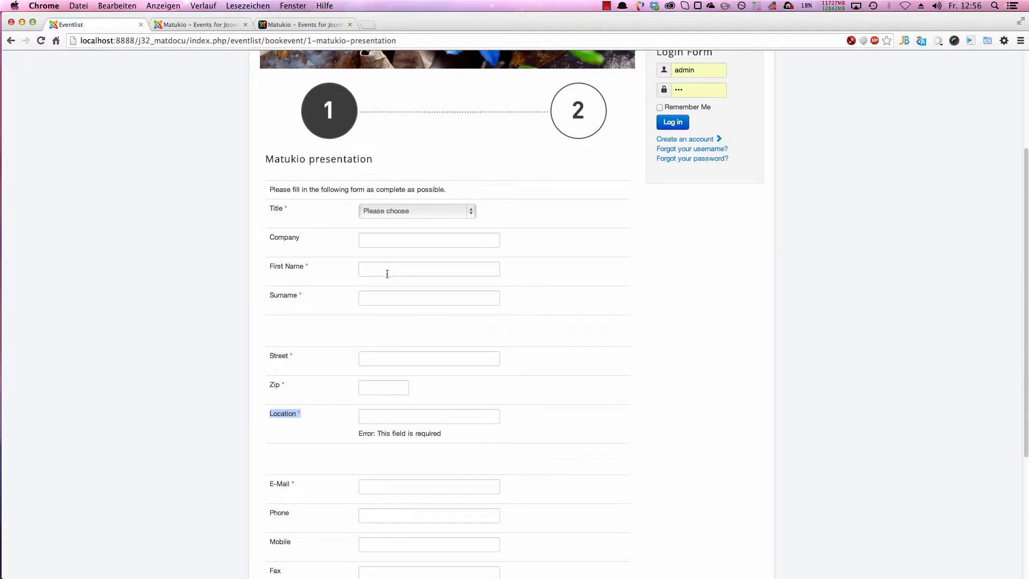
click(429, 415)
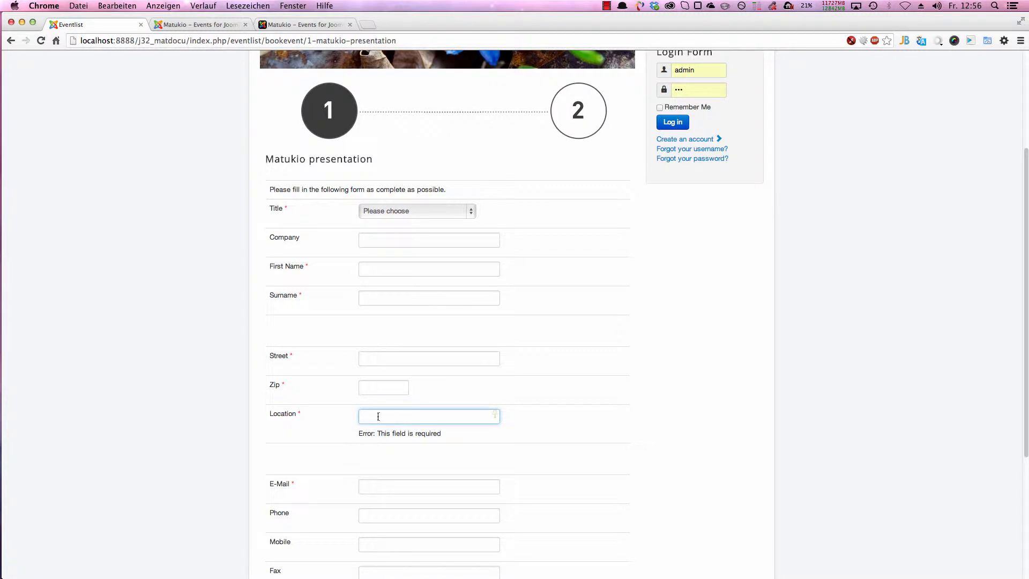
mouse_move(443, 420)
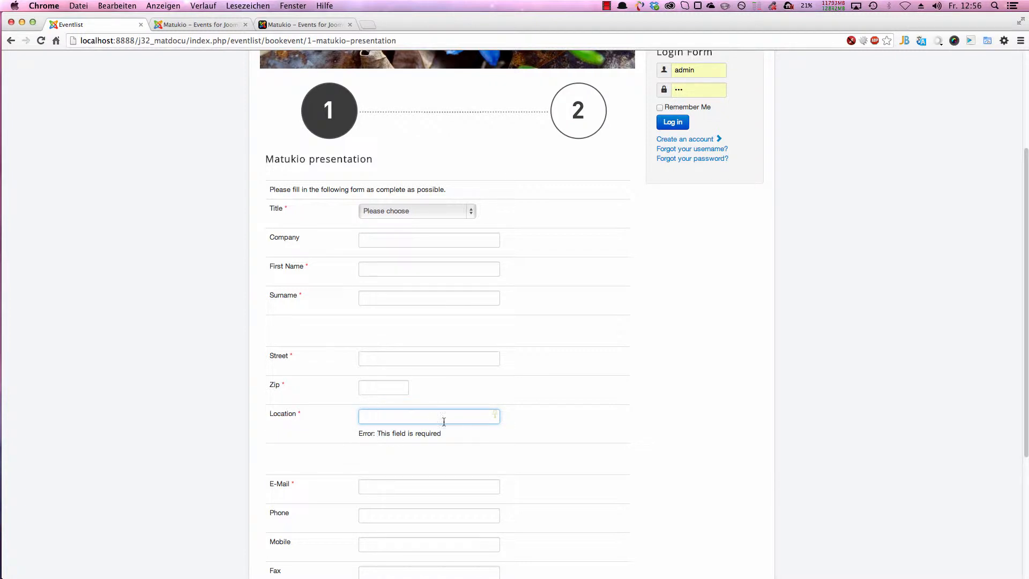
mouse_move(400, 421)
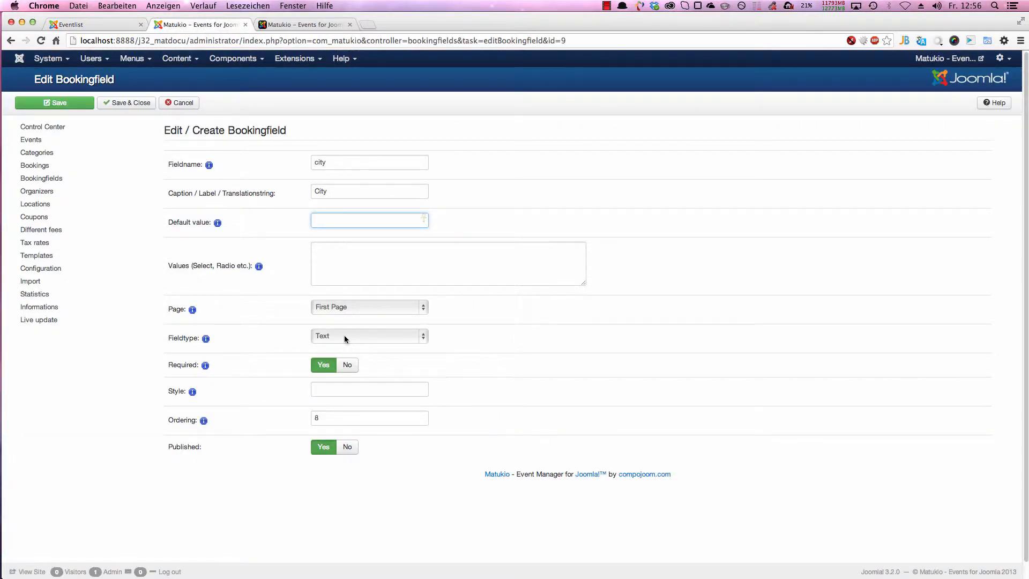
click(448, 263)
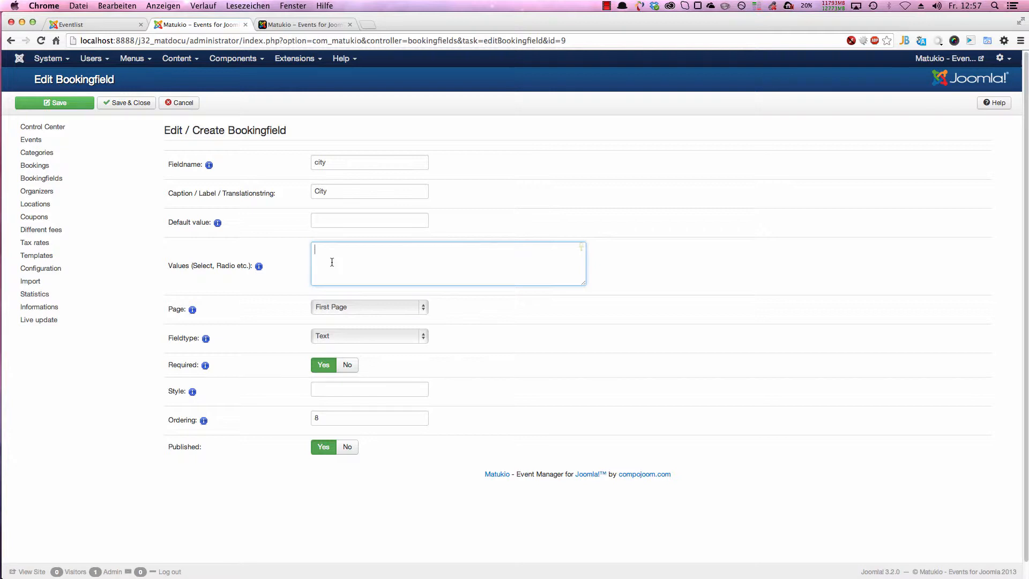
mouse_move(346, 322)
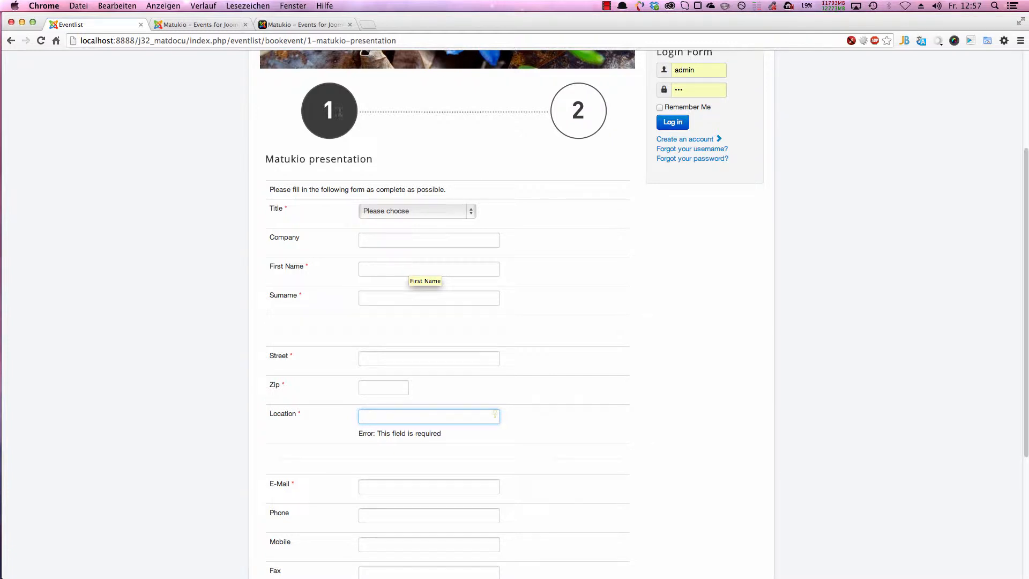
mouse_move(426, 452)
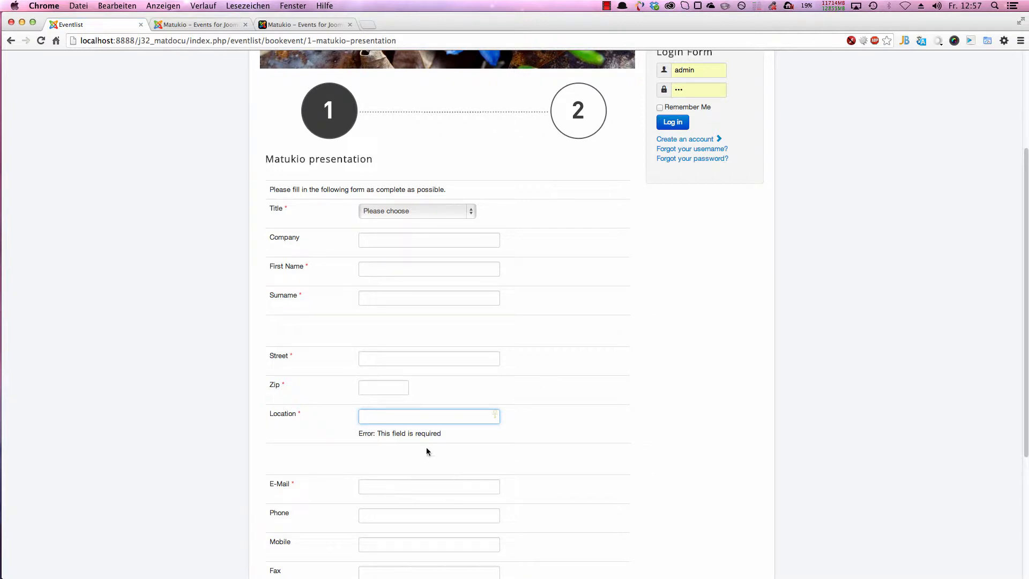
mouse_move(581, 123)
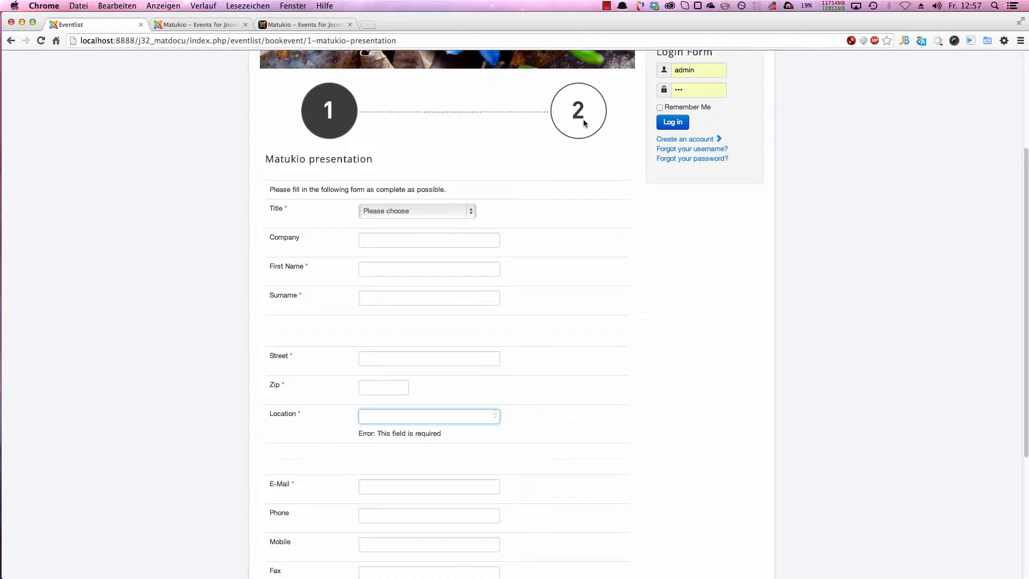
mouse_move(352, 299)
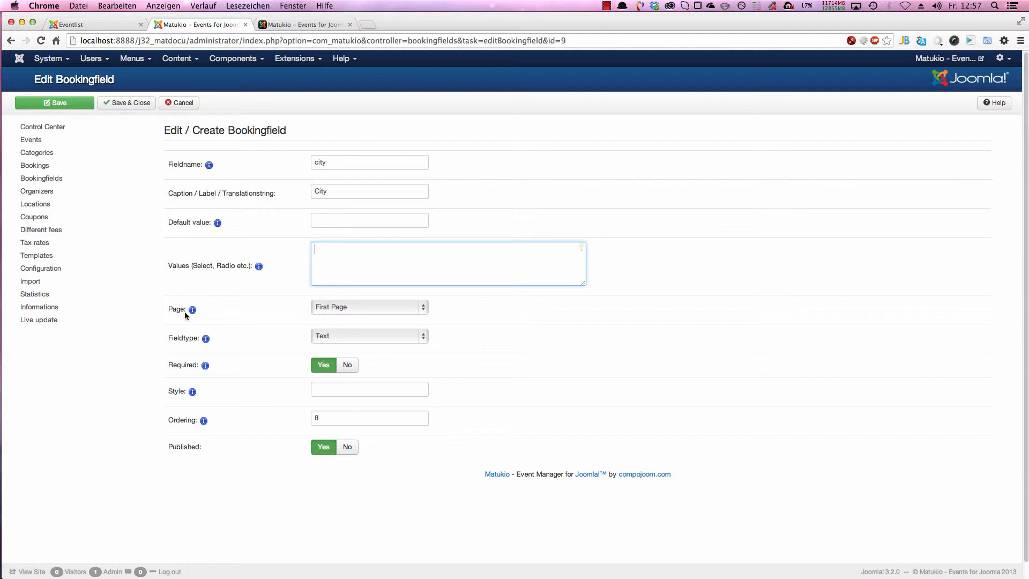
mouse_move(362, 320)
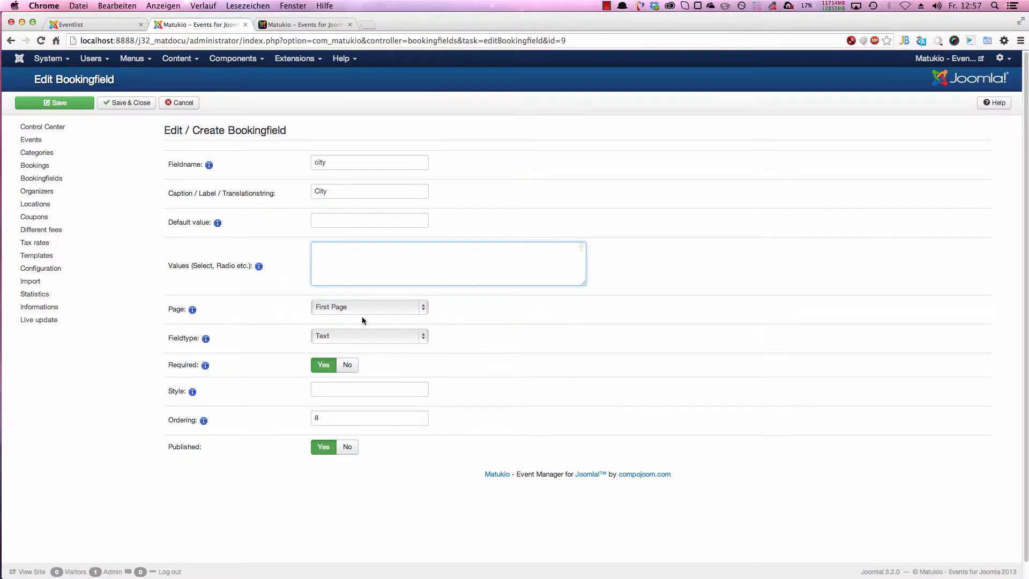
click(368, 306)
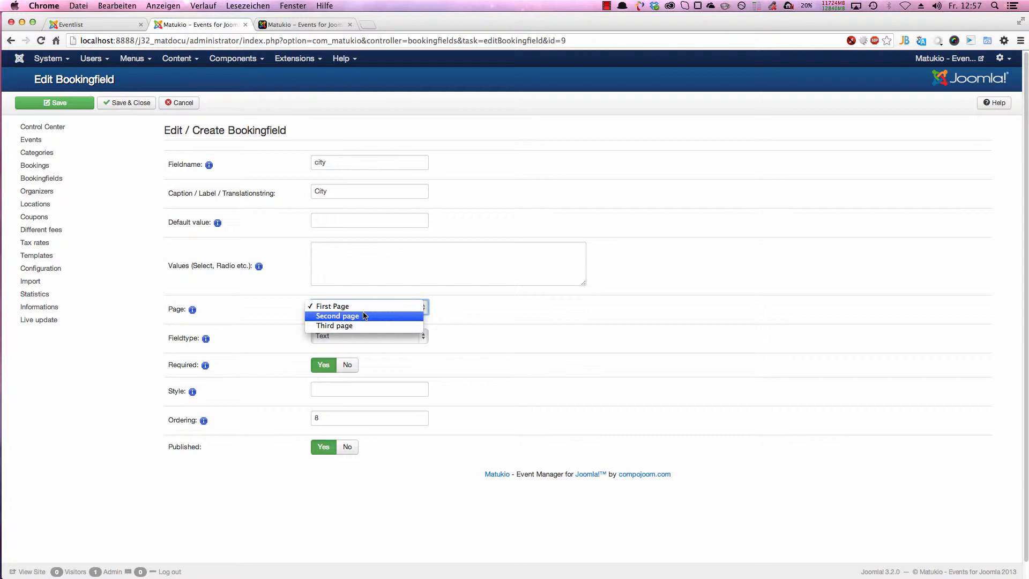
mouse_move(476, 337)
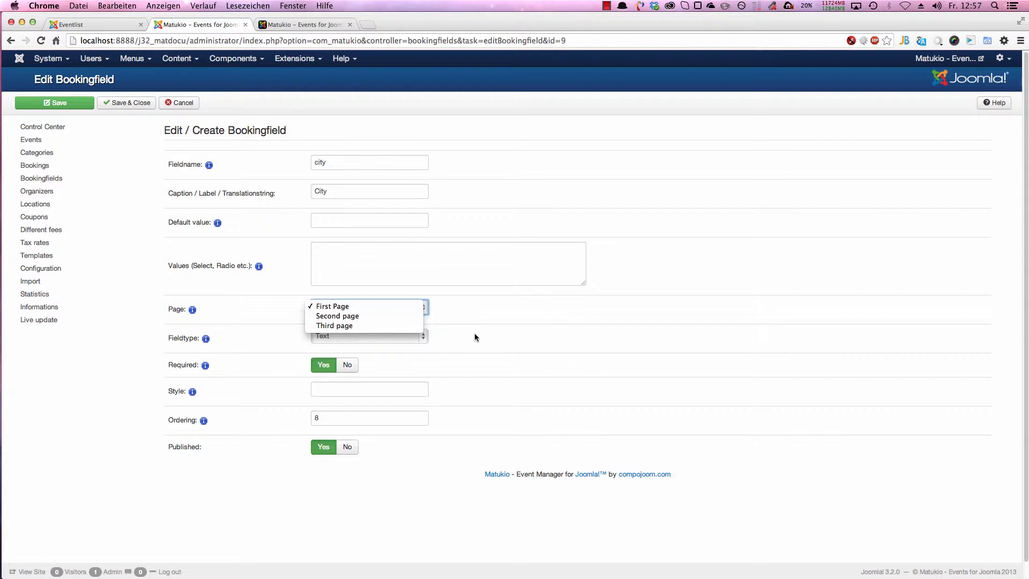
mouse_move(337, 344)
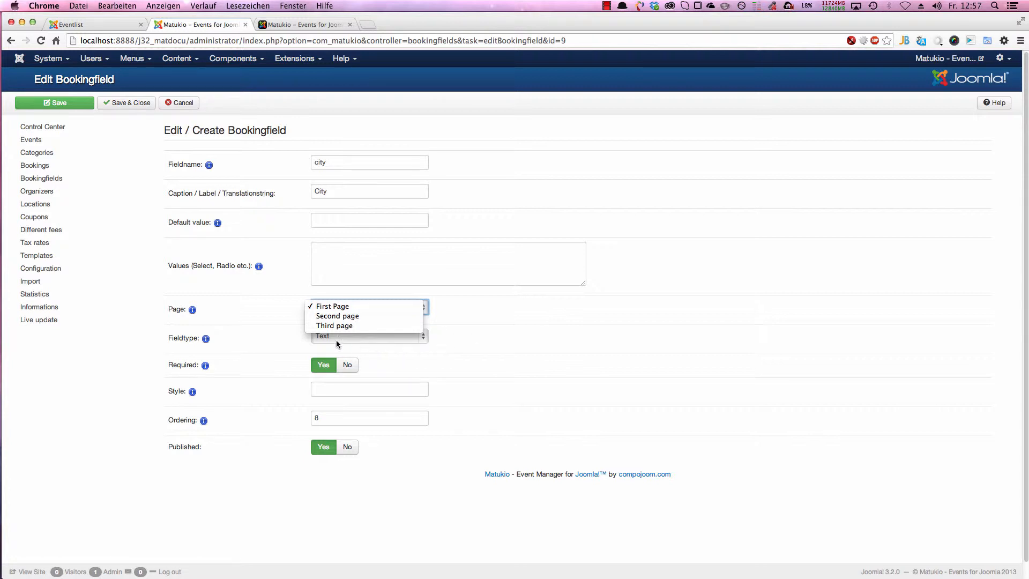
mouse_move(333, 325)
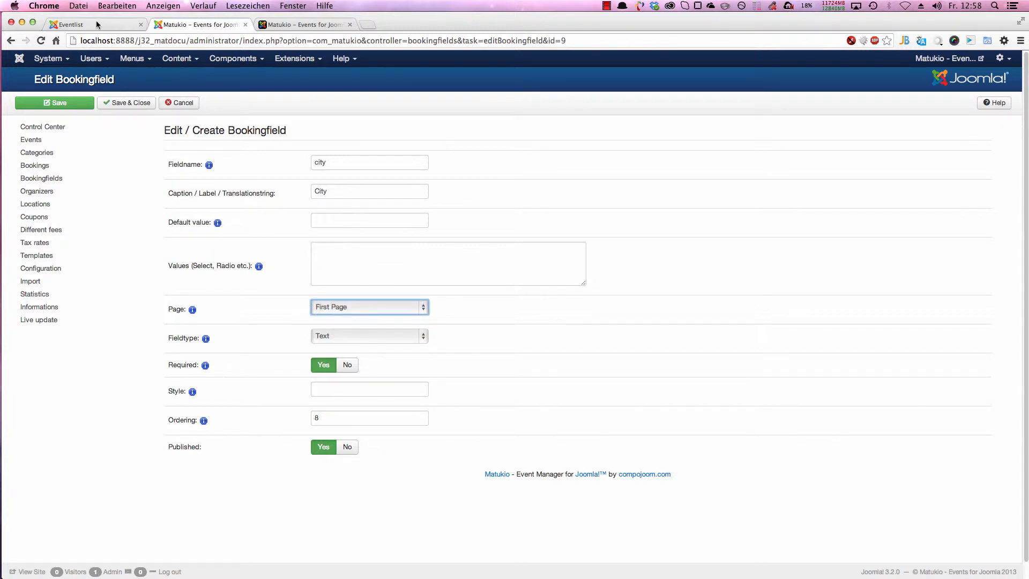
click(70, 24)
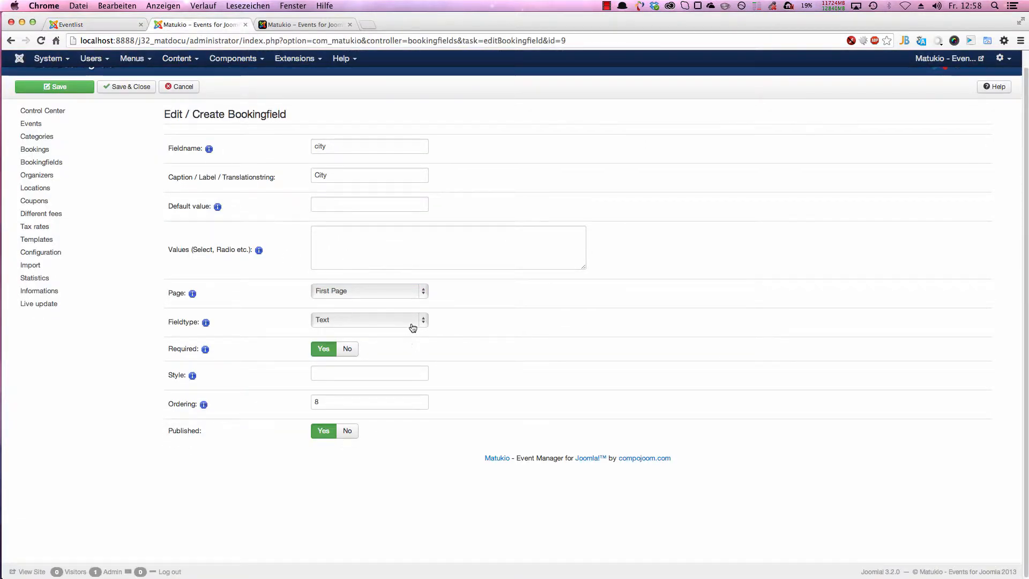
click(367, 320)
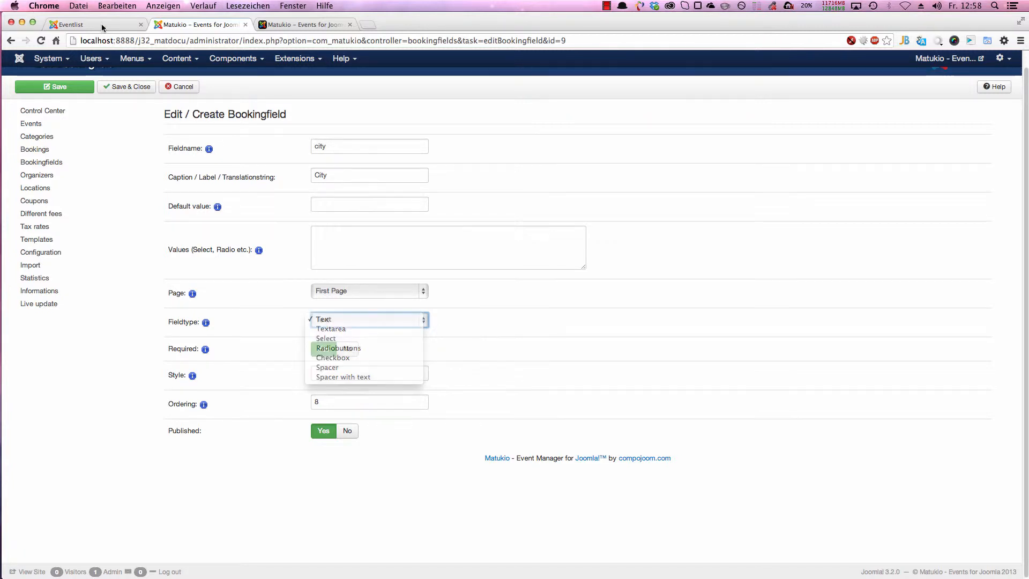
click(70, 24)
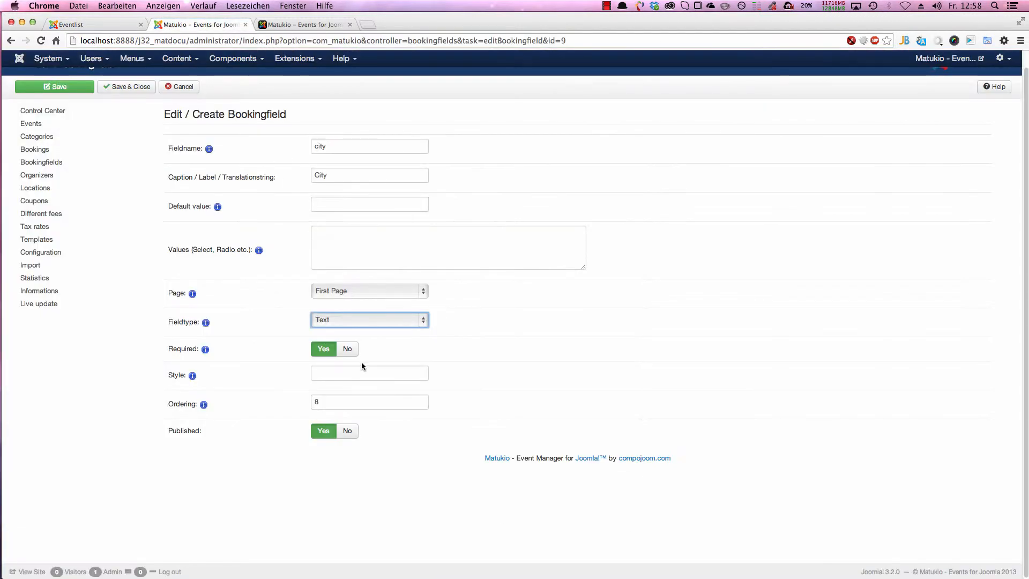
click(368, 320)
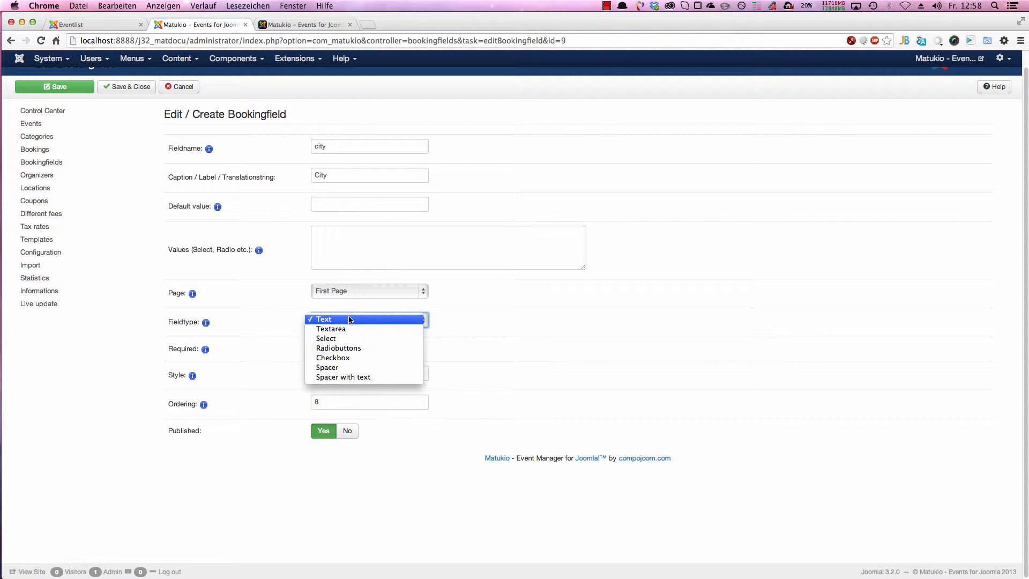
mouse_move(326, 338)
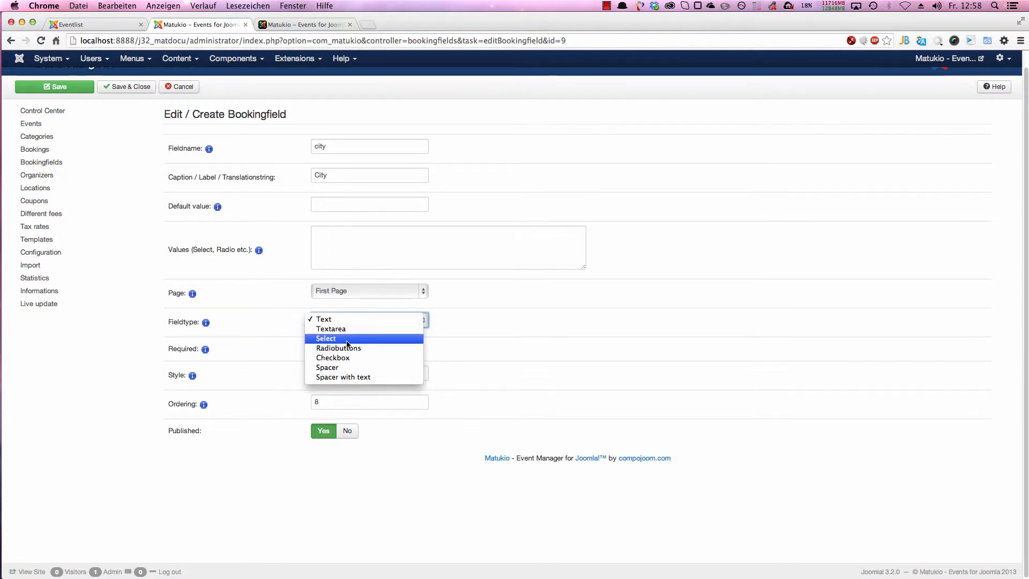
mouse_move(326, 366)
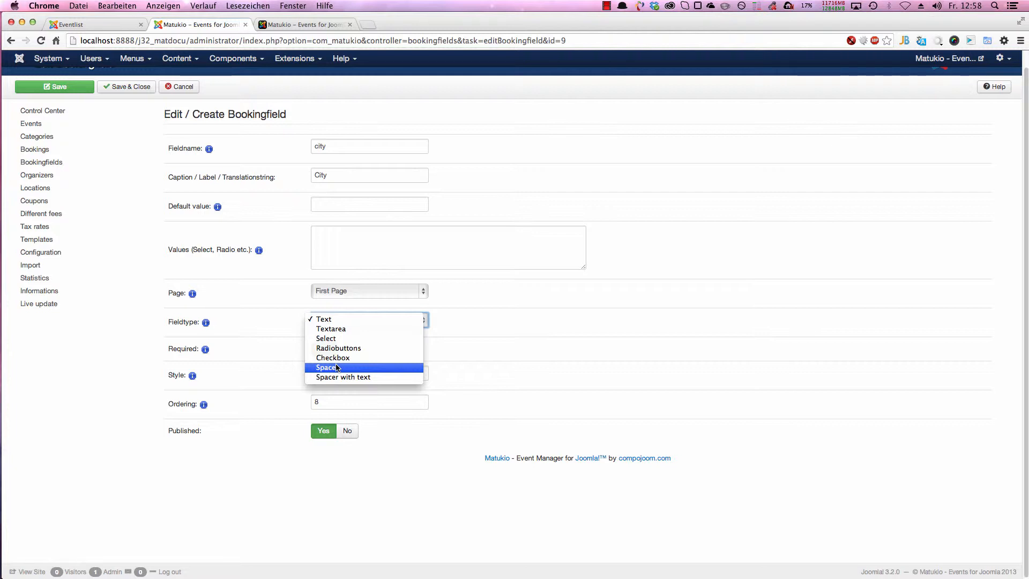
mouse_move(103, 34)
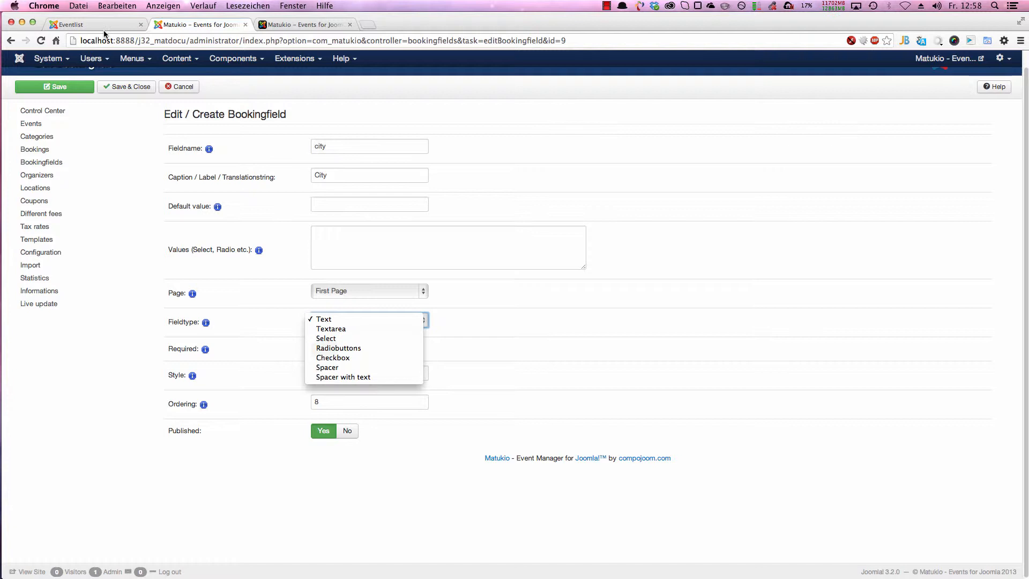
click(323, 319)
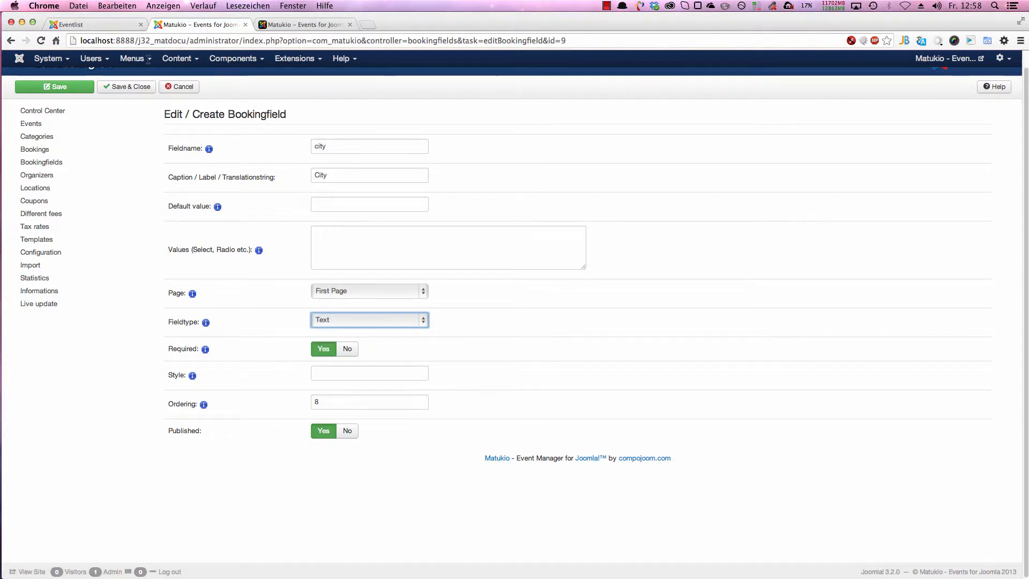
click(85, 24)
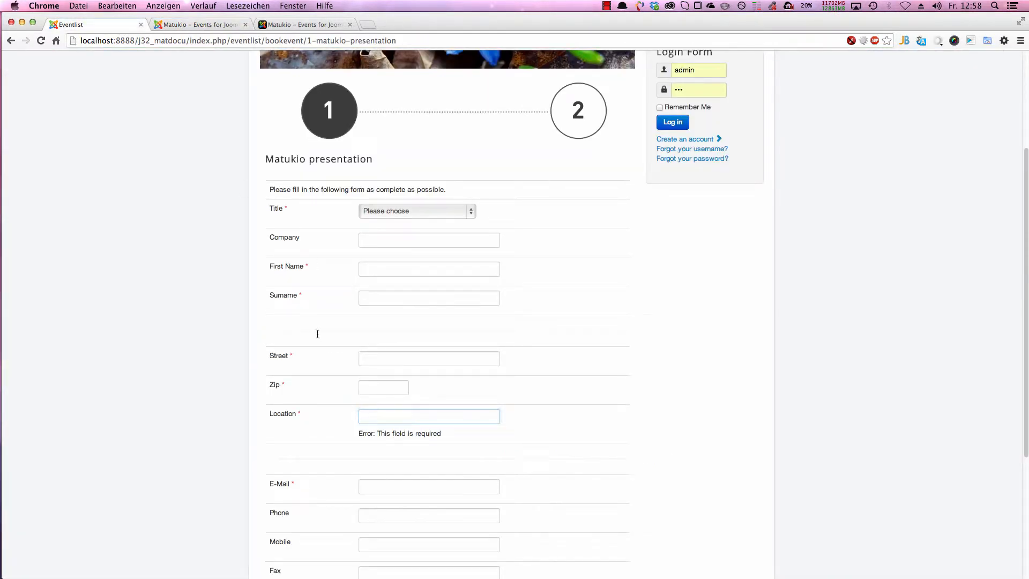
mouse_move(443, 452)
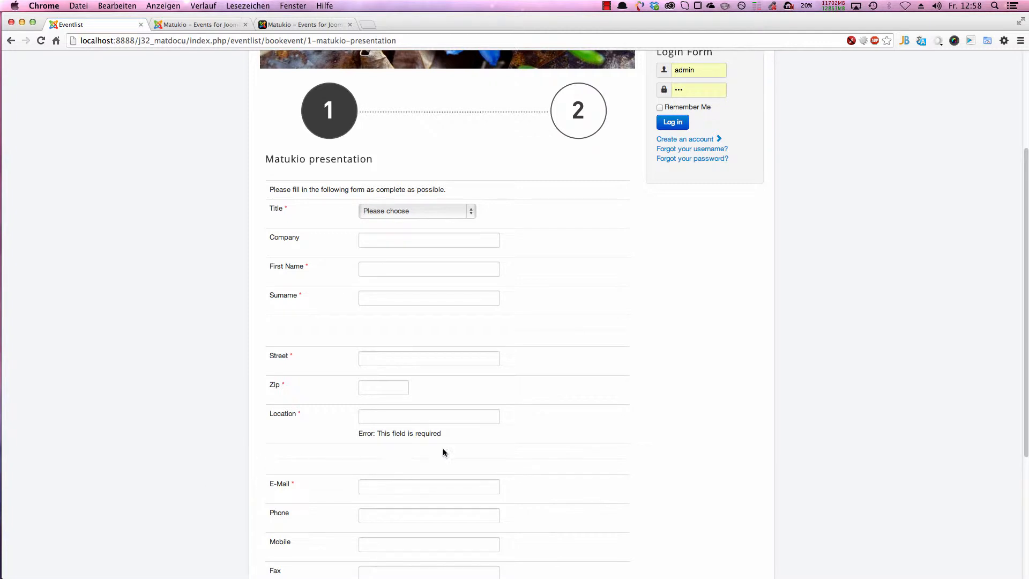
mouse_move(196, 41)
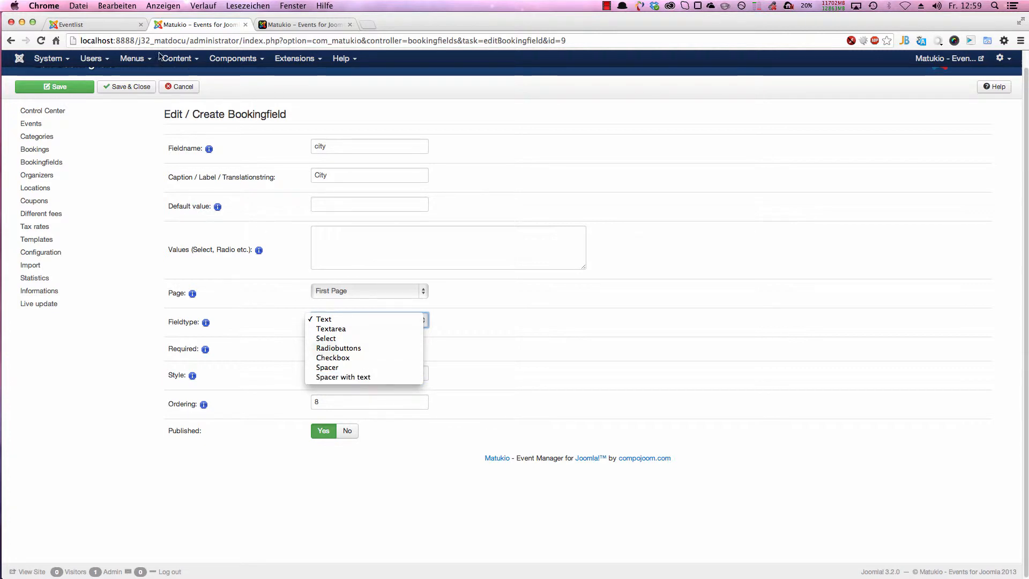
click(324, 319)
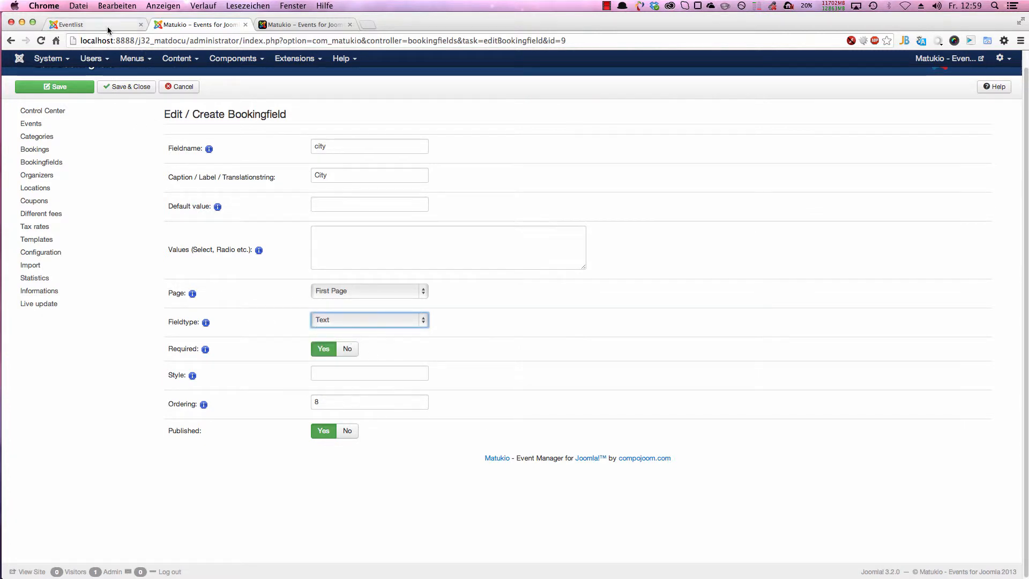
click(95, 24)
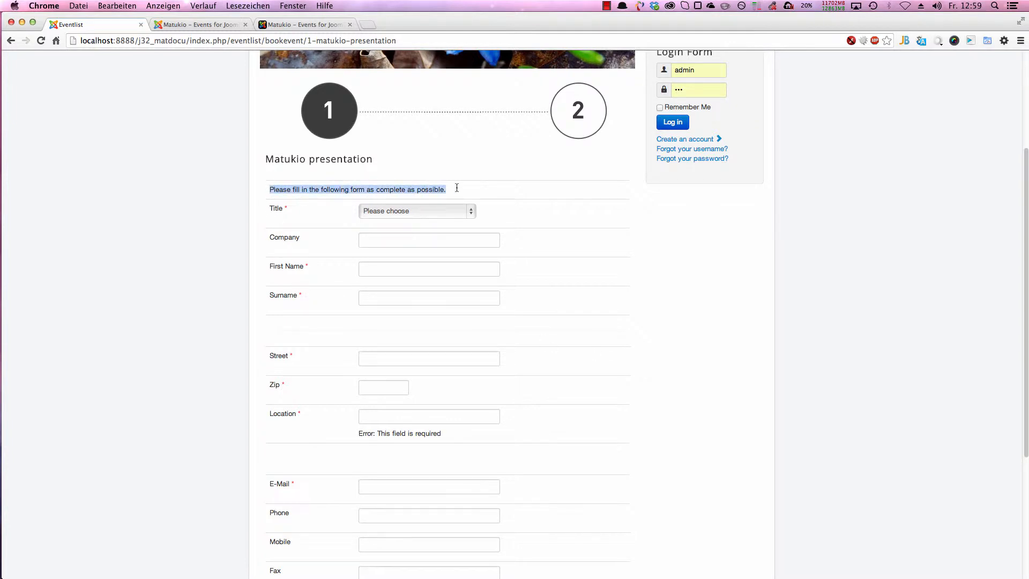
mouse_move(275, 189)
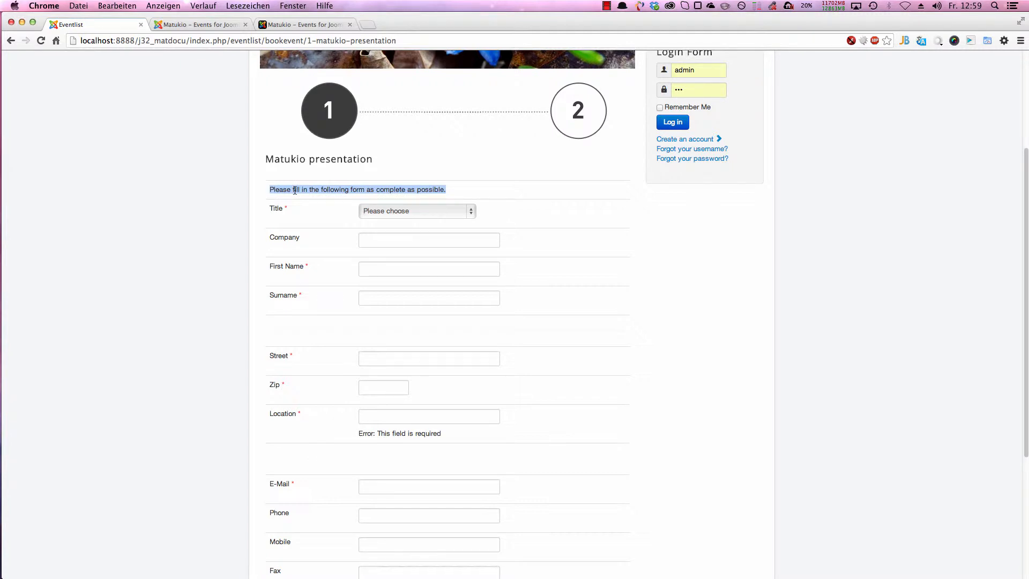
mouse_move(348, 189)
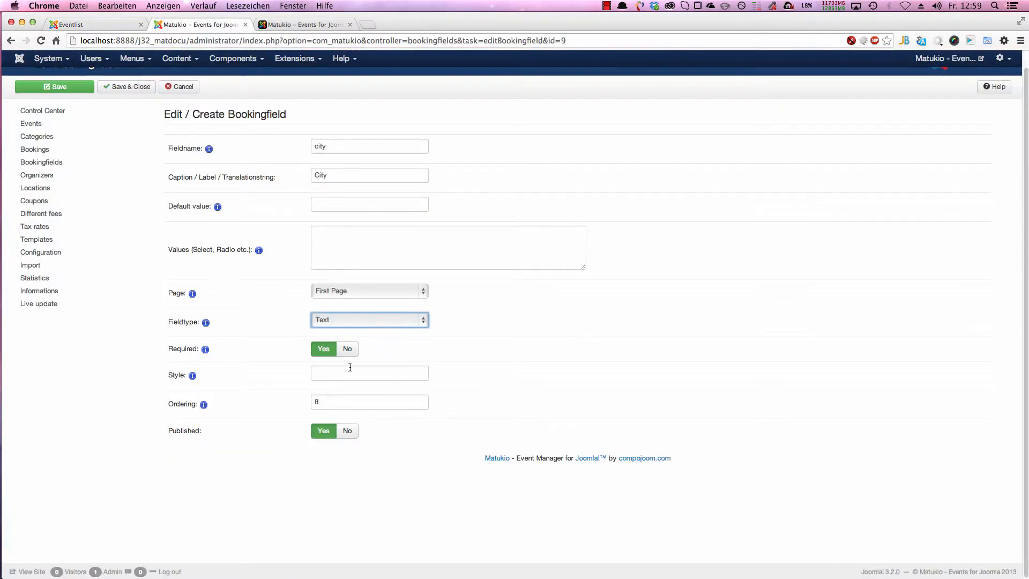
mouse_move(331, 369)
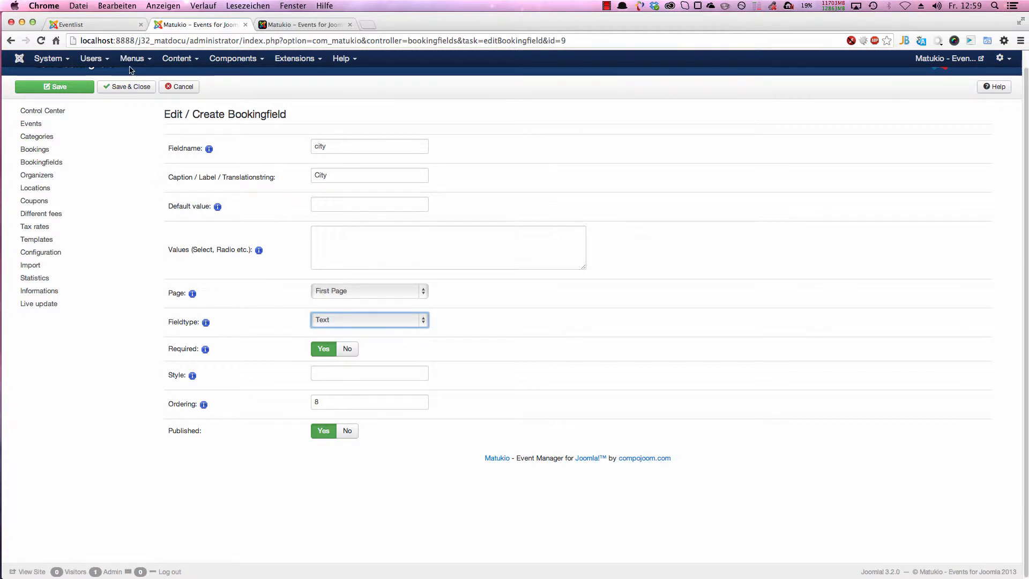
click(71, 24)
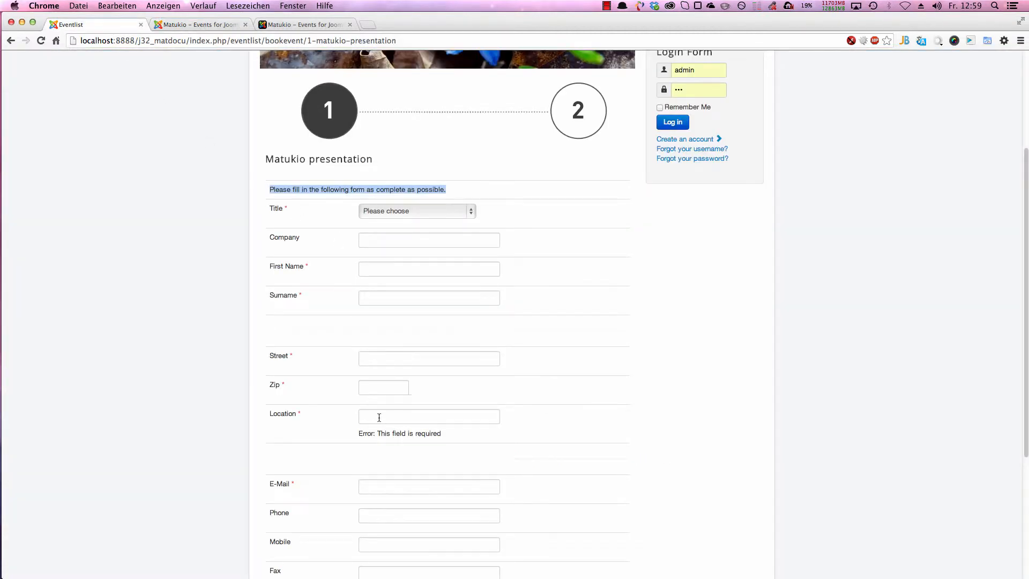
click(429, 416)
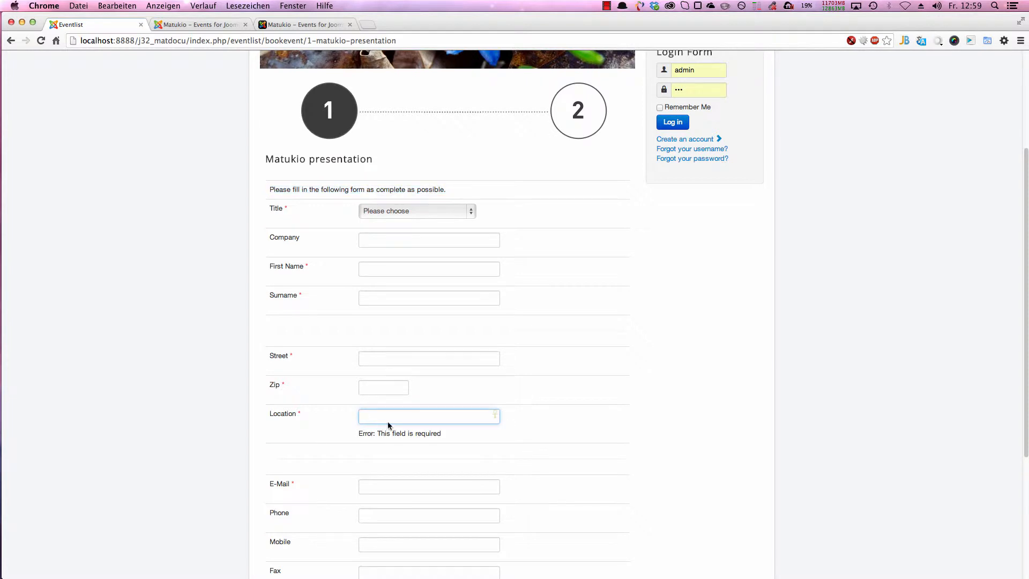
scroll(down, 3)
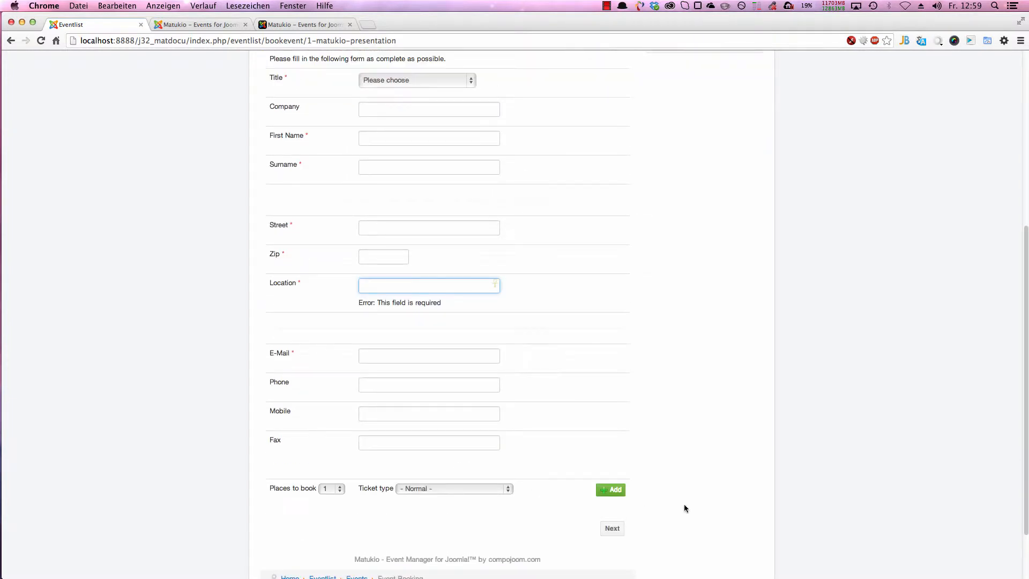
click(611, 528)
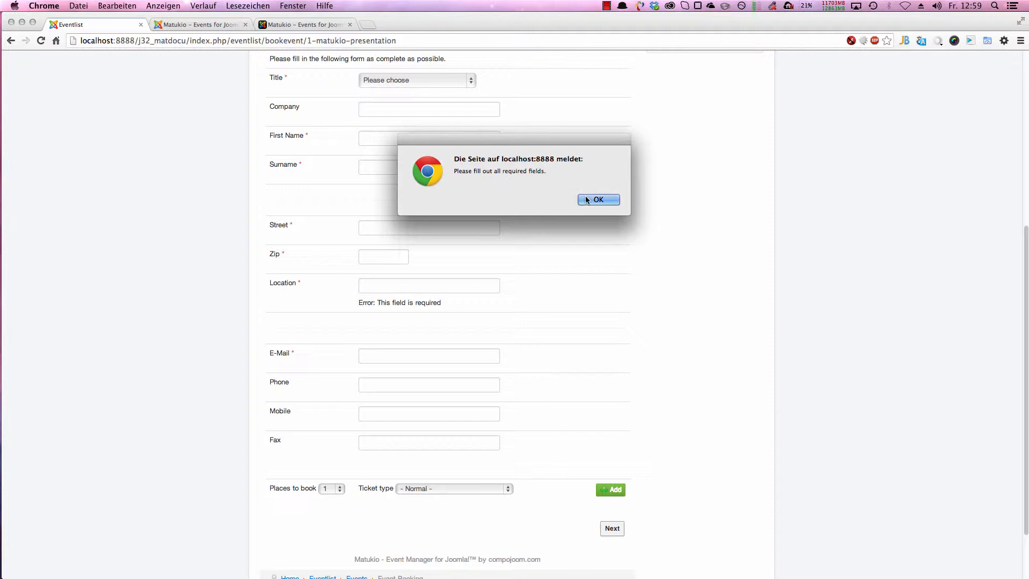
click(597, 200)
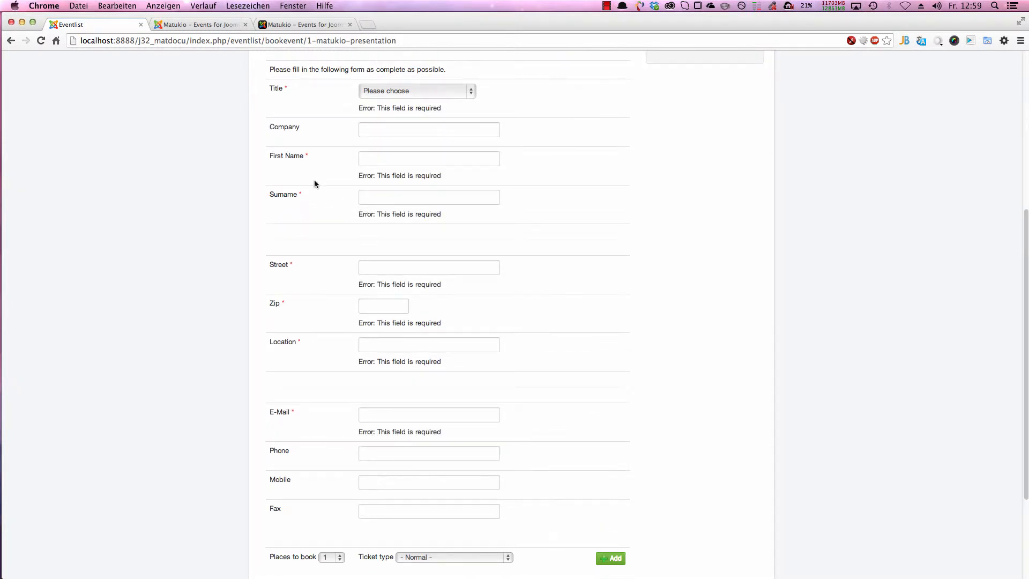
mouse_move(309, 158)
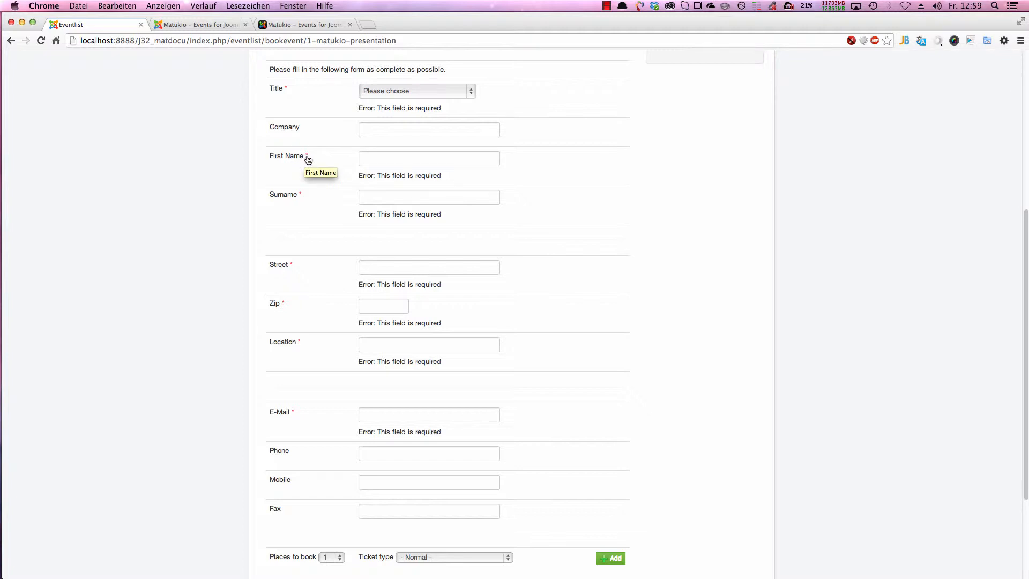
mouse_move(301, 200)
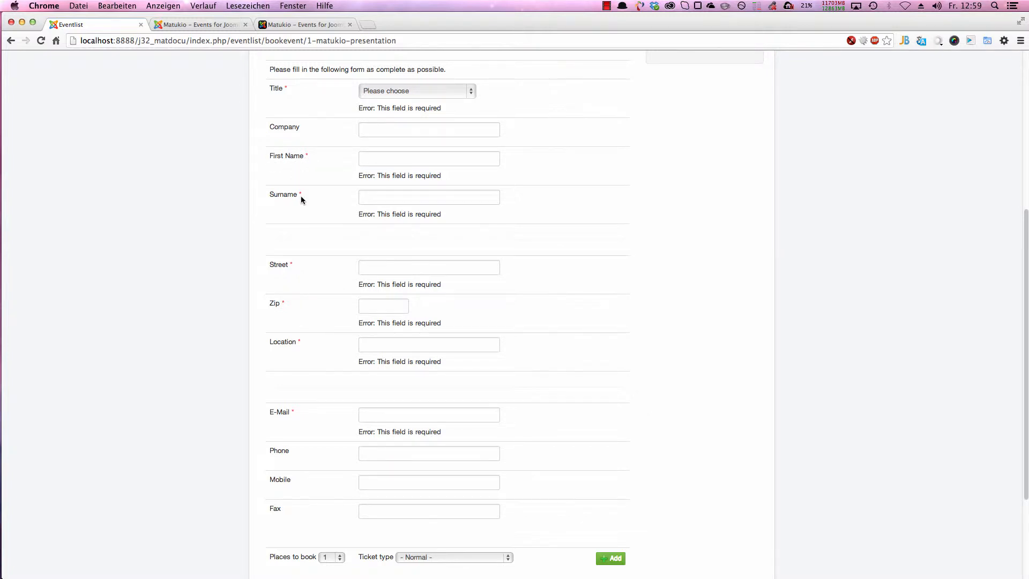
scroll(up, 3)
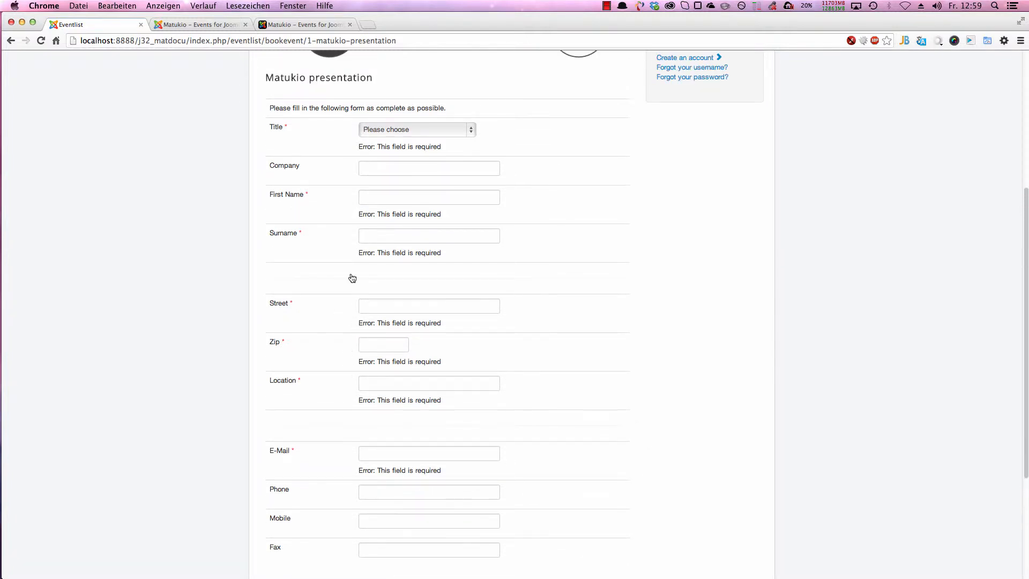
mouse_move(256, 102)
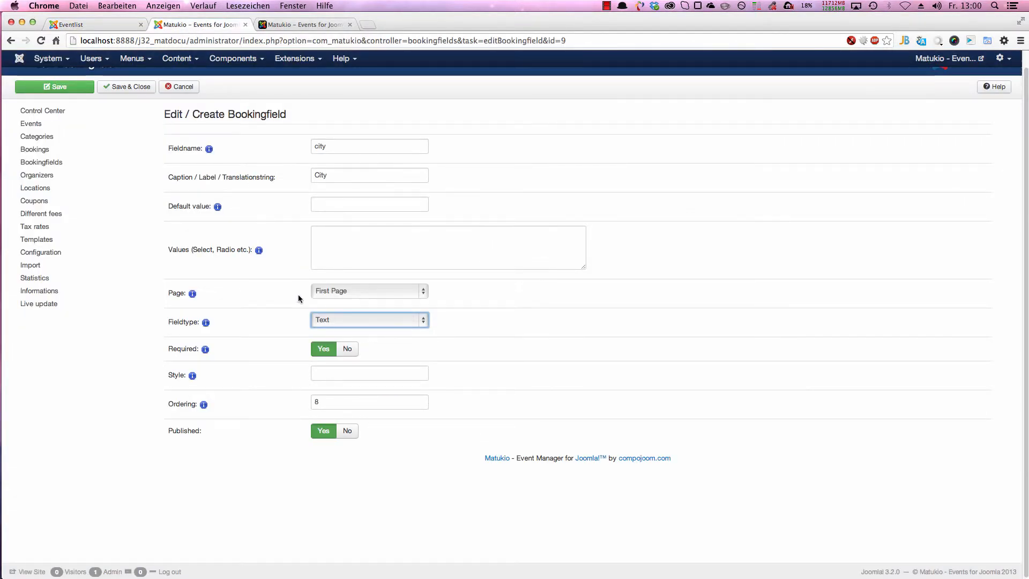
mouse_move(327, 360)
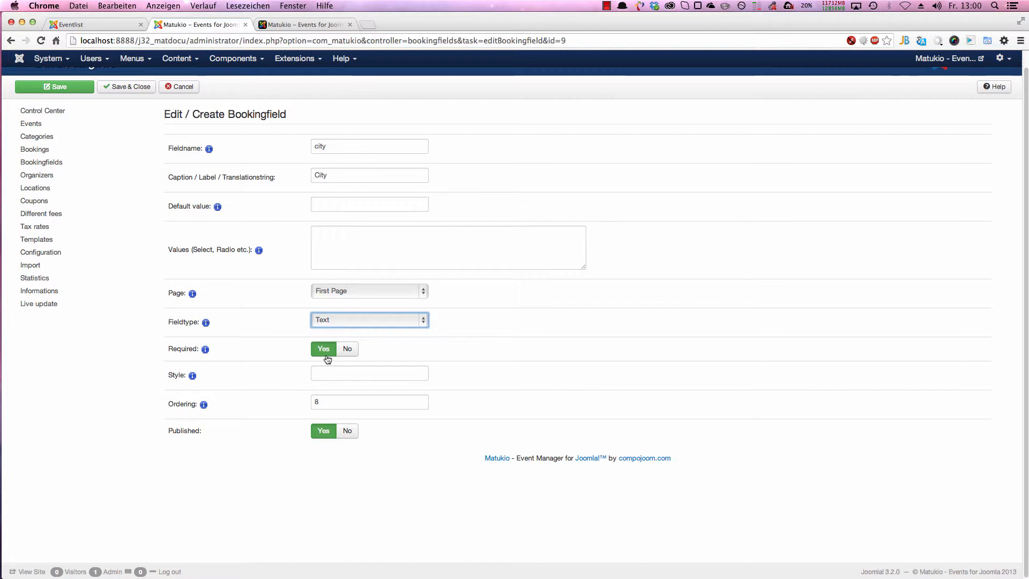
- Enter 'width: 100px;' as the city field's style, then cancel without saving
click(369, 373)
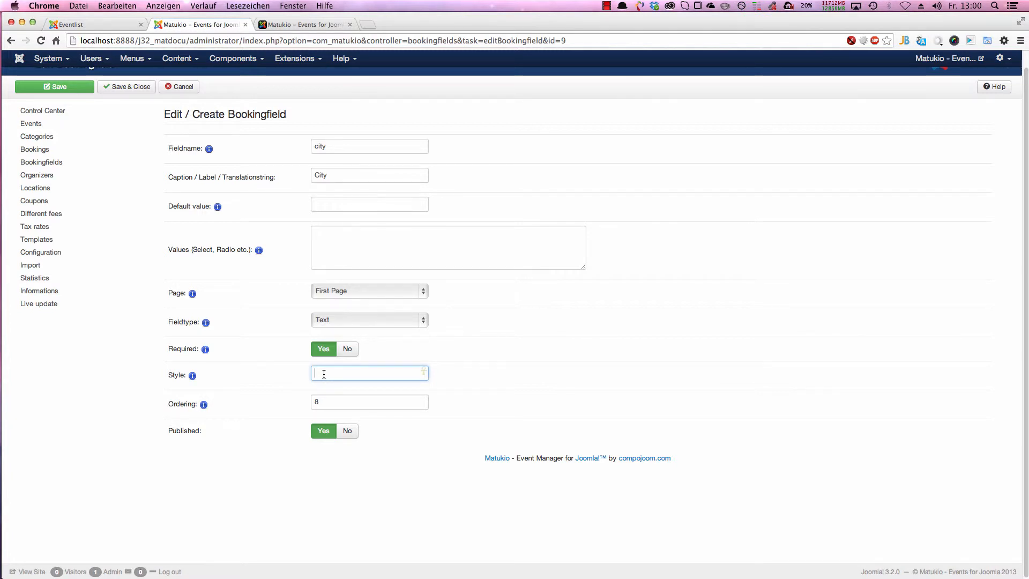
text(w)
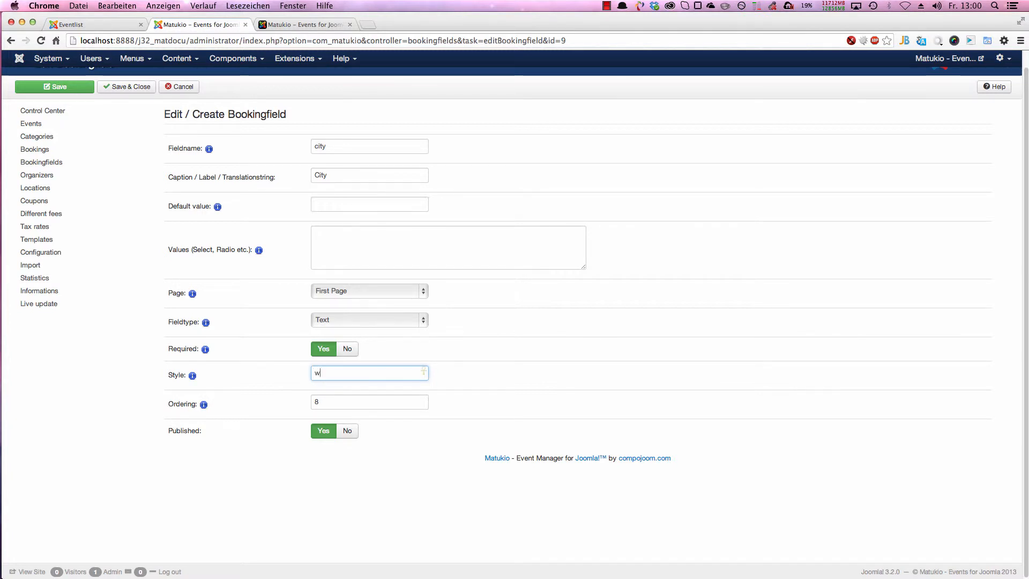
text(idth: 100px;)
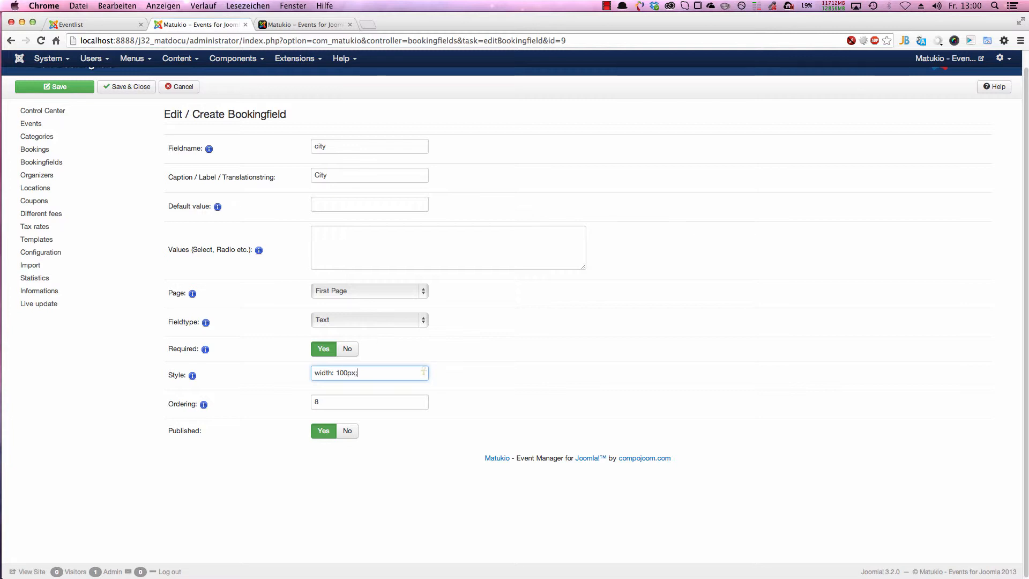
mouse_move(292, 429)
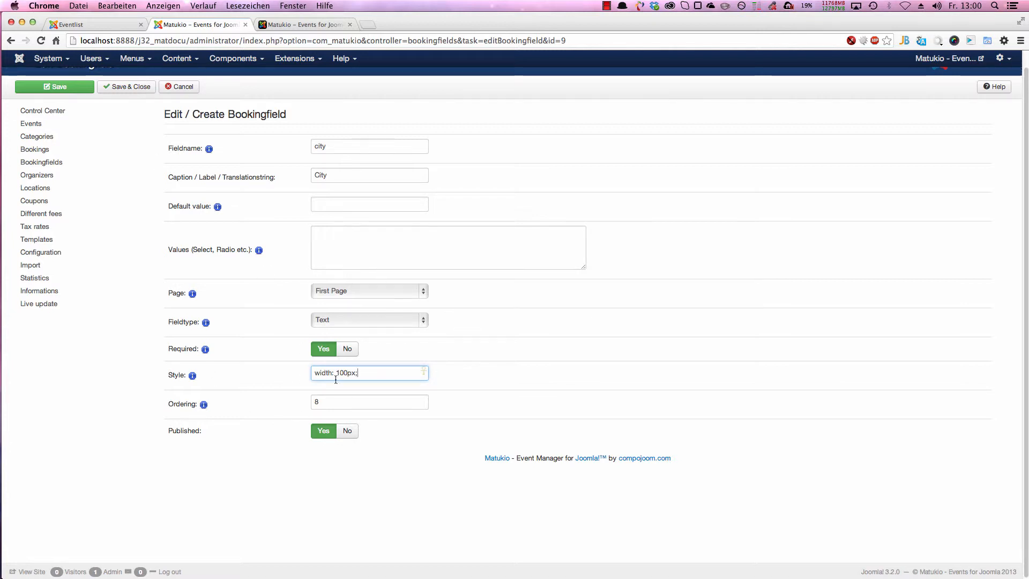
mouse_move(310, 402)
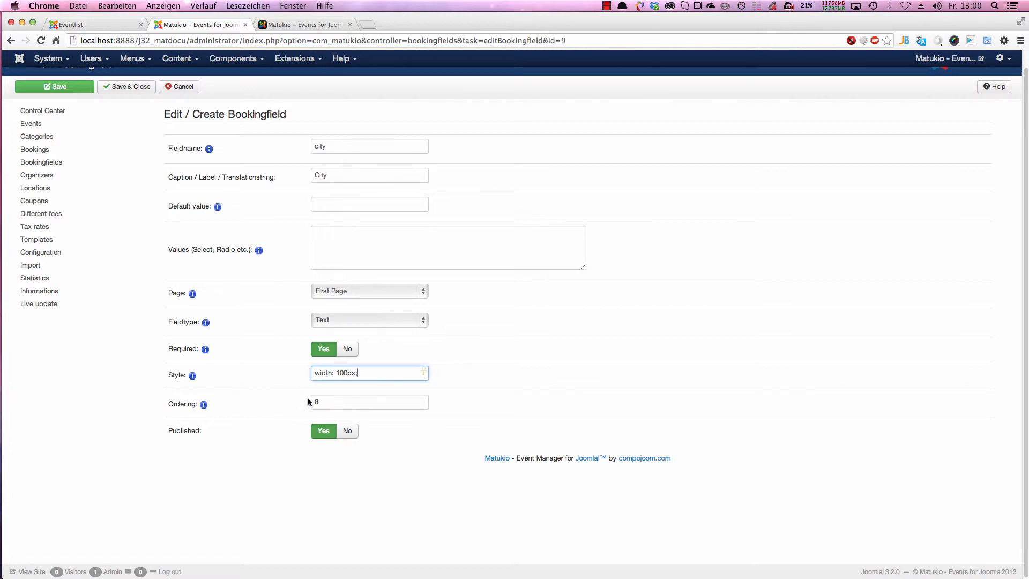
mouse_move(193, 439)
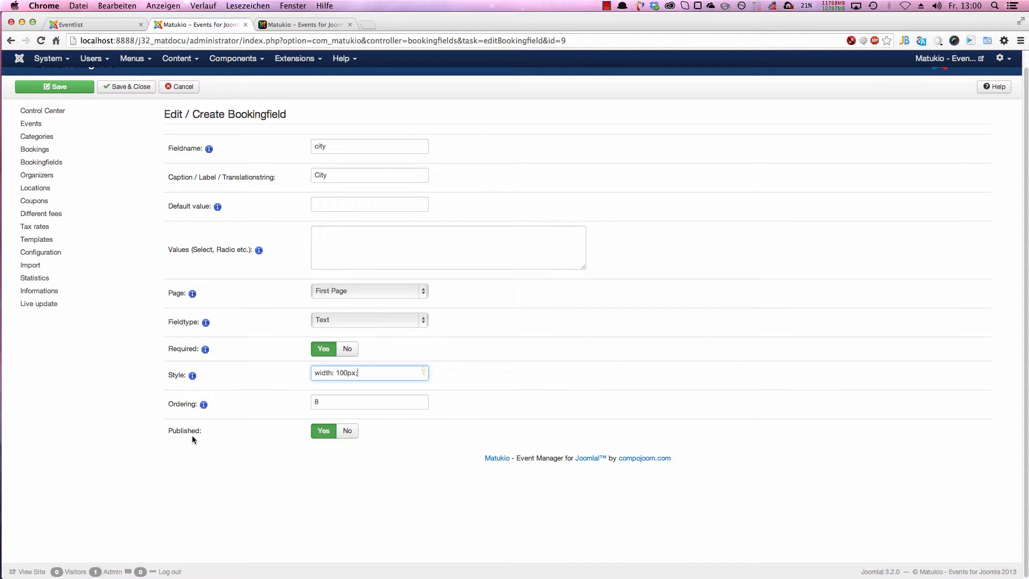
mouse_move(155, 17)
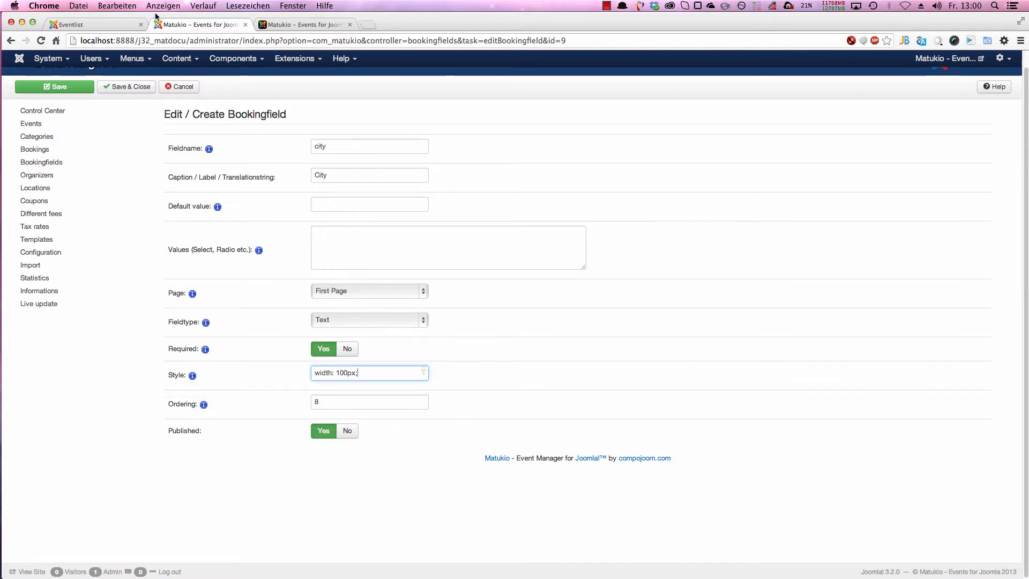
mouse_move(189, 95)
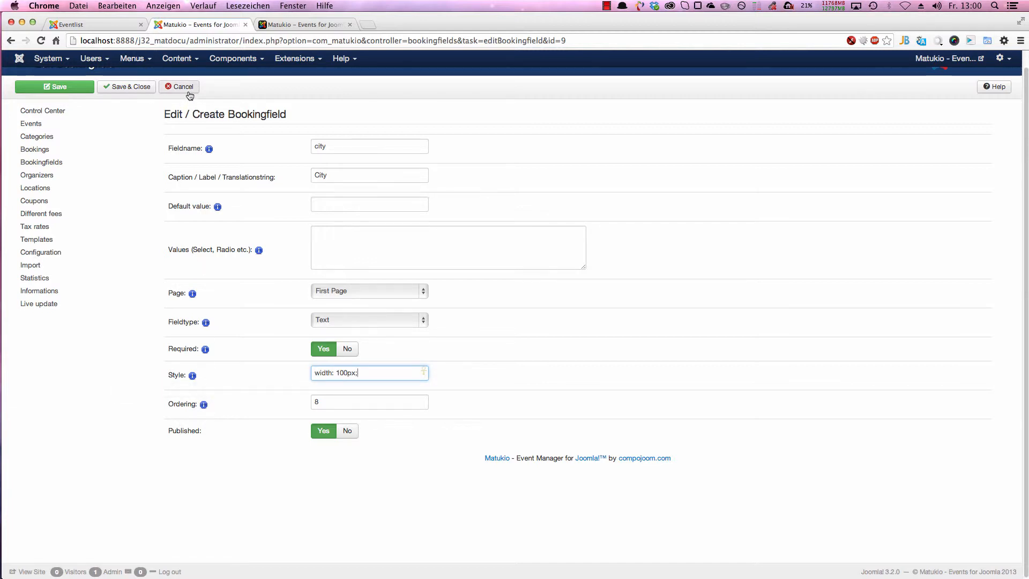
click(179, 86)
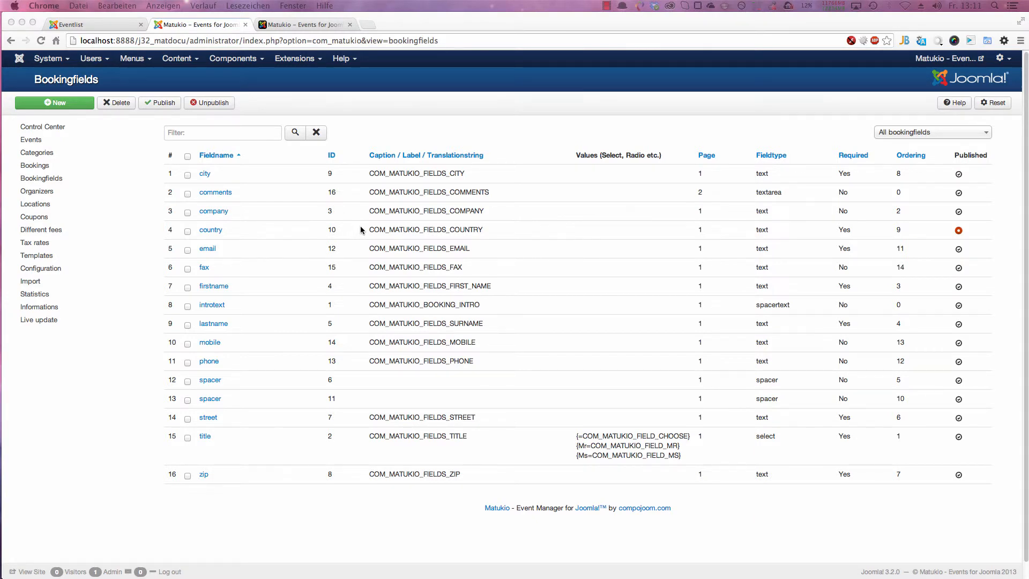
mouse_move(62, 108)
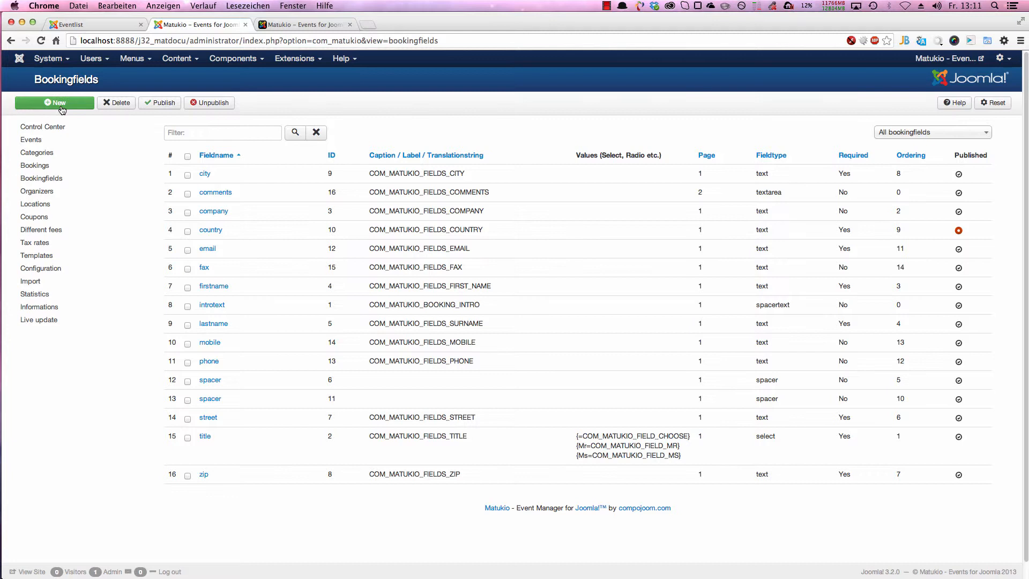
- Create a new booking field and fill in fieldname 'lunch' and caption 'Lunch'
click(53, 102)
text(Lunch)
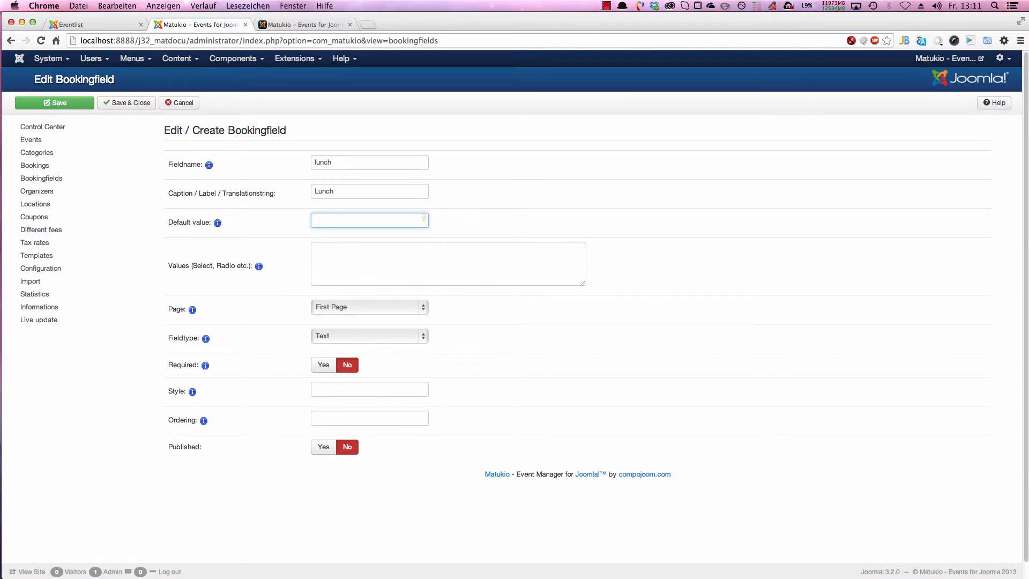
- Set the lunch field's default value to 'yes' and values to '{yes=Yes}{no=No}'
text(yes)
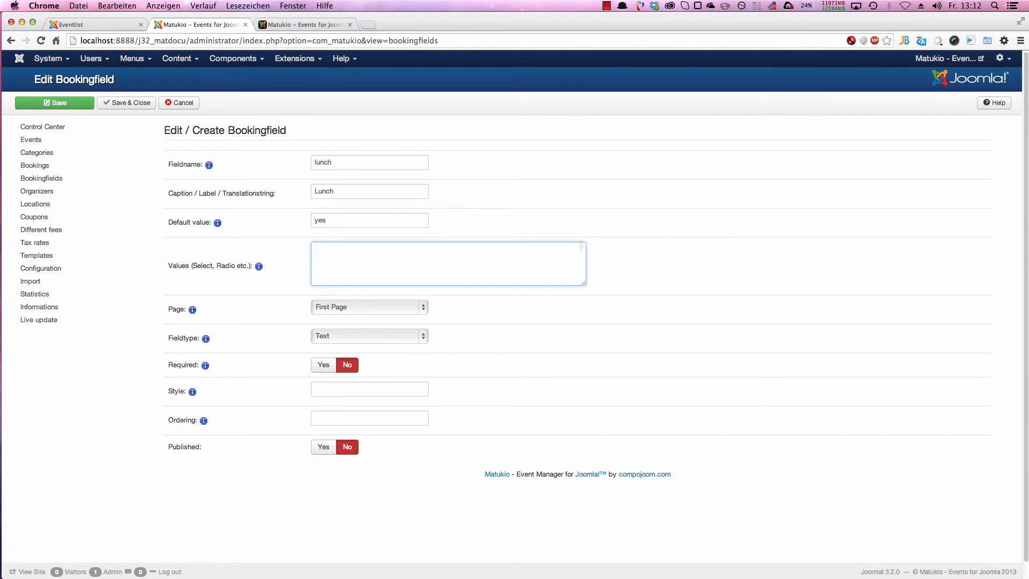
text({)
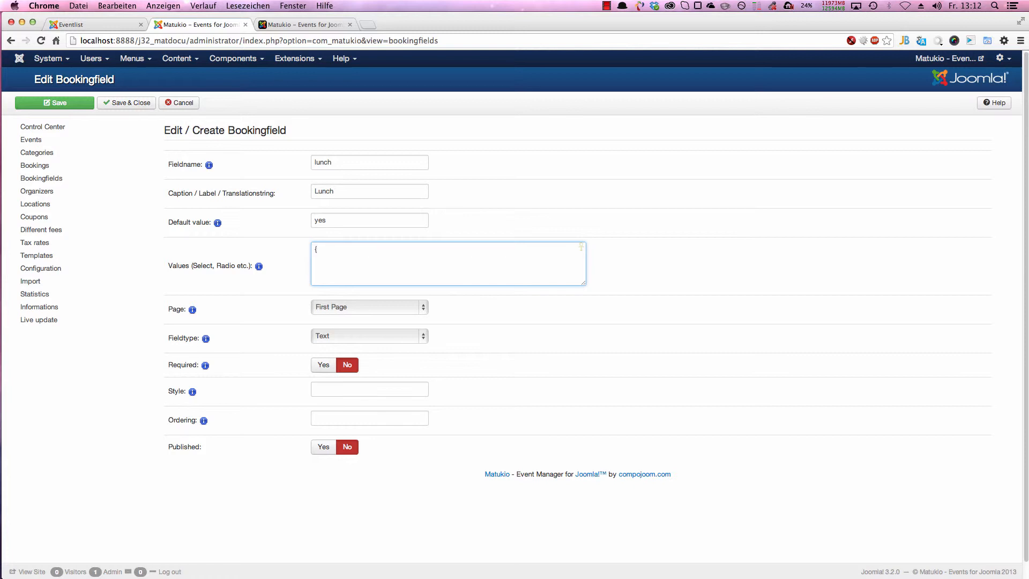
text(ye)
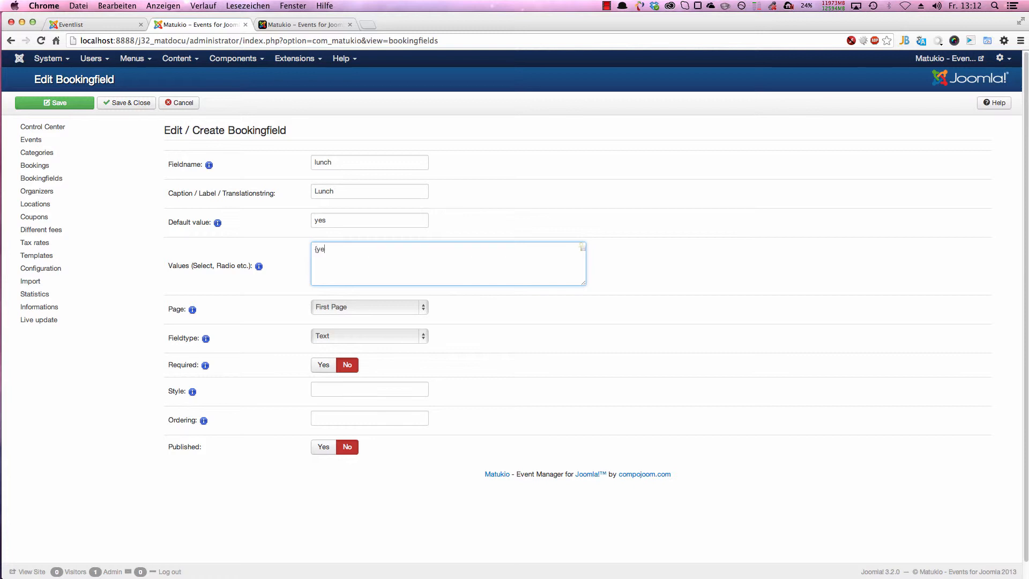
text(s=)
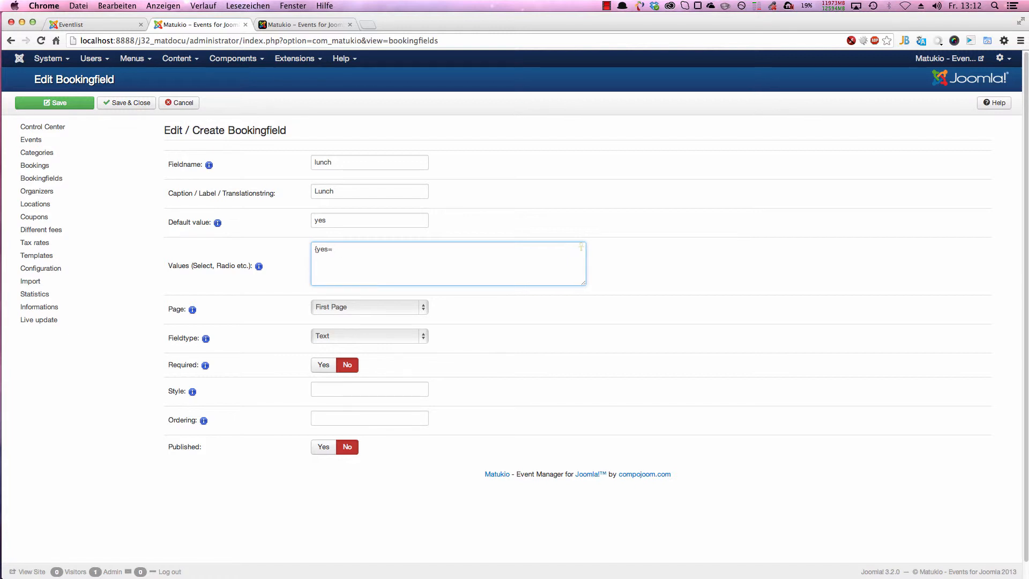
text(Ye)
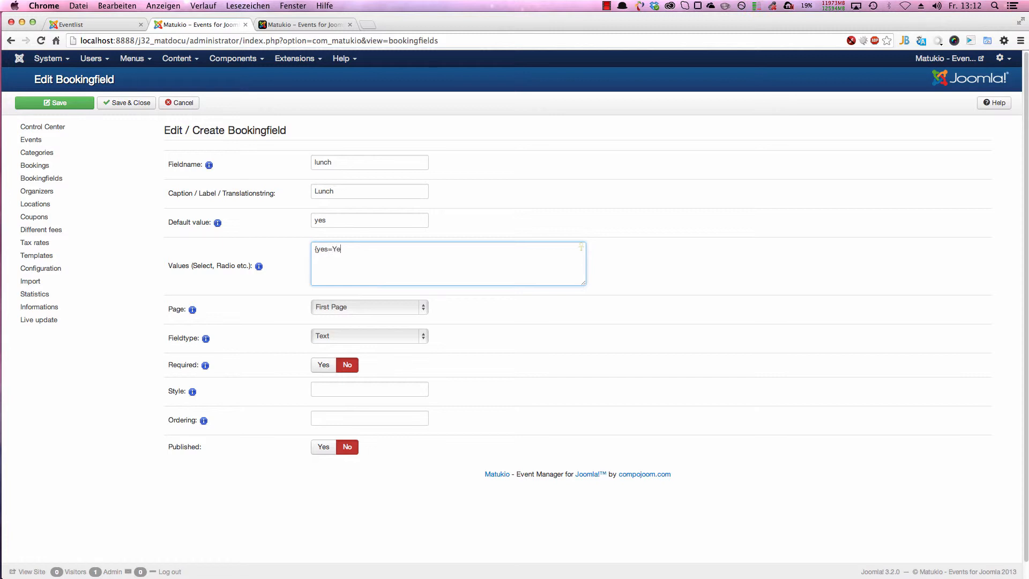
text(s#)
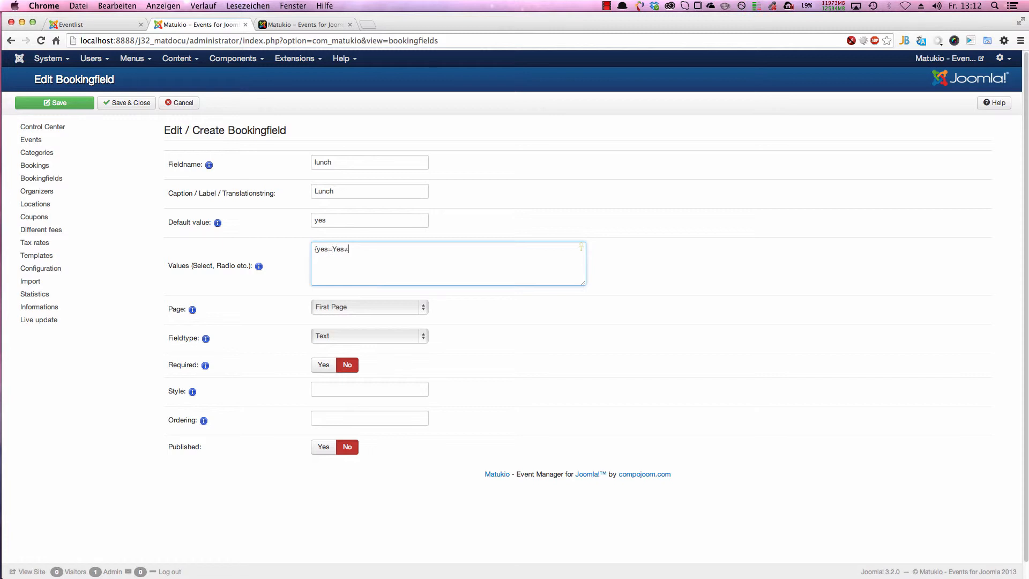
text(})
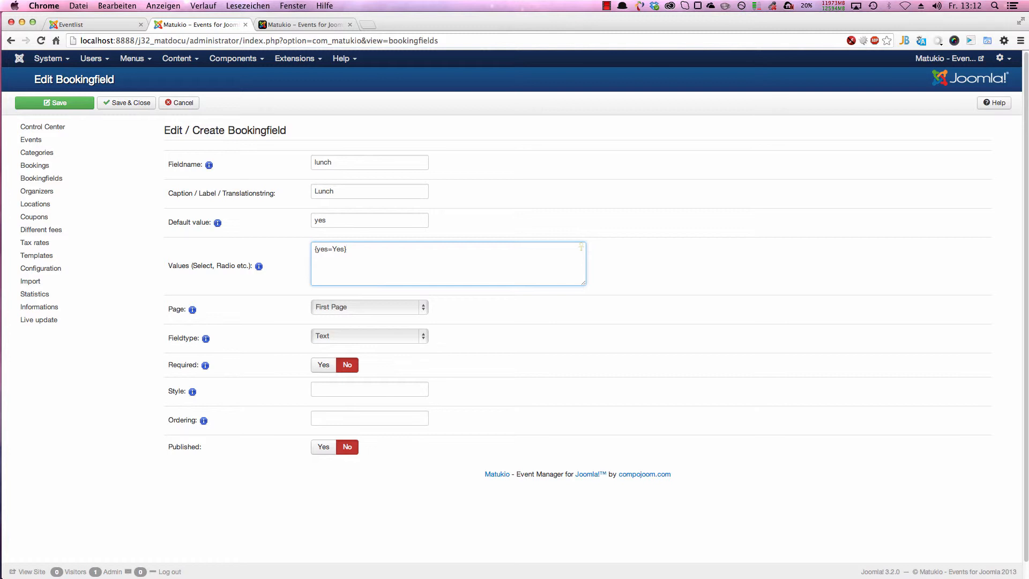
text({no)
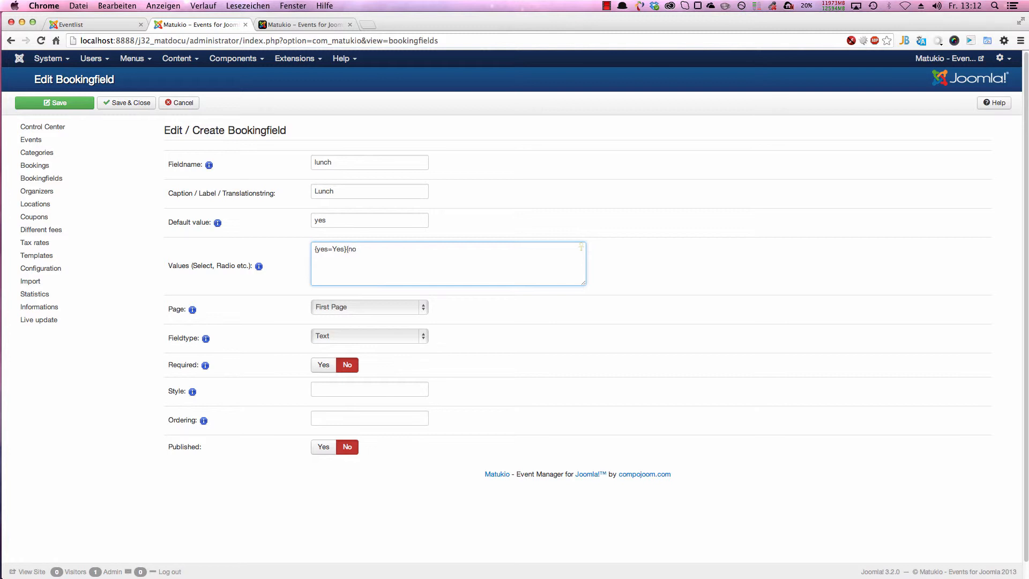
text(=)
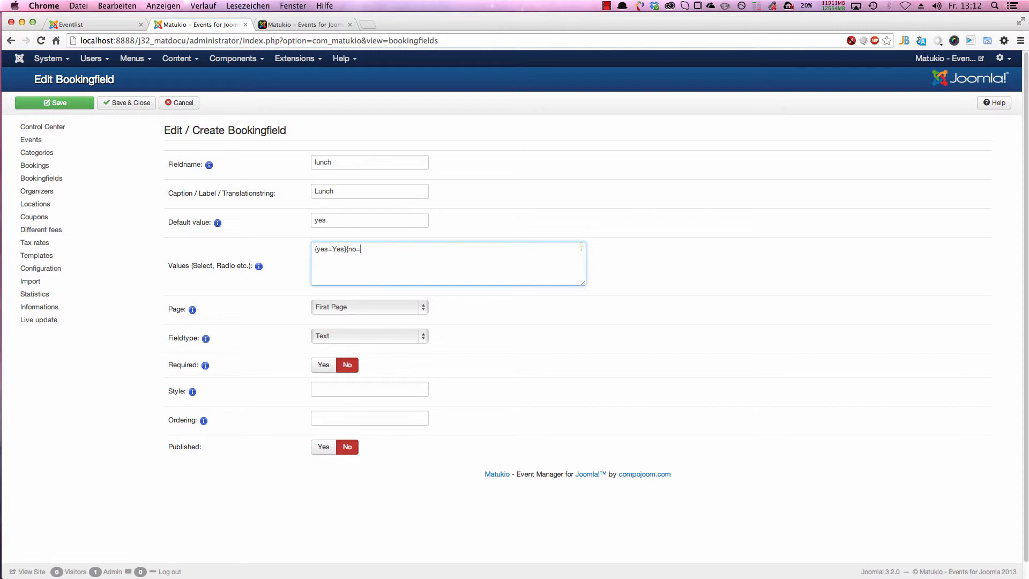
text(No})
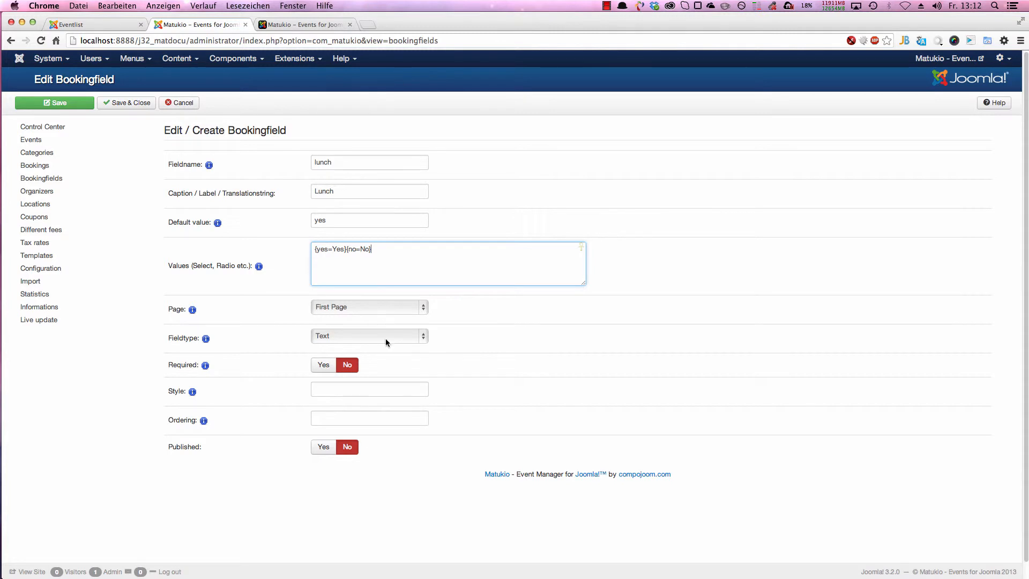
mouse_move(223, 336)
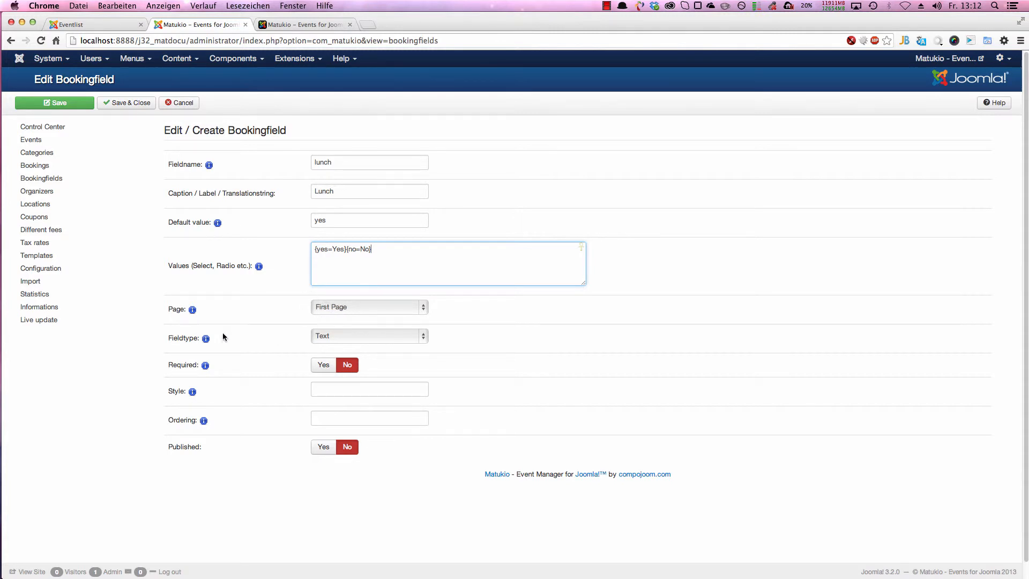
- Make the lunch field type Radiobuttons with ordering 14
click(369, 336)
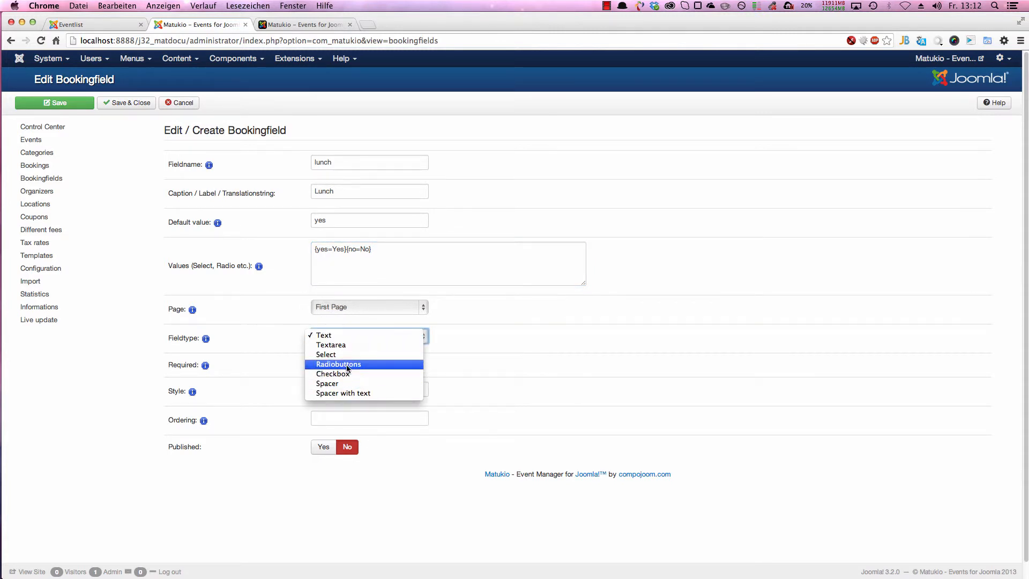
click(339, 364)
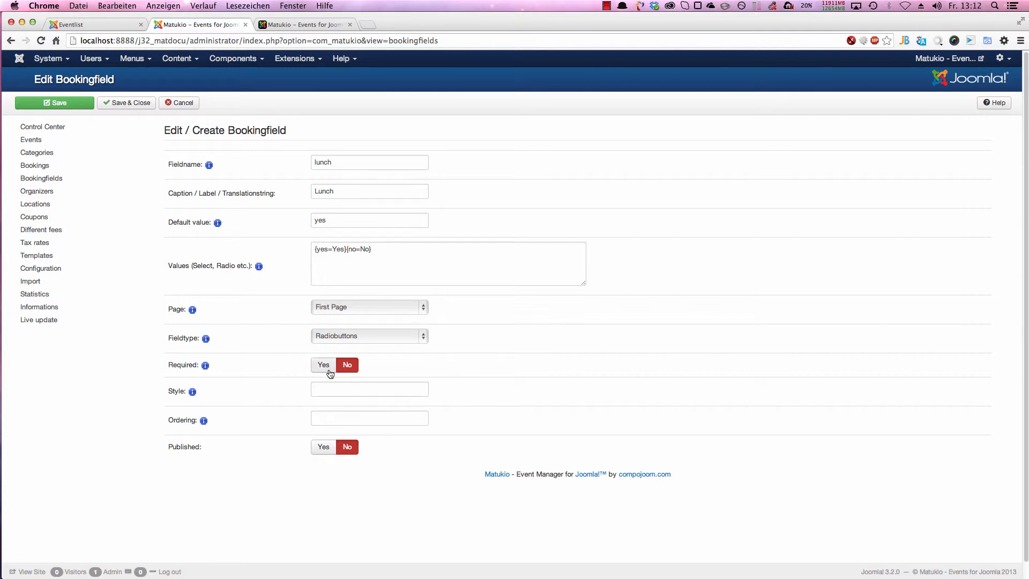
mouse_move(225, 384)
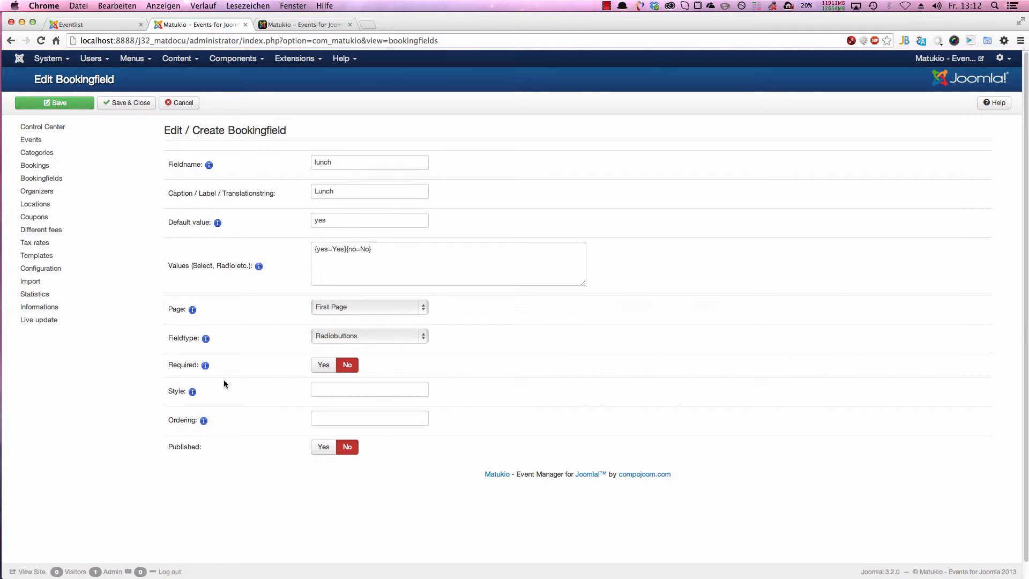
mouse_move(322, 364)
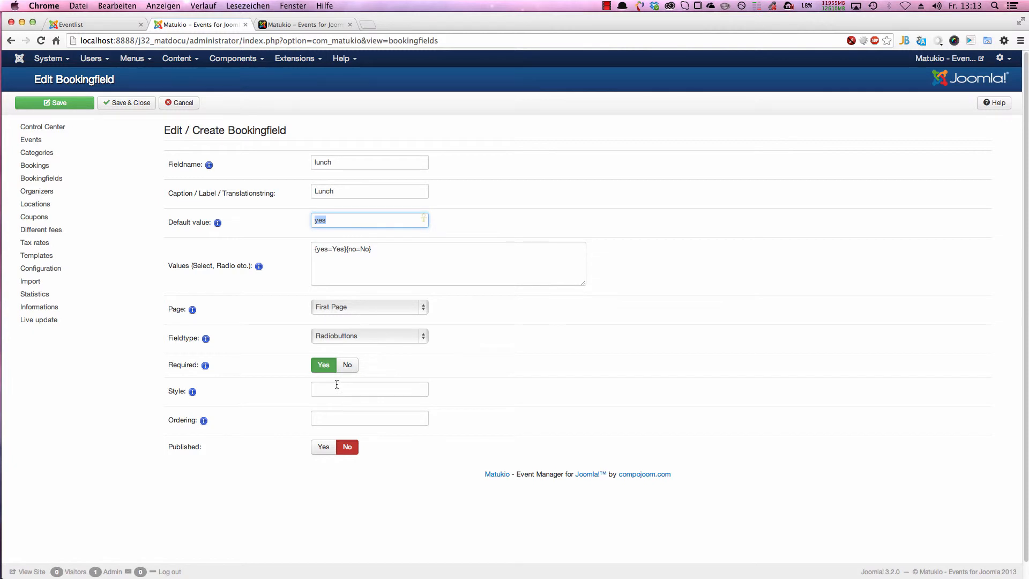
click(368, 418)
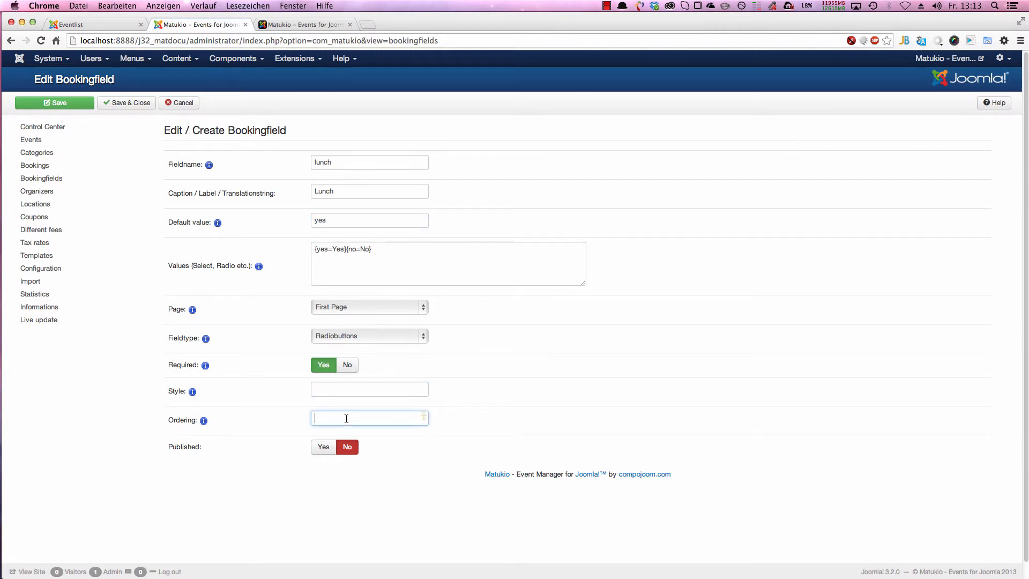
text(14)
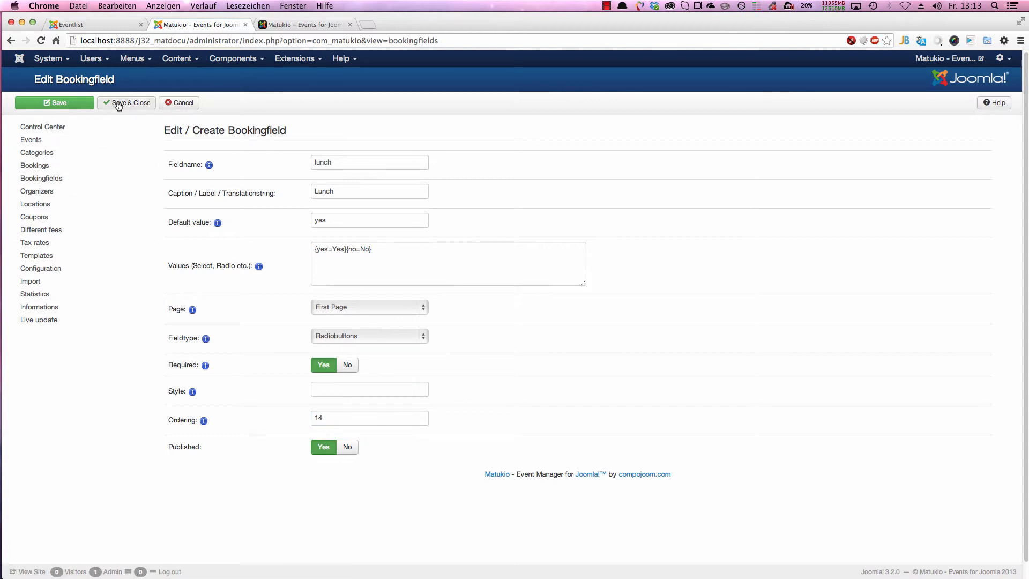
- Save the lunch field and check it on the site's booking form
click(126, 102)
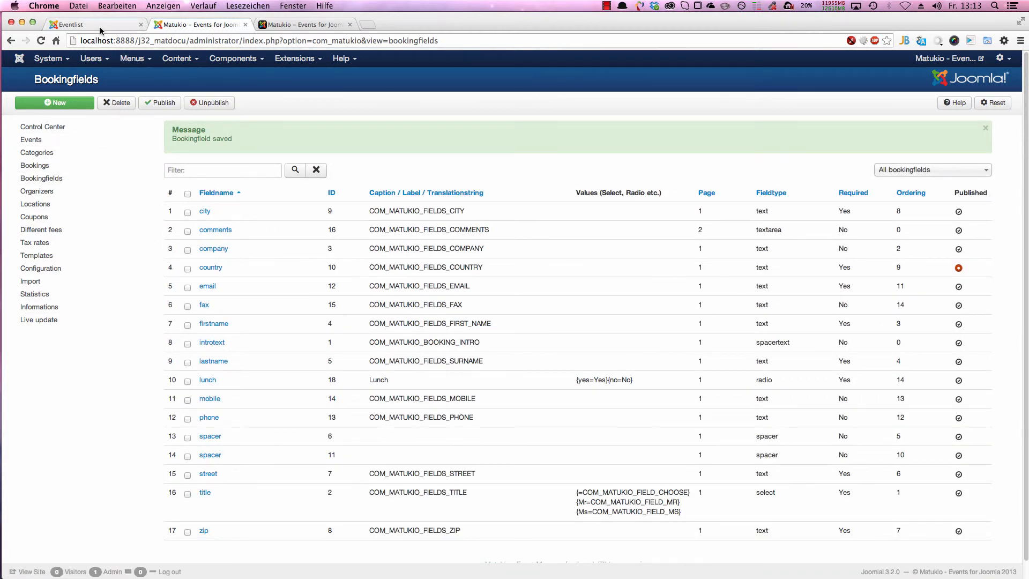
click(70, 24)
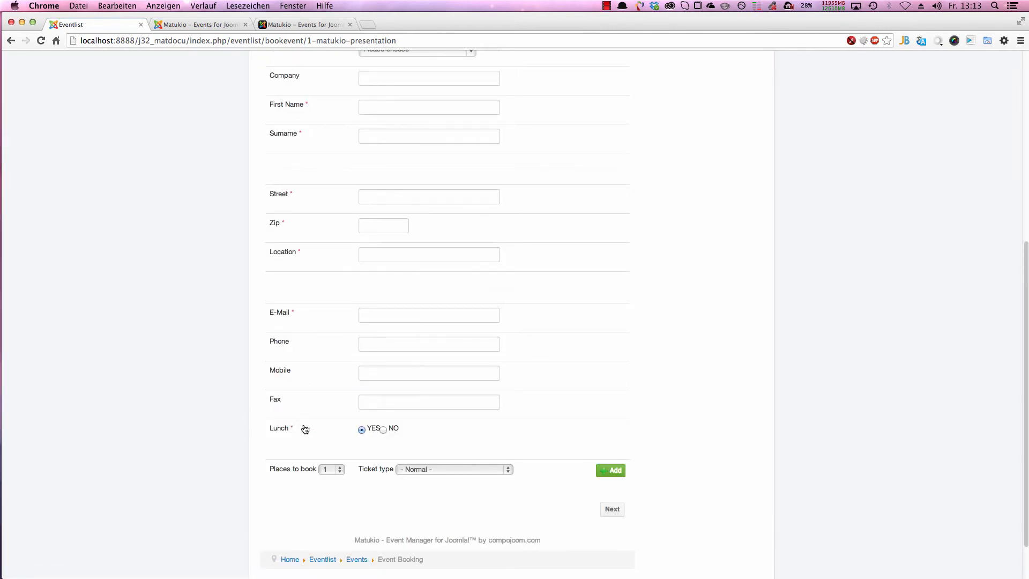
mouse_move(382, 424)
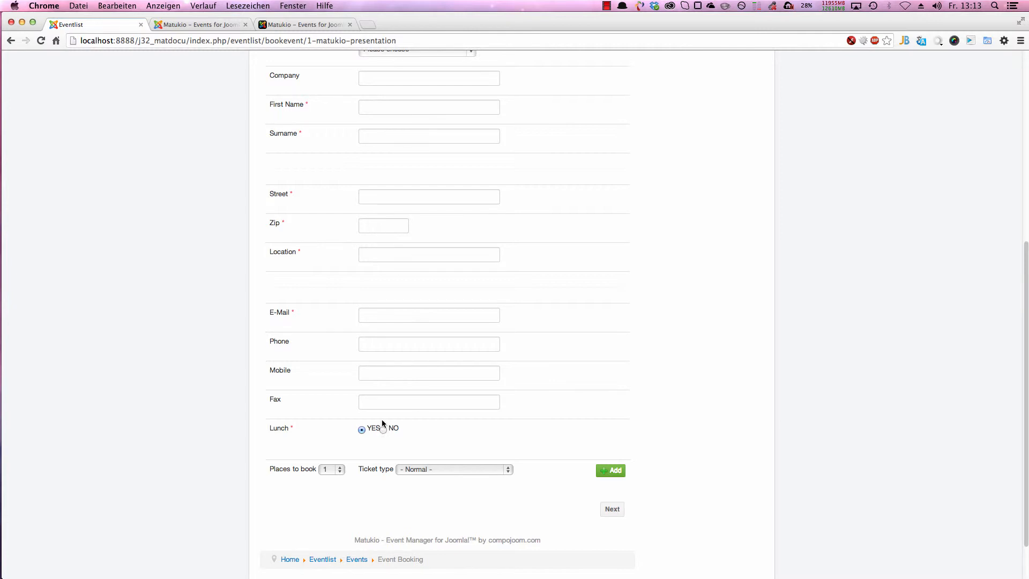
scroll(up, 3)
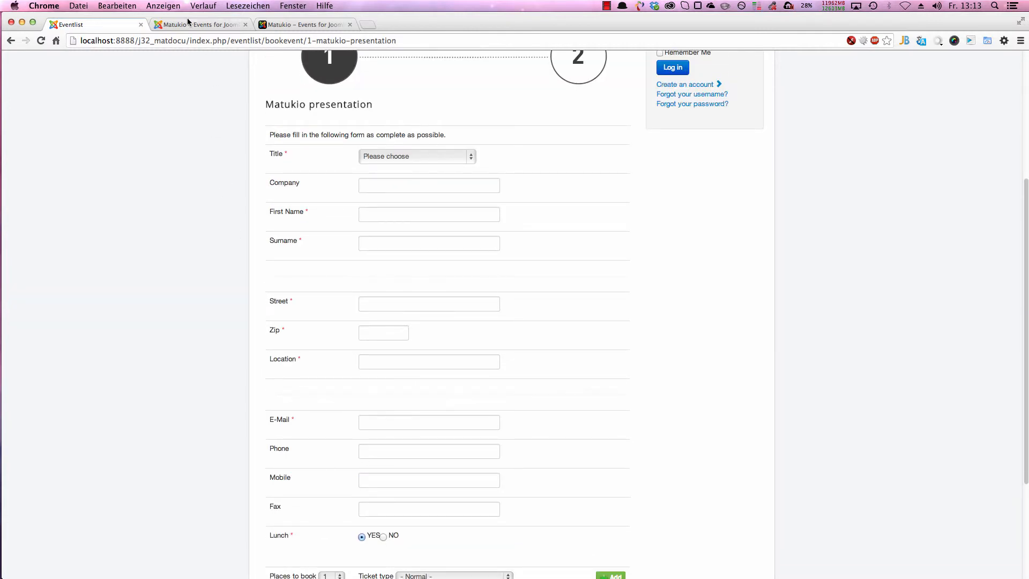
- Back in the administrator, open the 'title' booking field for editing
click(198, 25)
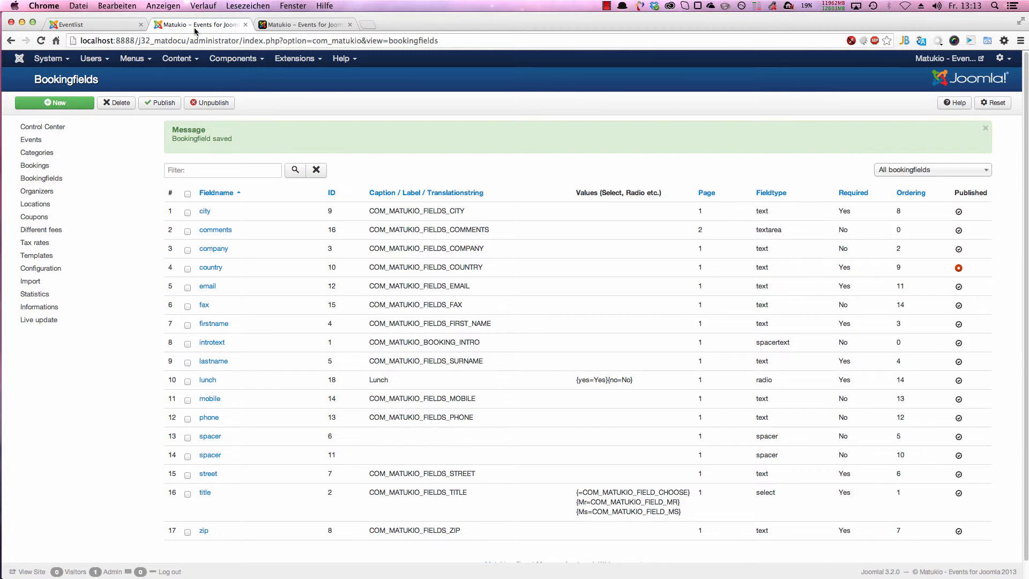
mouse_move(585, 491)
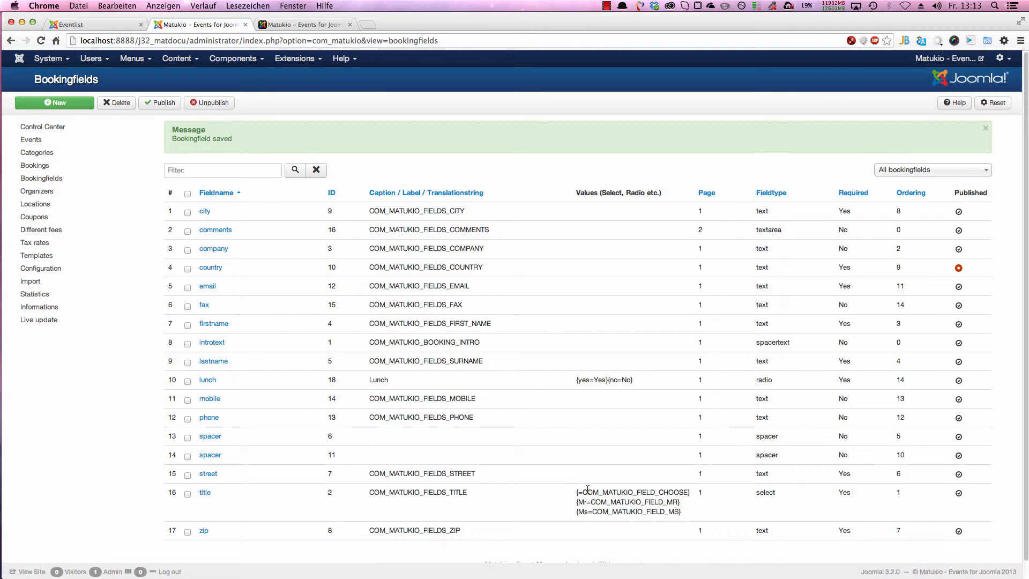
double_click(633, 501)
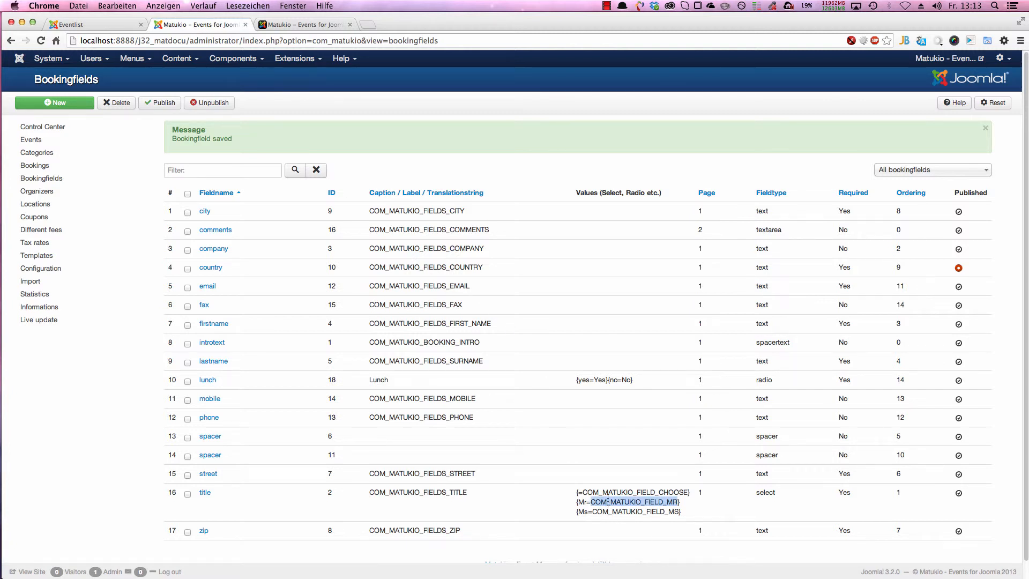
click(204, 492)
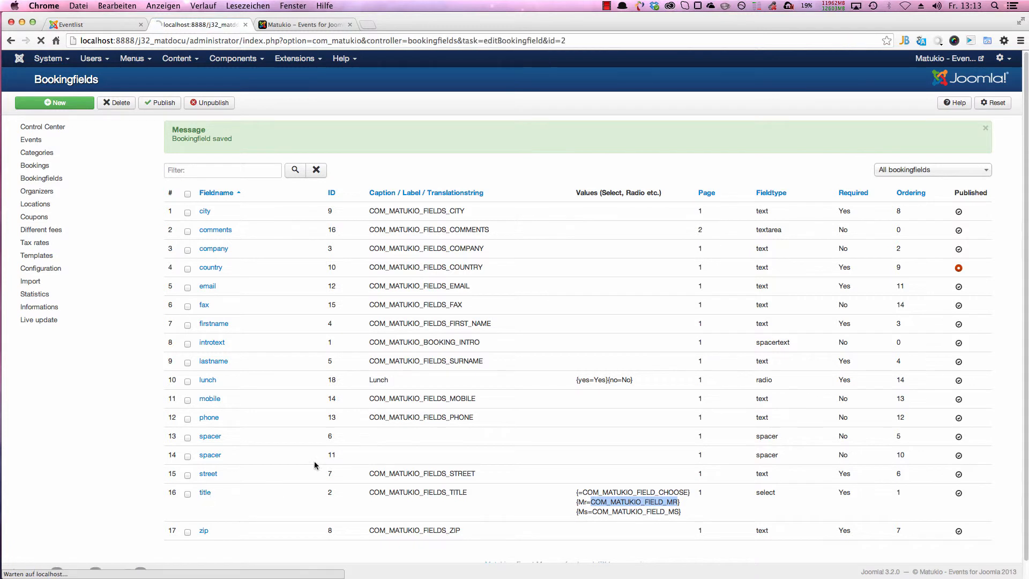
- Compare the title field's Choose, Mr and Ms values with the site's booking form
click(204, 492)
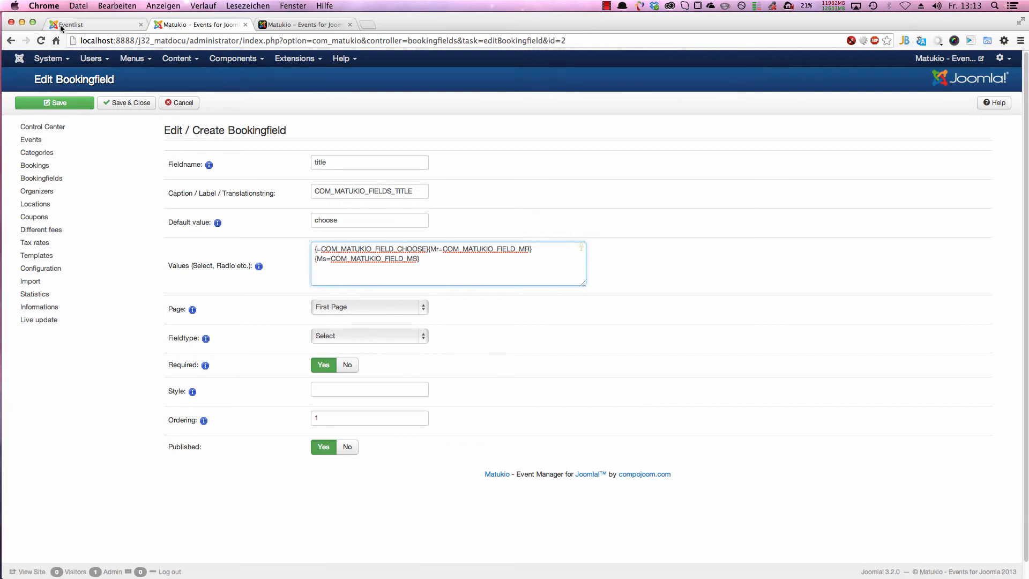
click(70, 25)
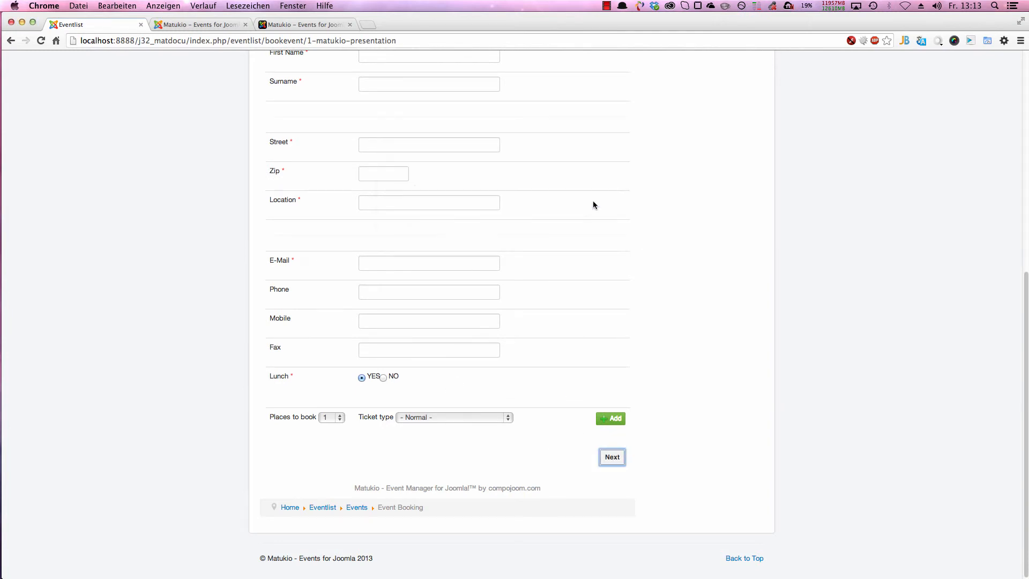
click(611, 457)
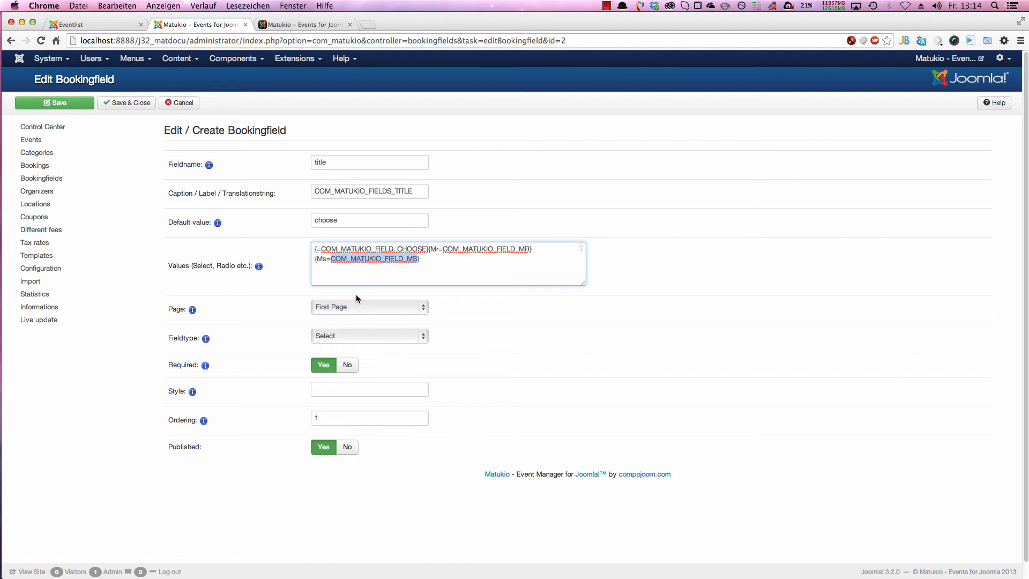
click(179, 103)
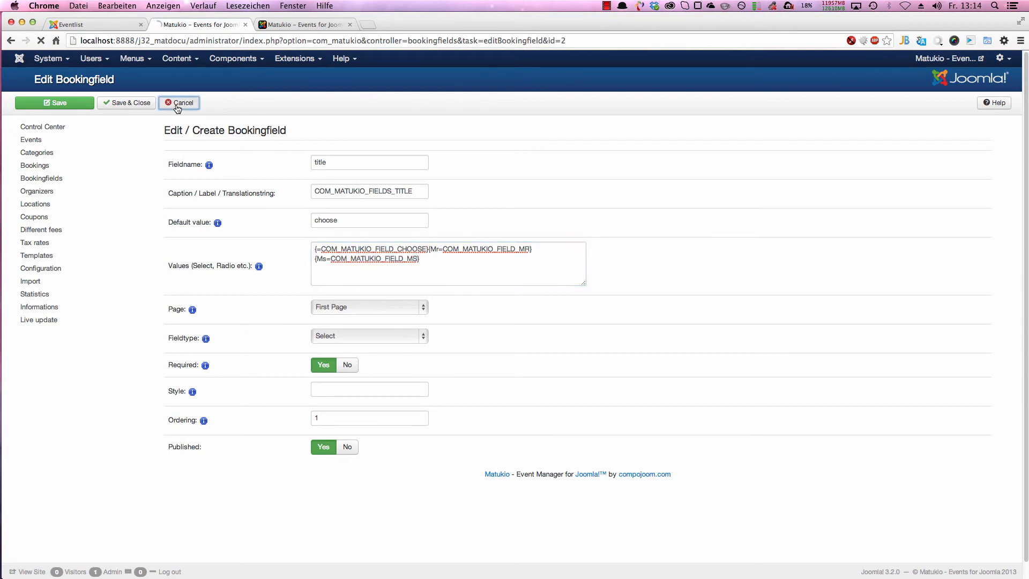
- Cancel the title edit, then check the event's $10 fee and save and close it
click(178, 102)
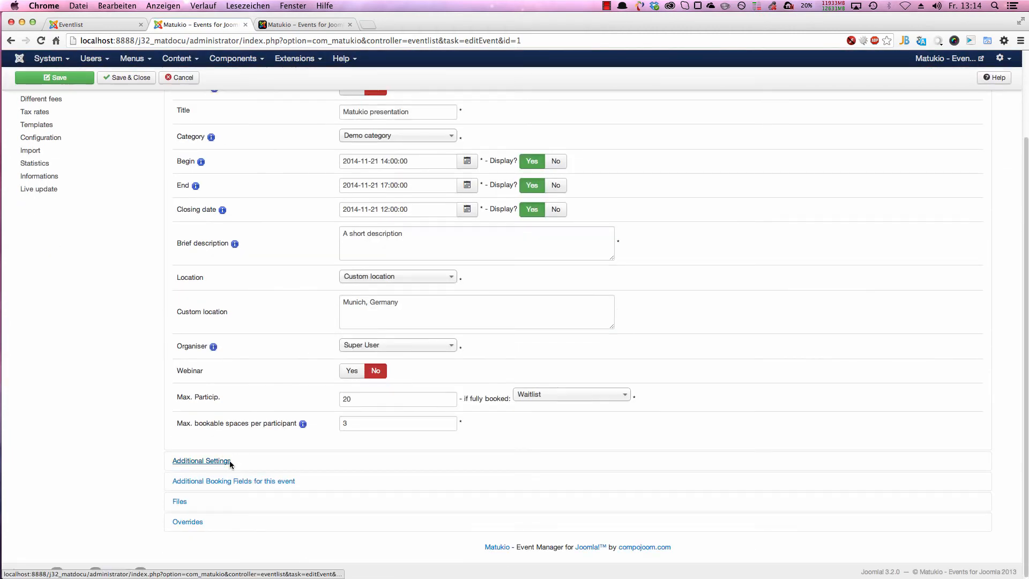
click(201, 460)
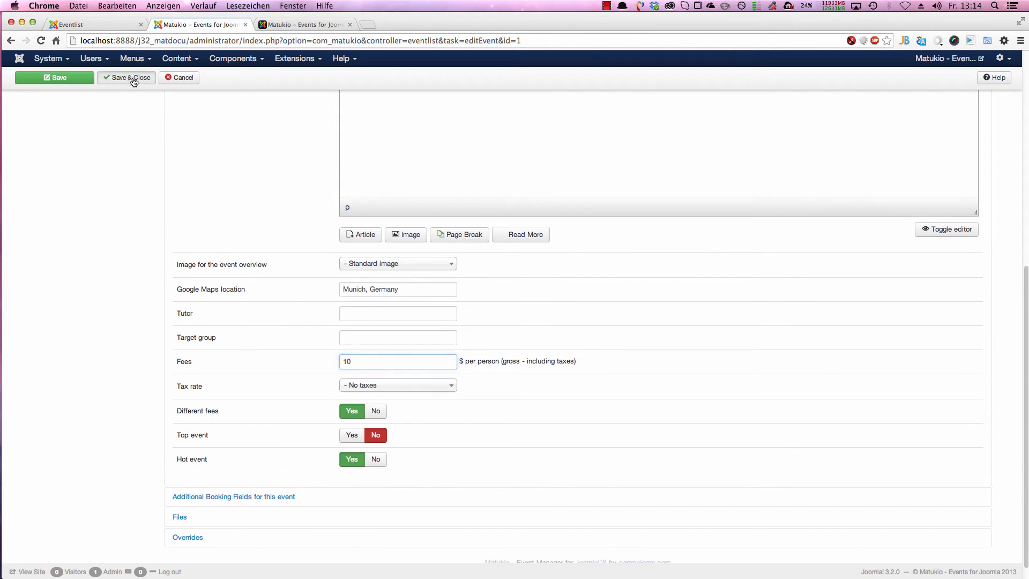
click(125, 77)
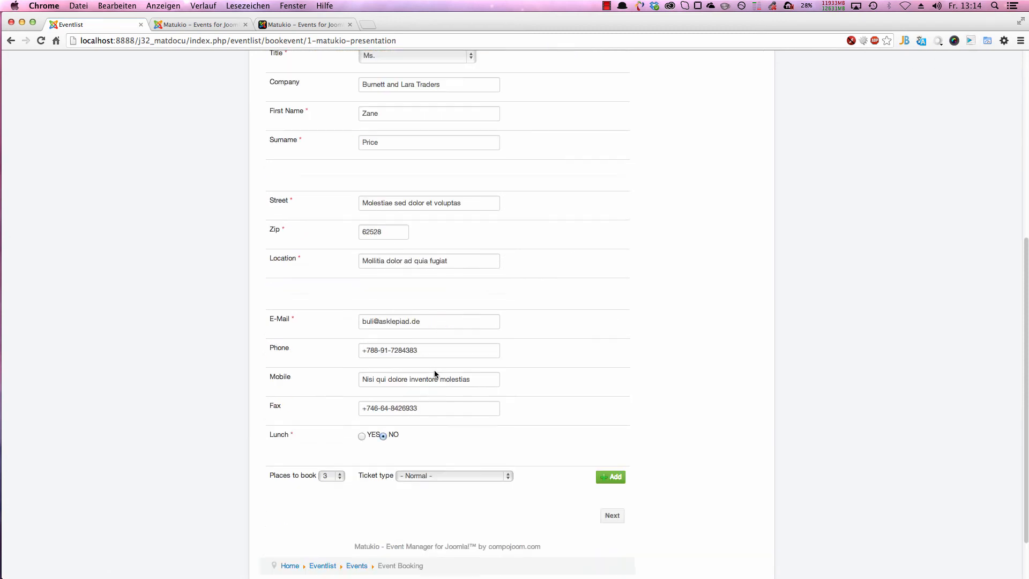
- Continue past the attendee details with Lunch set to no, choose Cash payment, and advance to step 3
click(611, 515)
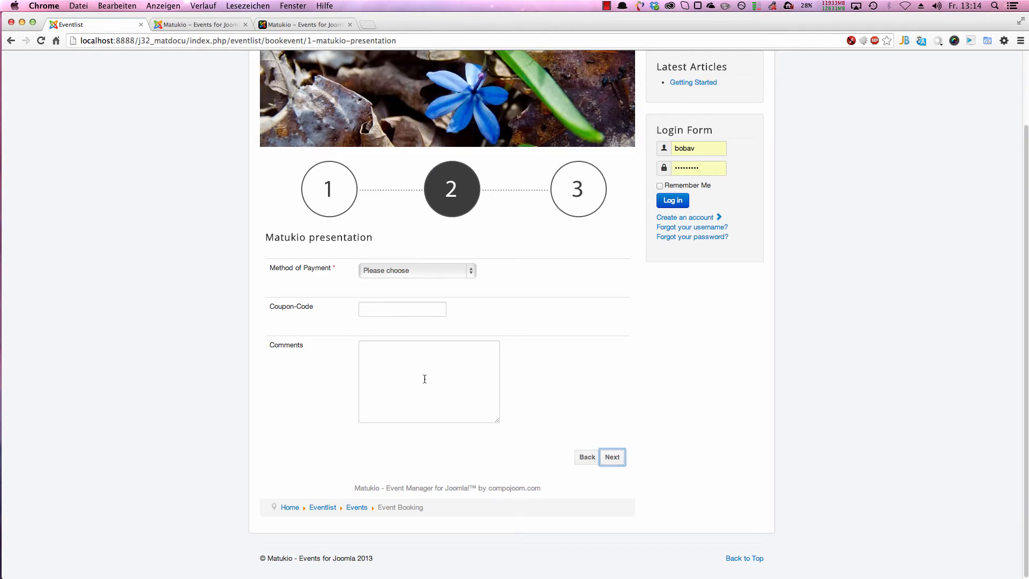
click(416, 270)
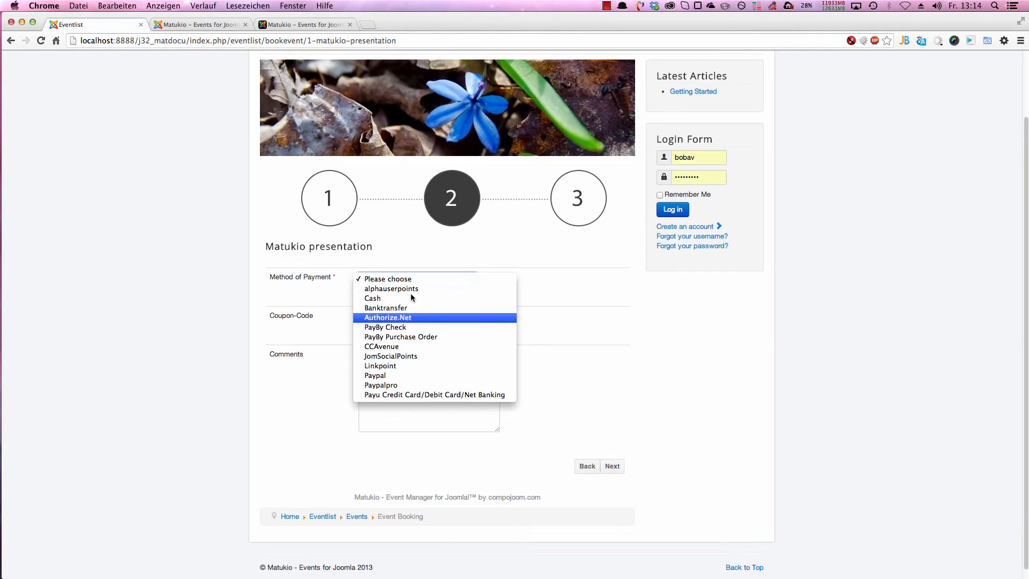
click(372, 298)
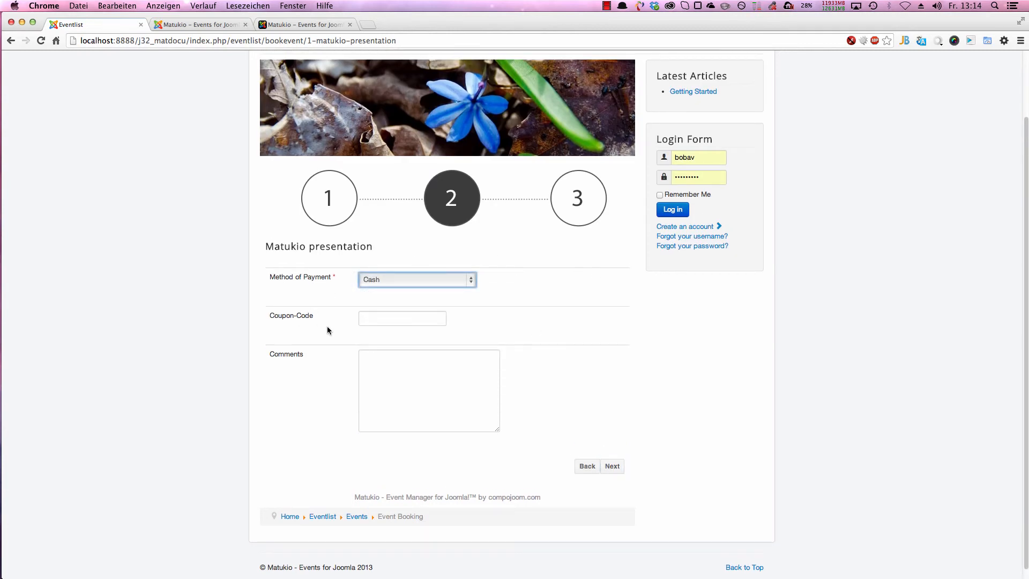
mouse_move(295, 298)
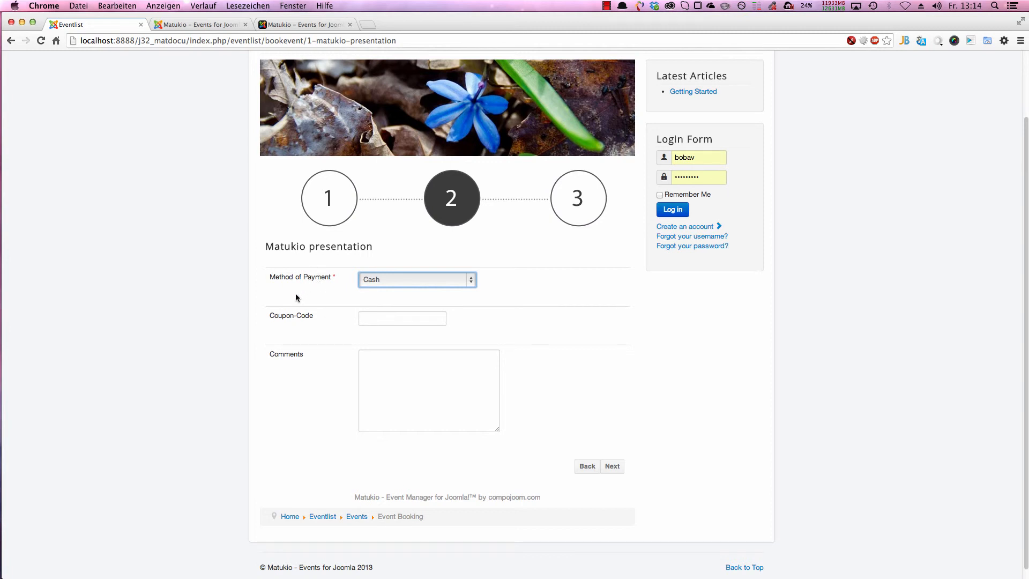
mouse_move(309, 323)
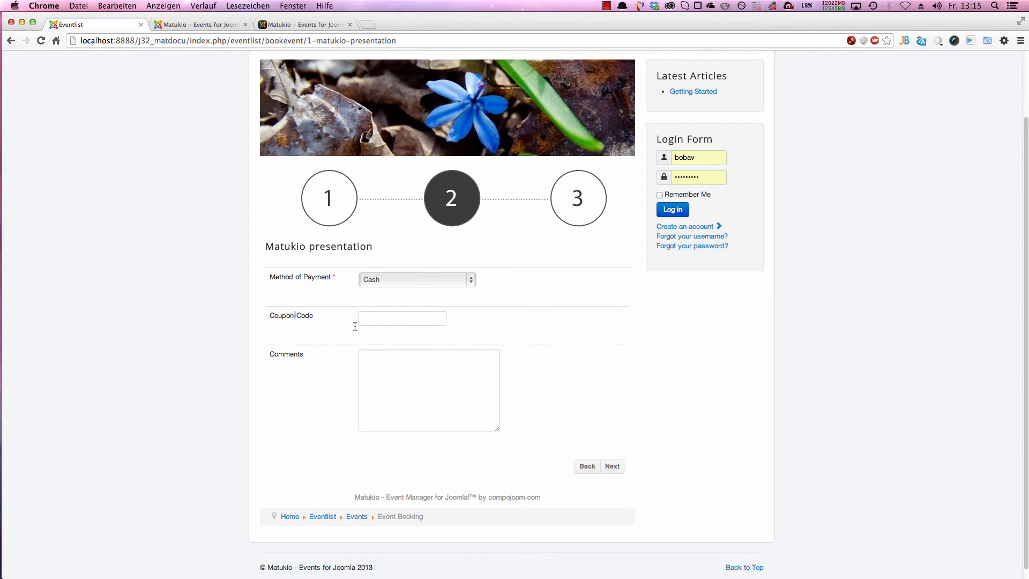
mouse_move(508, 286)
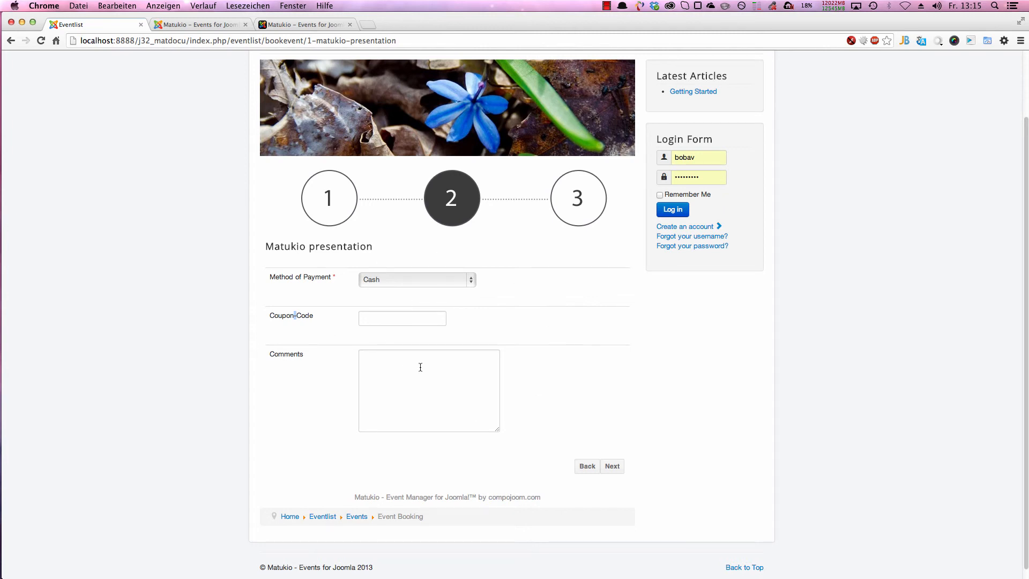
click(611, 465)
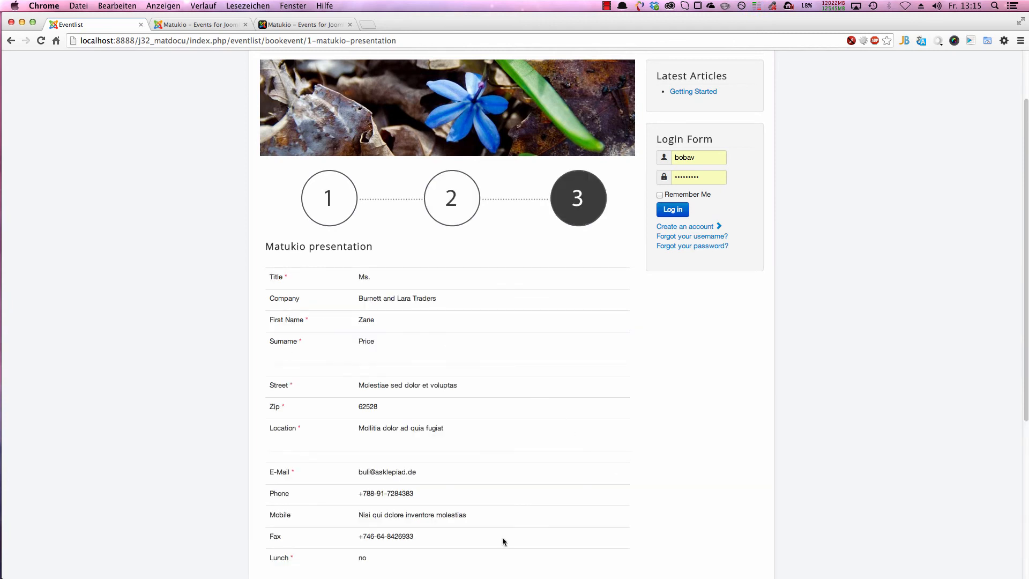
scroll(down, 3)
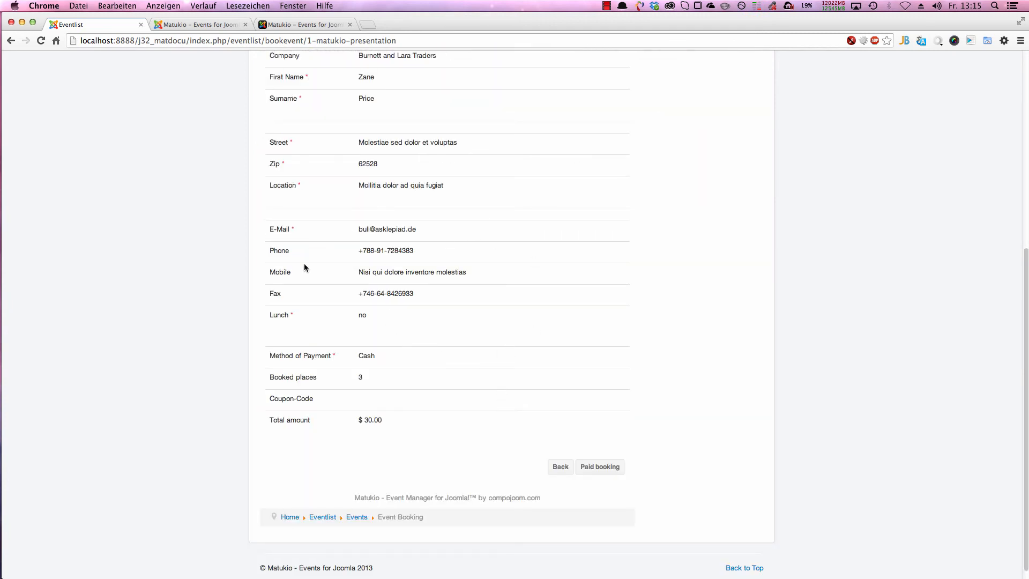
scroll(up, 3)
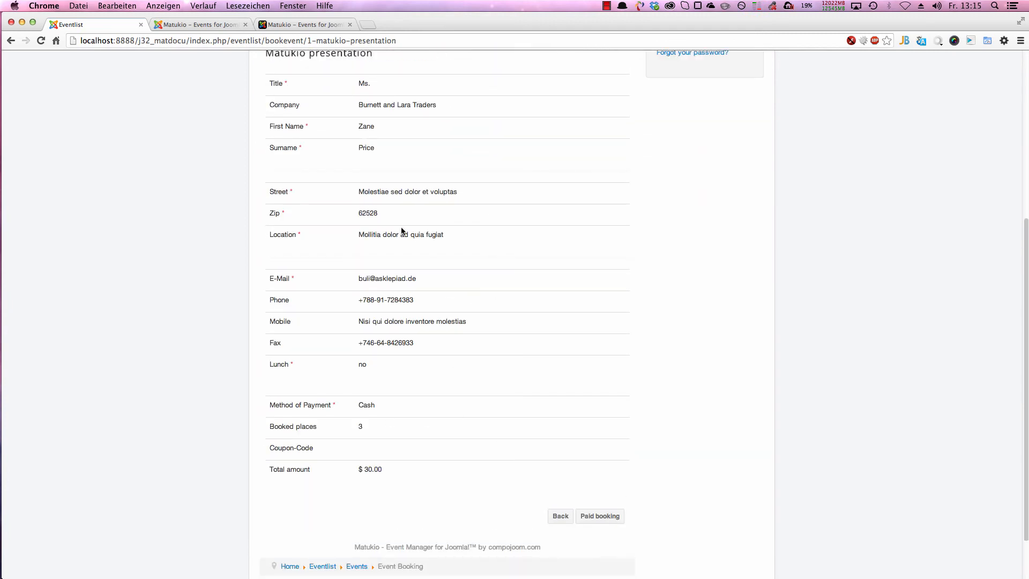
mouse_move(362, 412)
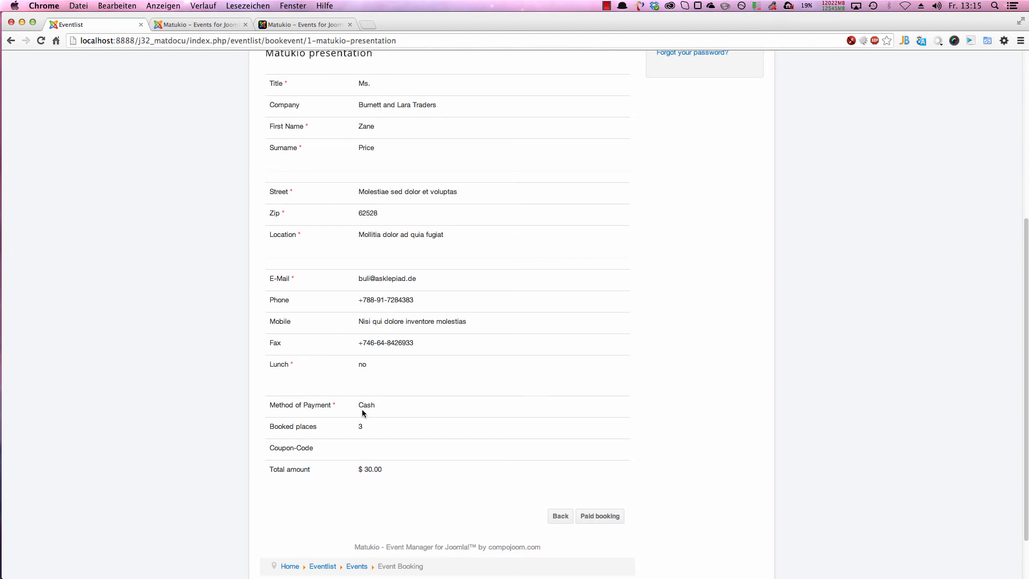
mouse_move(362, 455)
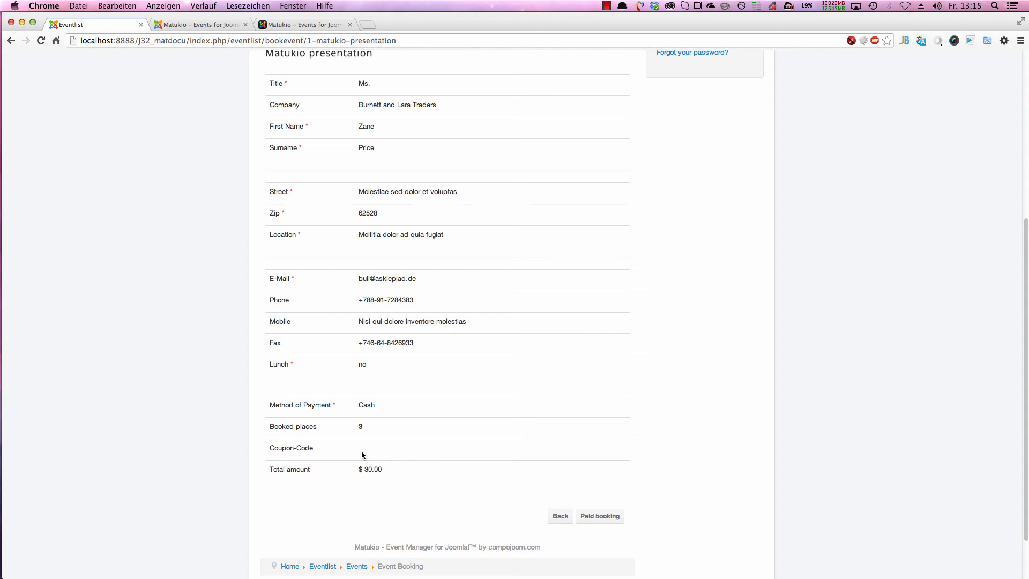
mouse_move(424, 454)
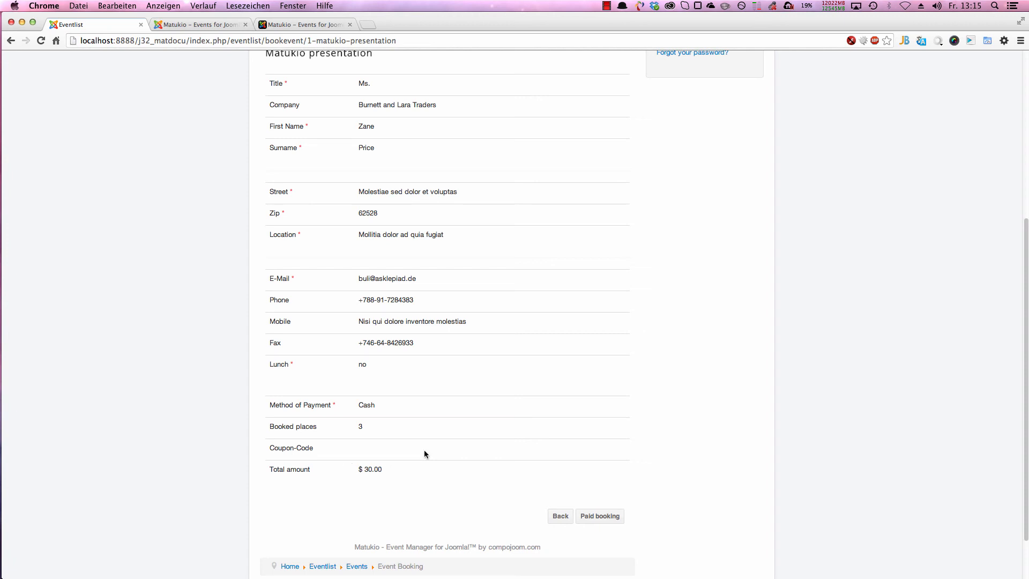
mouse_move(356, 470)
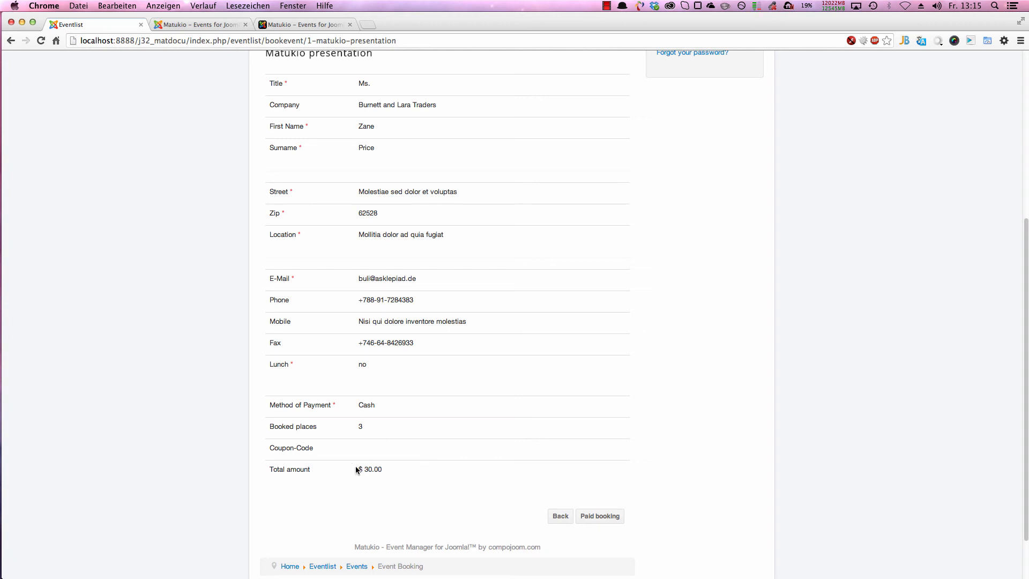
scroll(up, 3)
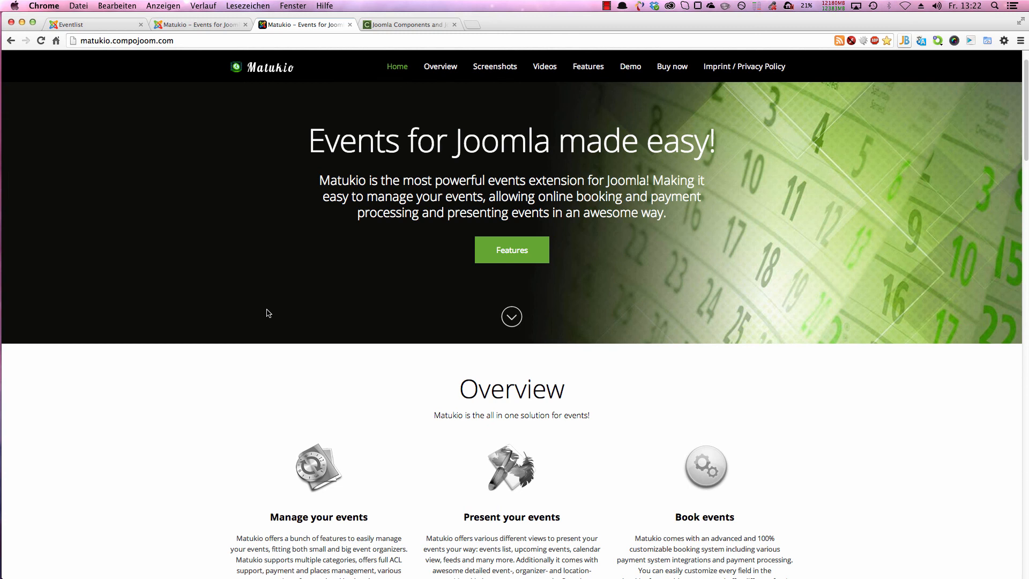
mouse_move(342, 334)
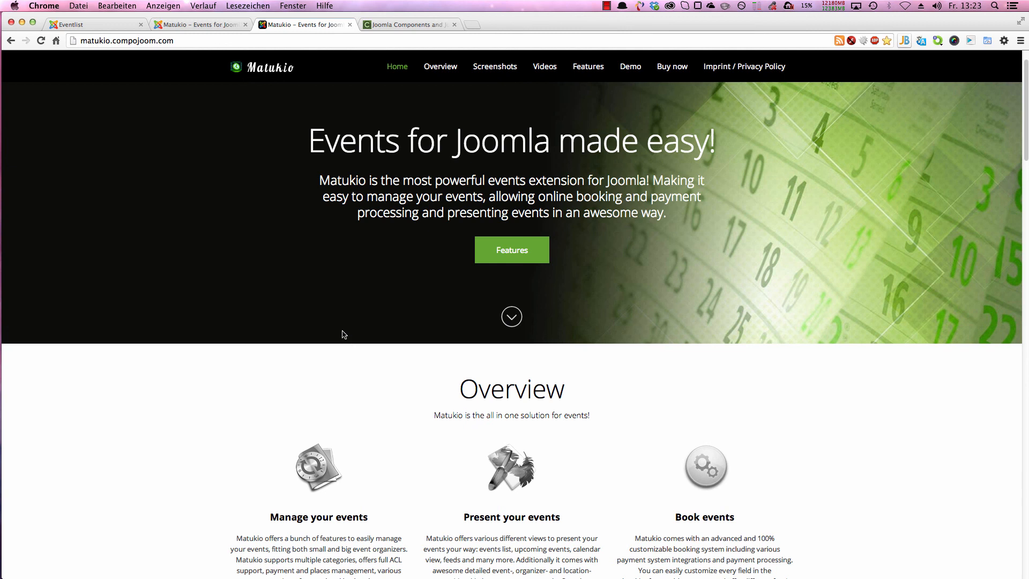
mouse_move(295, 196)
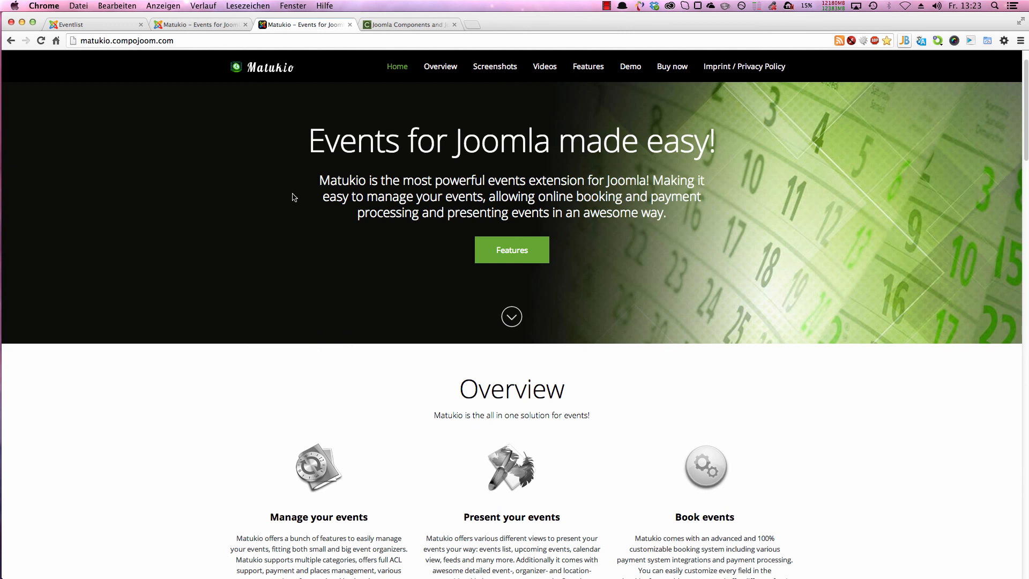
mouse_move(451, 234)
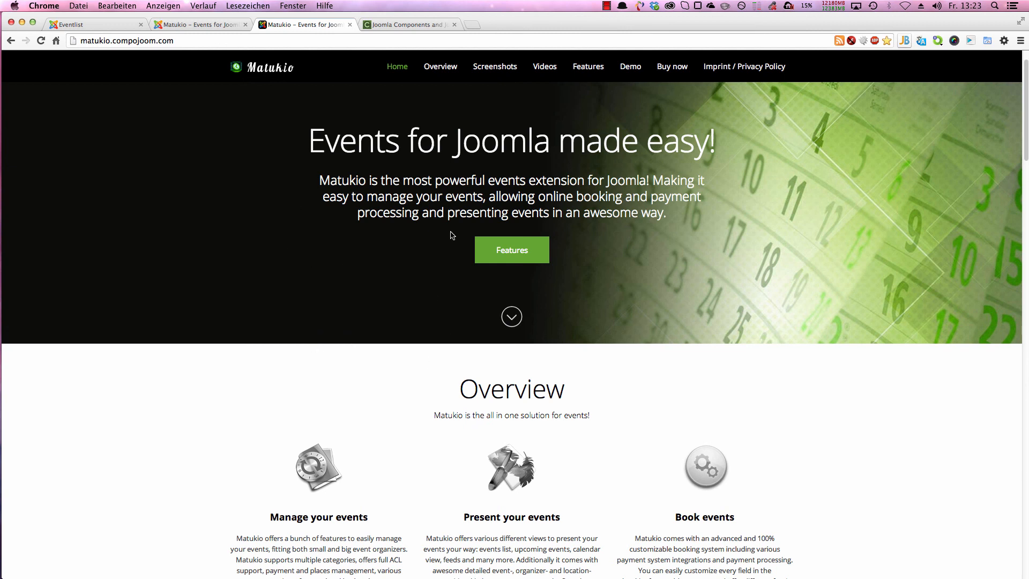
- Open Support > Documentation on compojoom.com and scroll through the Matukio and other extension guides
click(407, 24)
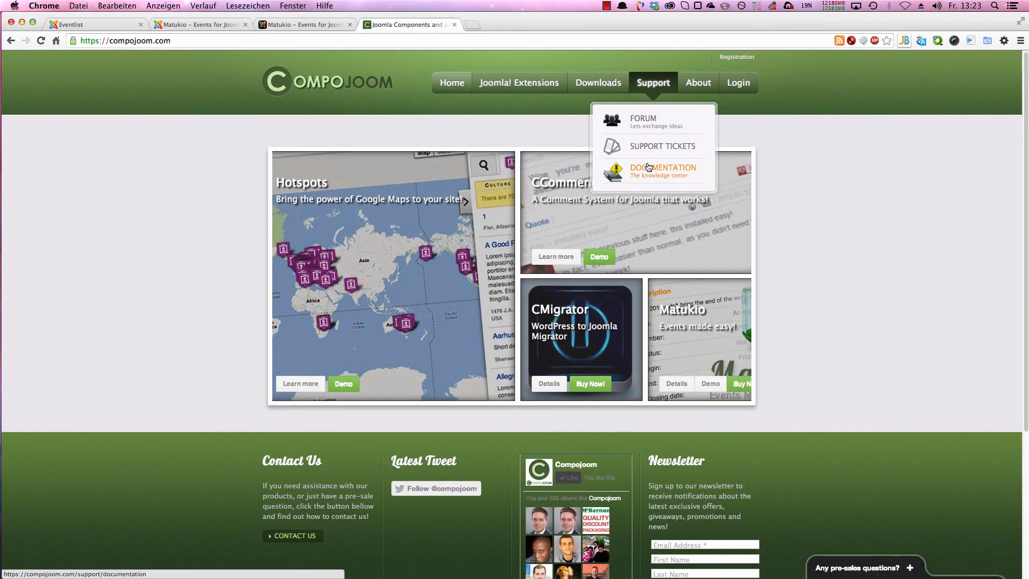
click(663, 168)
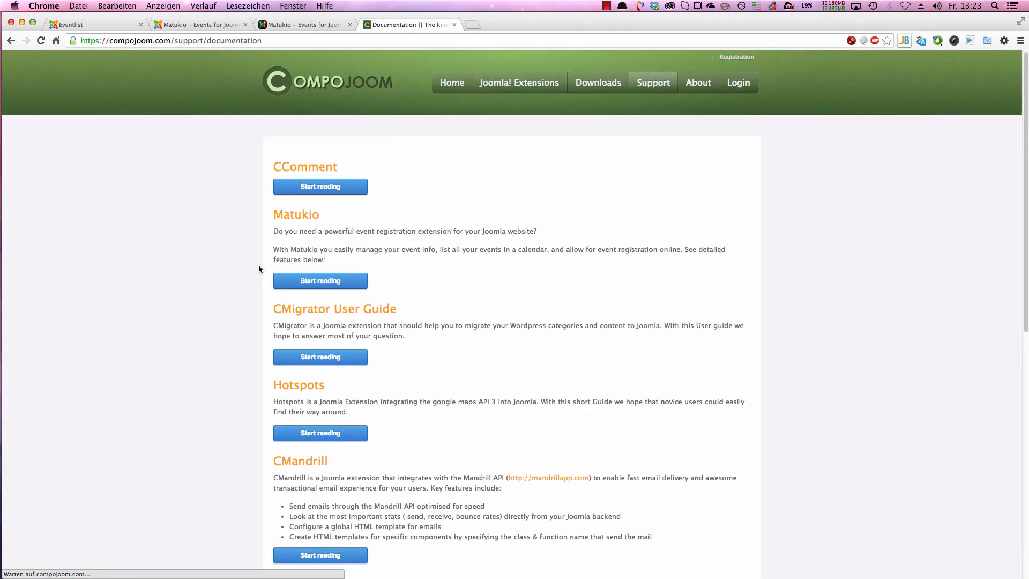
scroll(down, 3)
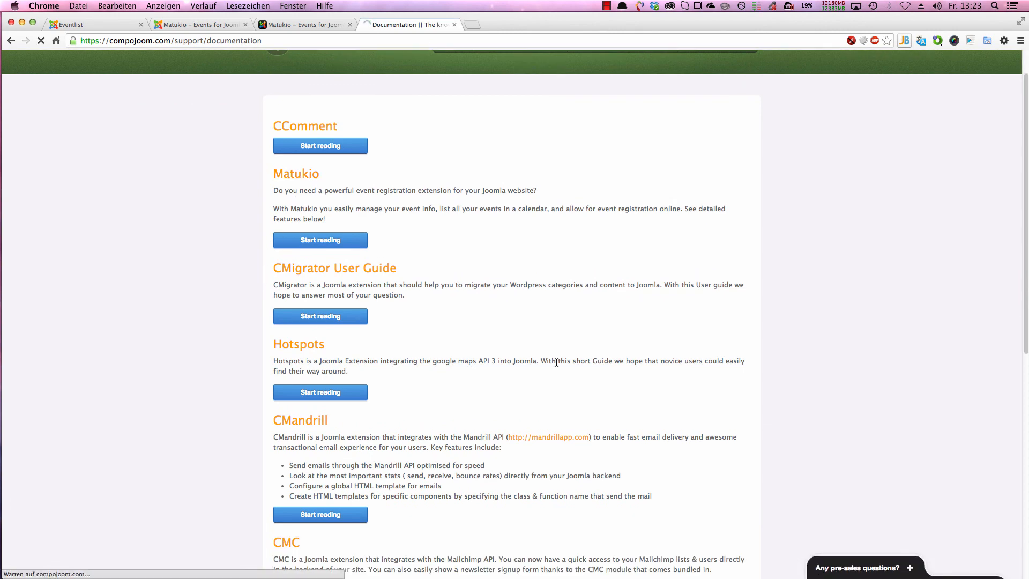